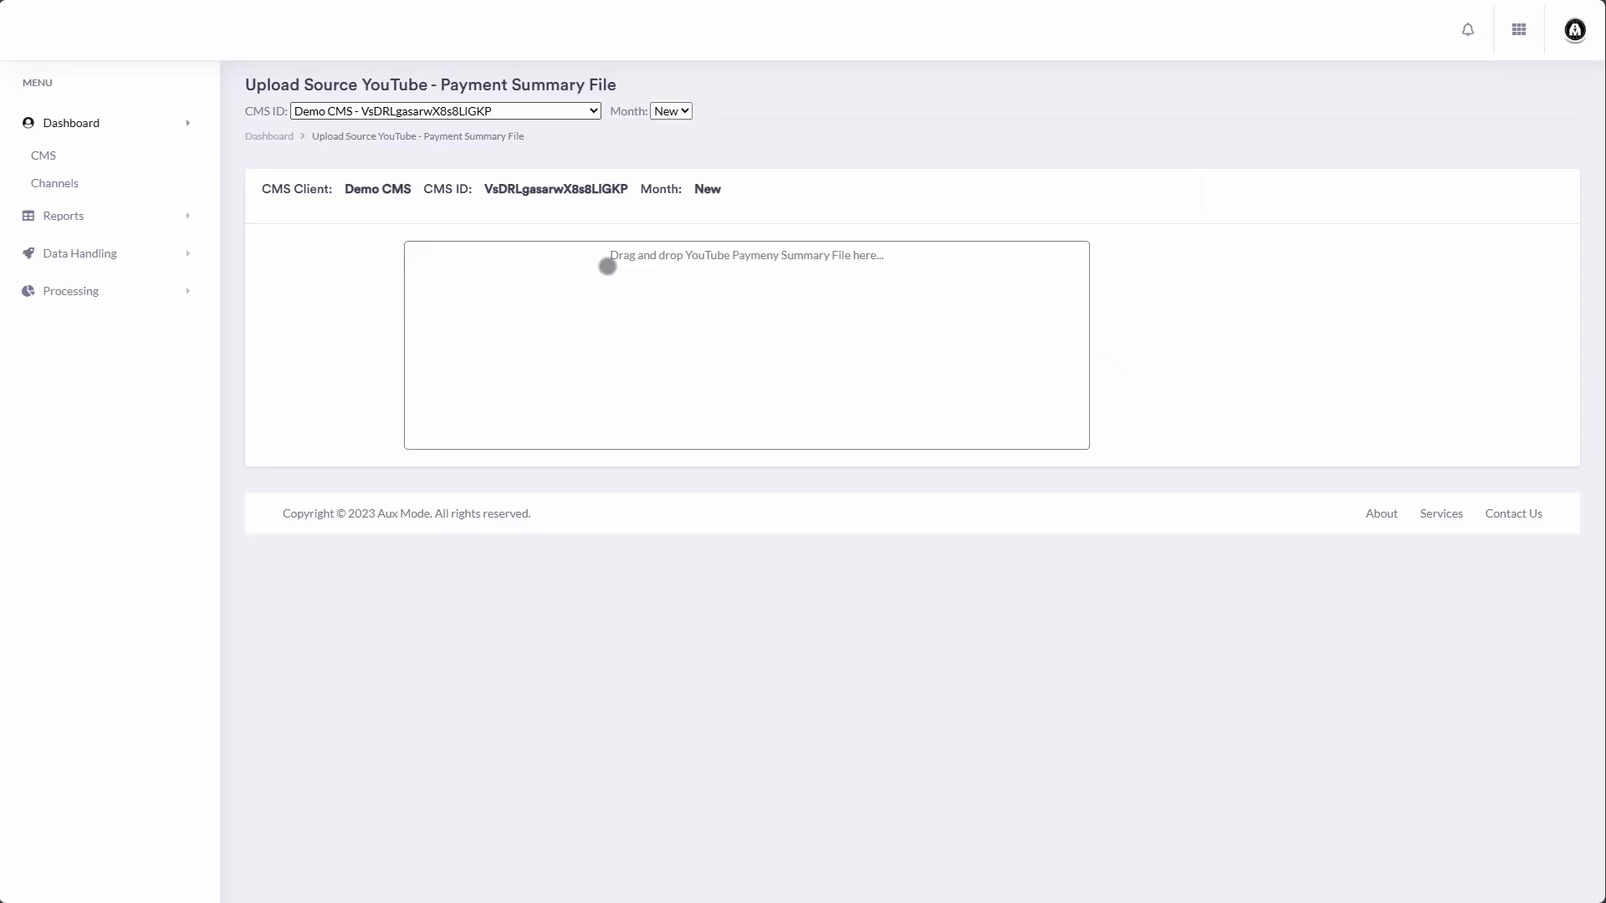
mouse_move(893, 271)
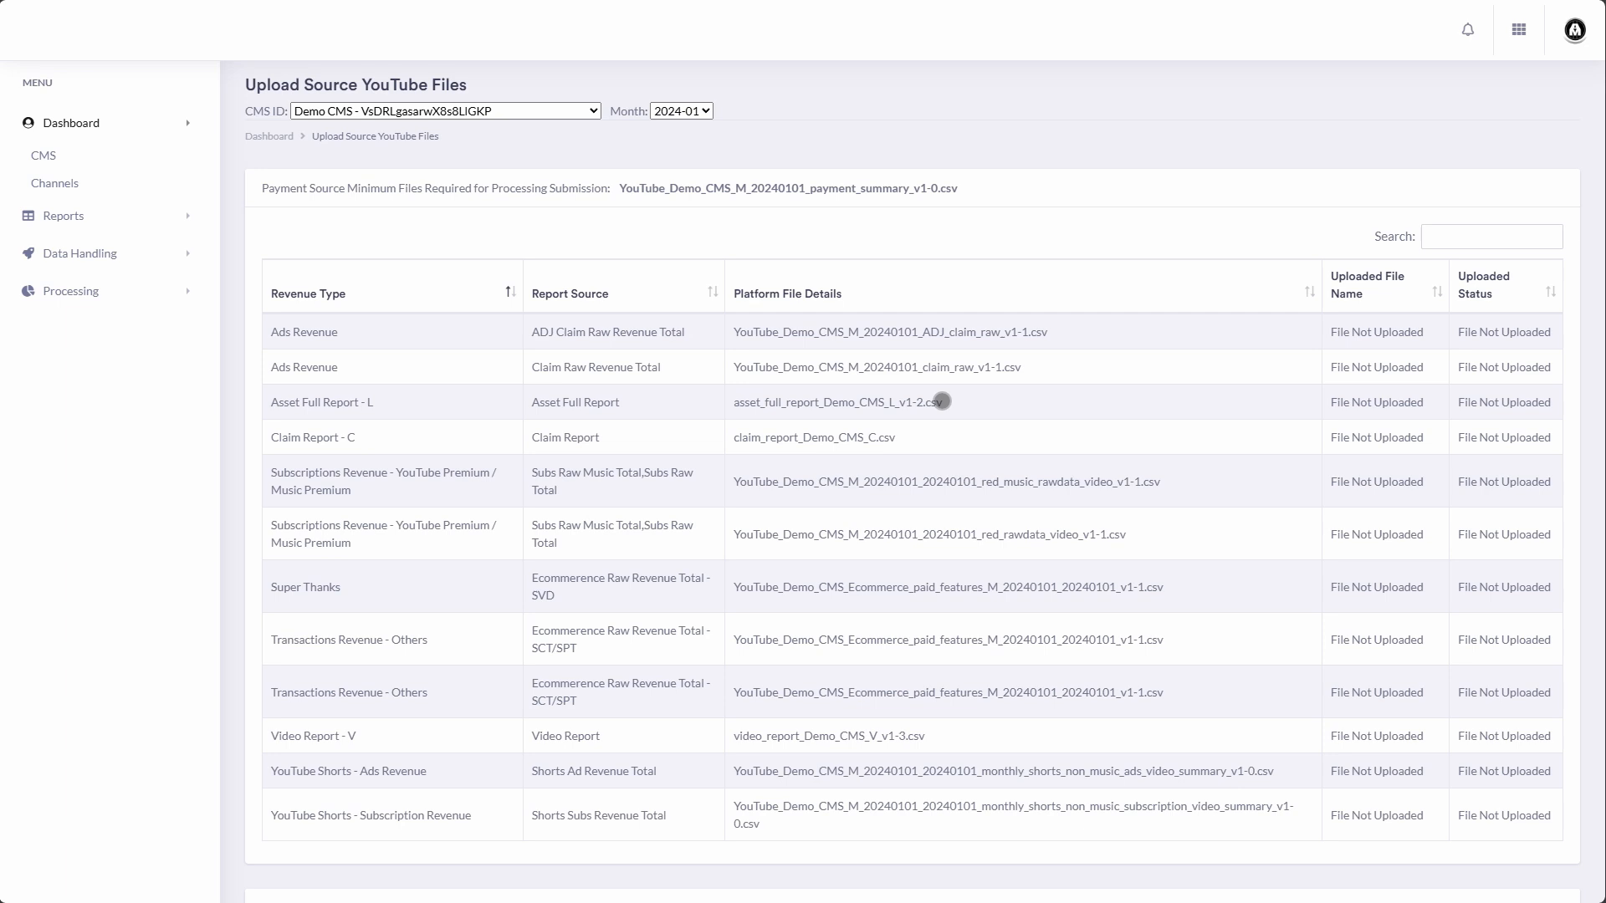
mouse_move(435, 398)
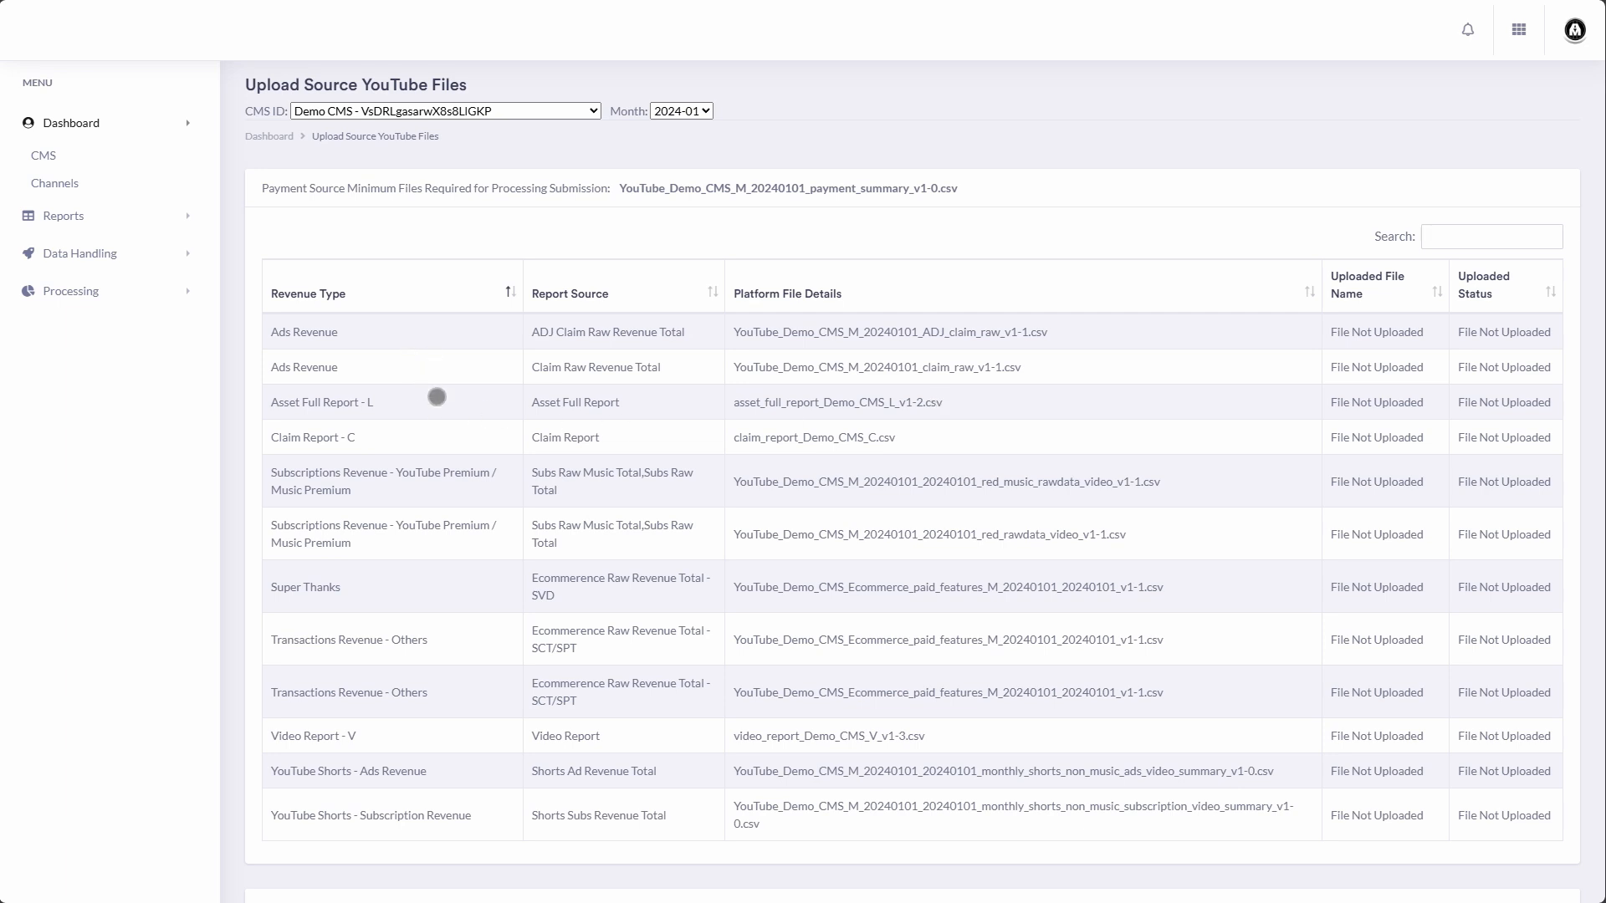
mouse_move(458, 825)
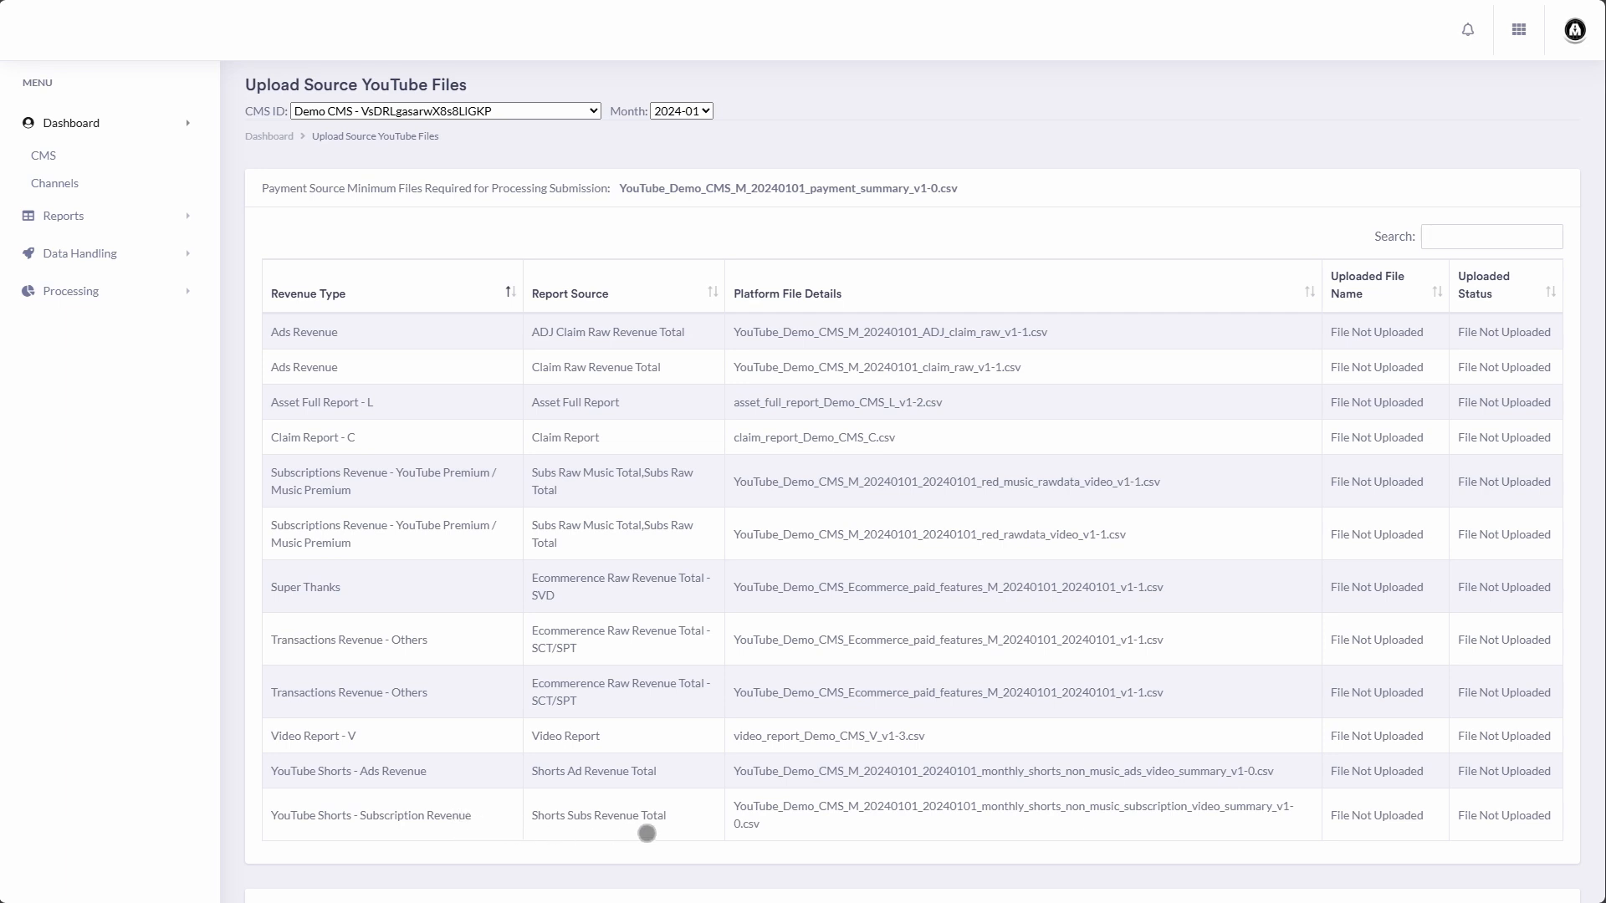
mouse_move(809, 326)
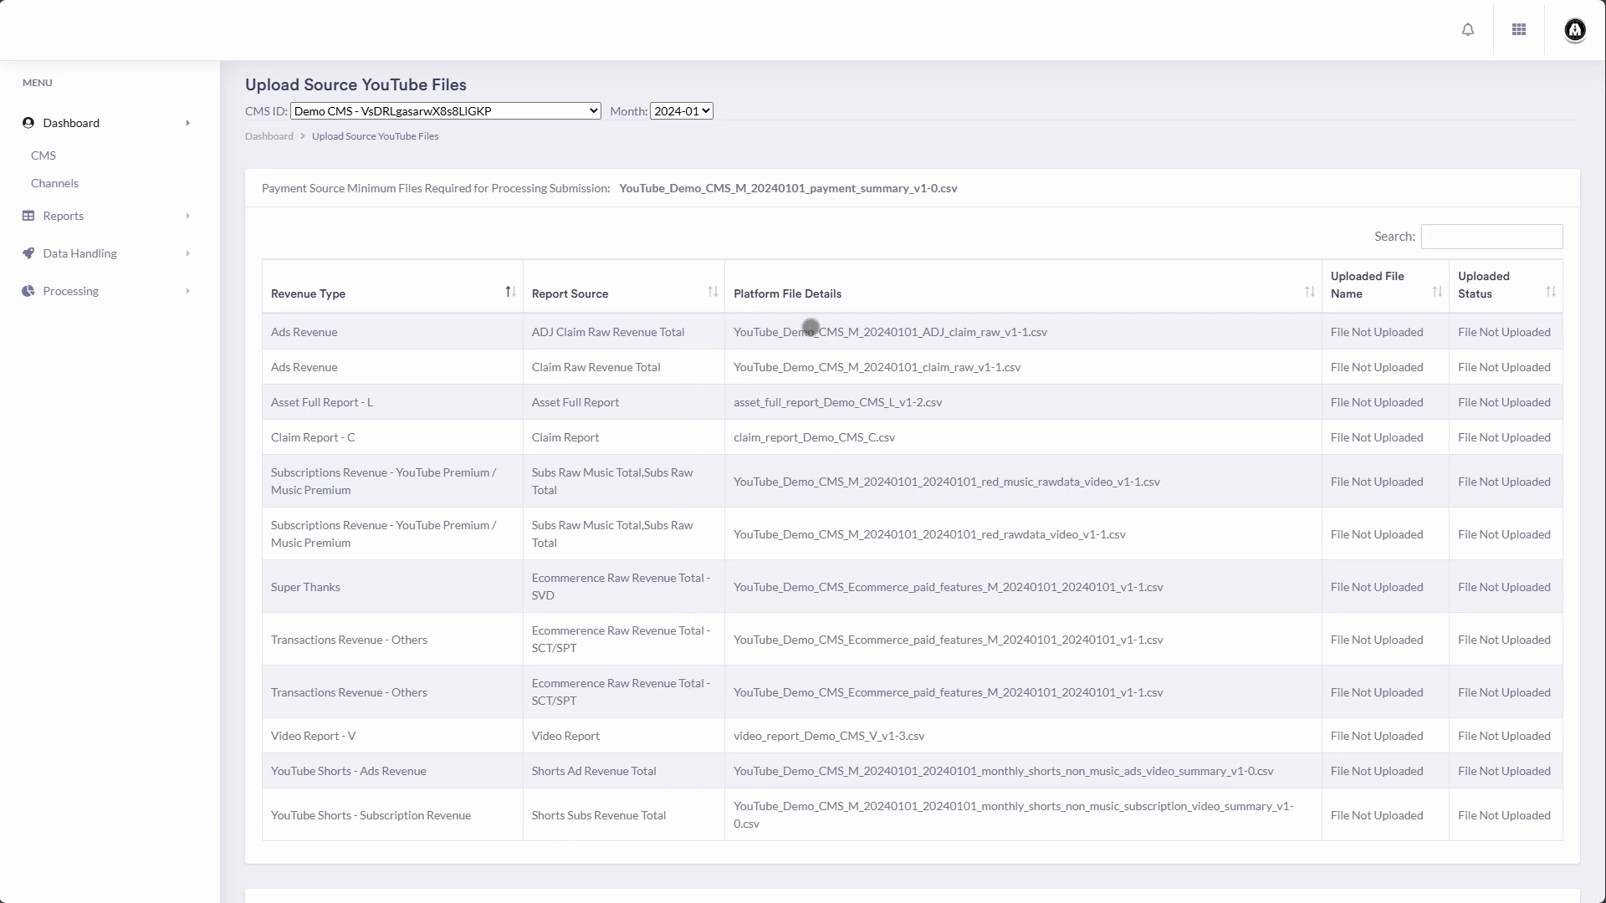
mouse_move(1295, 818)
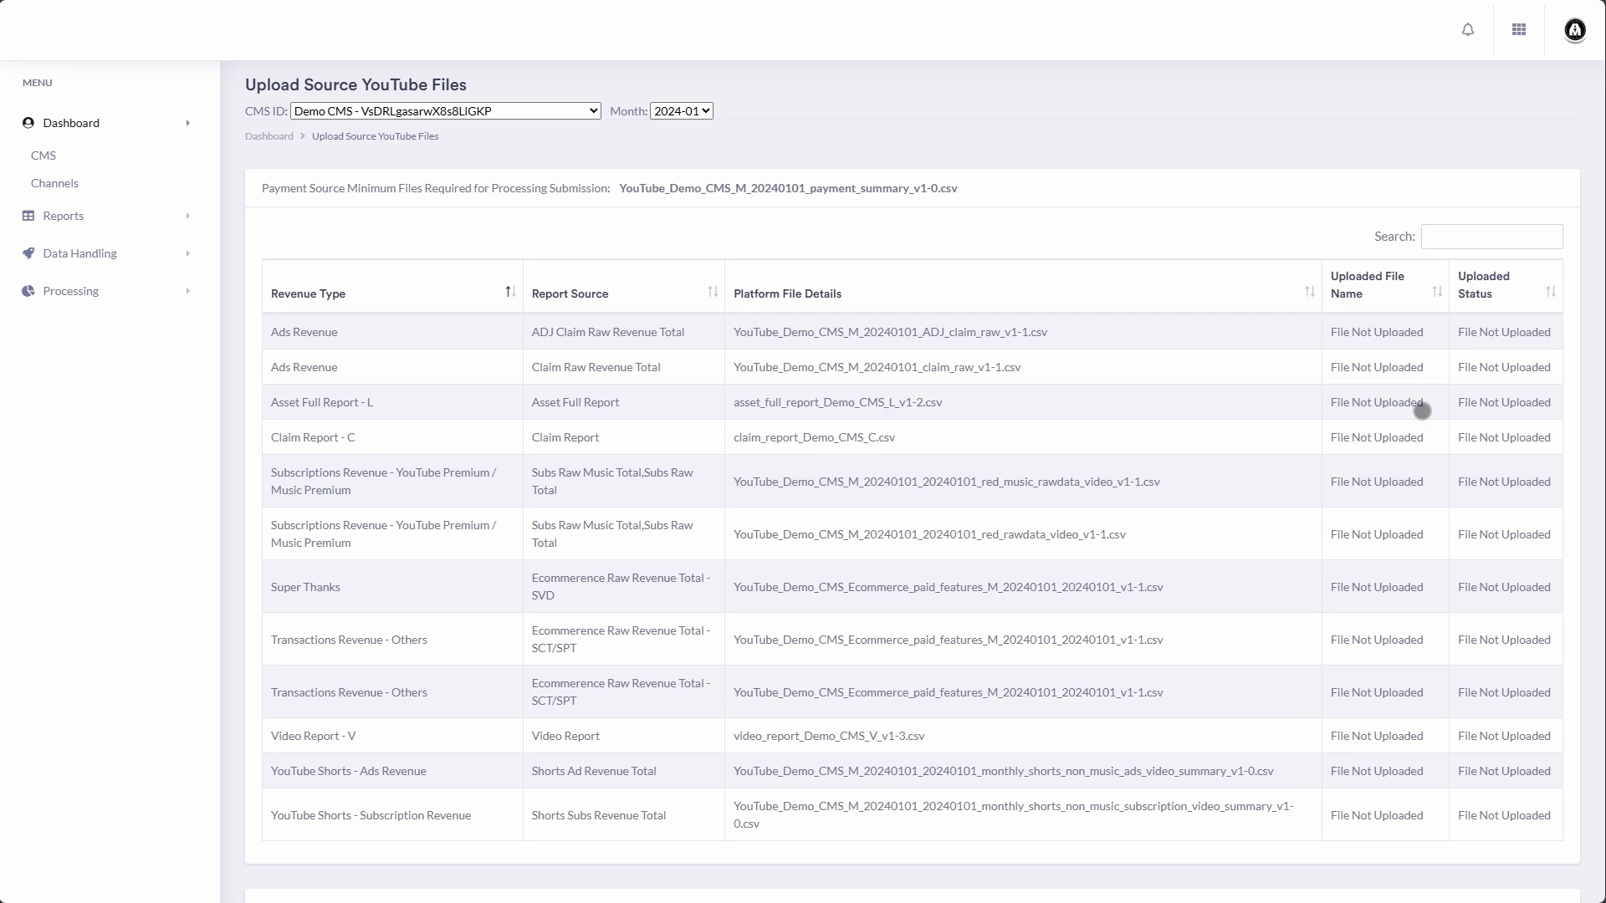
scroll("down", 3)
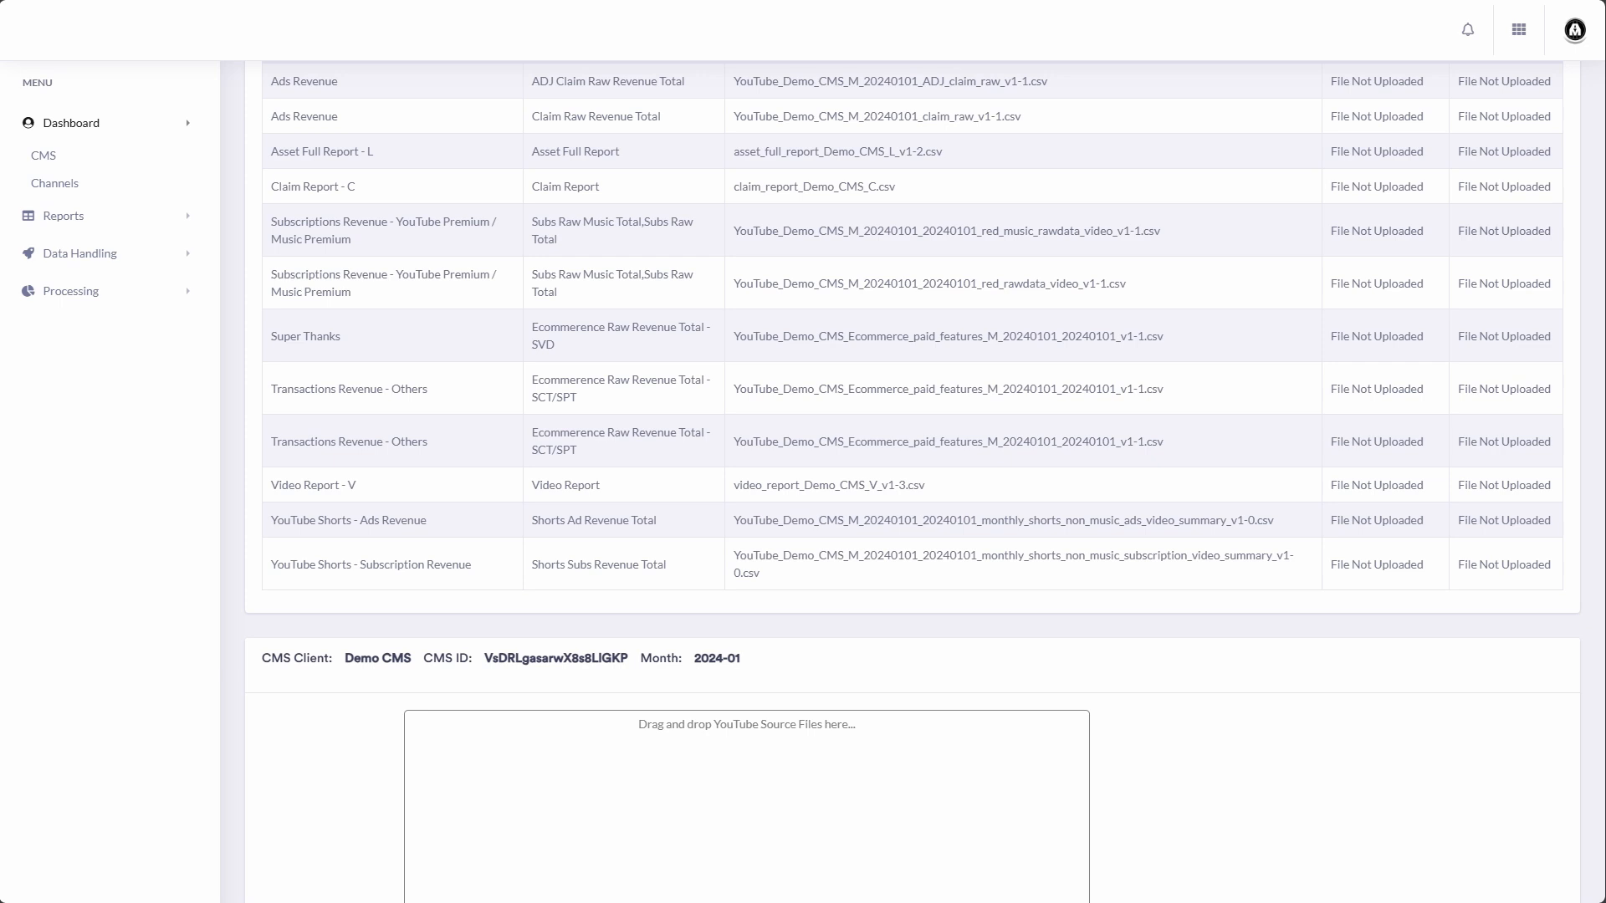
mouse_move(149, 773)
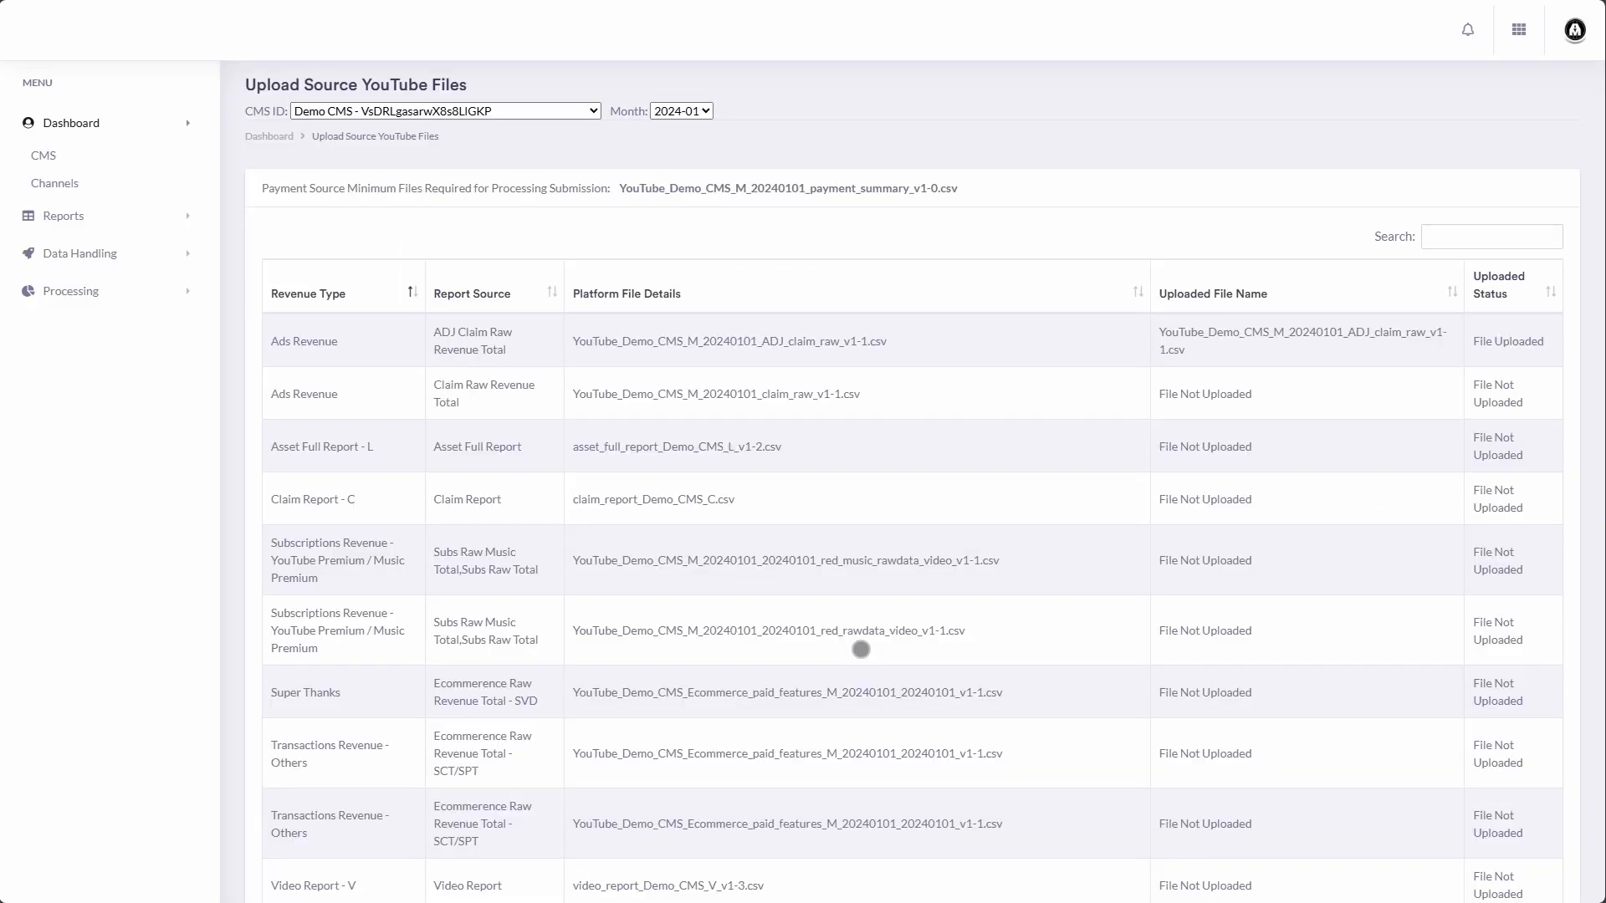
mouse_move(1477, 361)
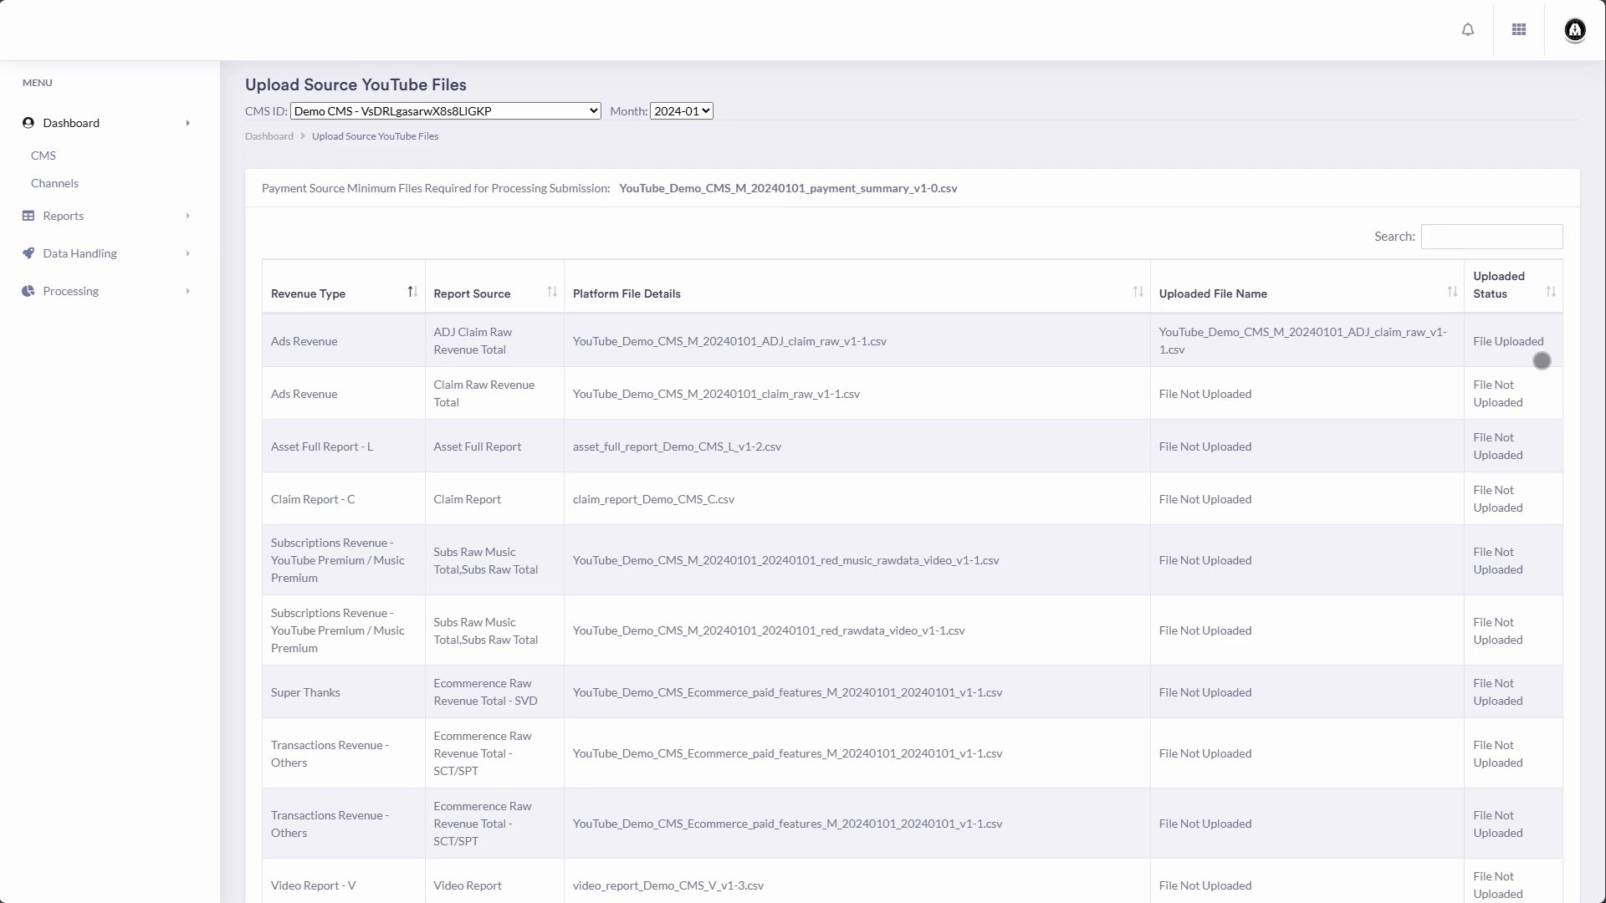
Step: Scroll down to the drop zone where the ADJ claim raw and video report CSVs are uploaded
scroll("down", 3)
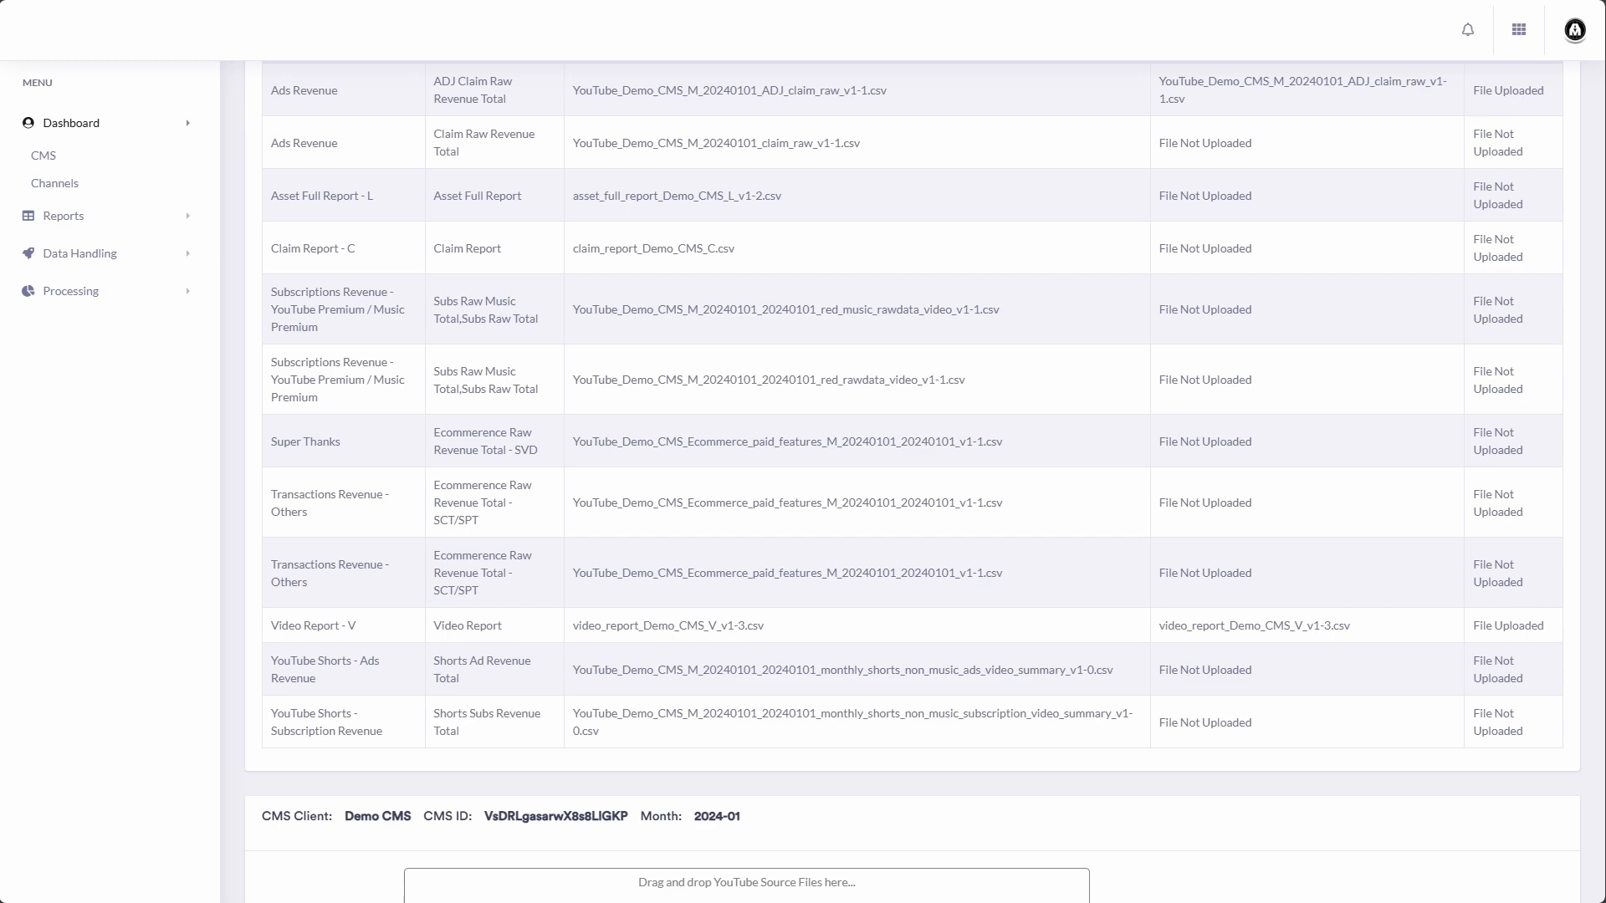
scroll("down", 3)
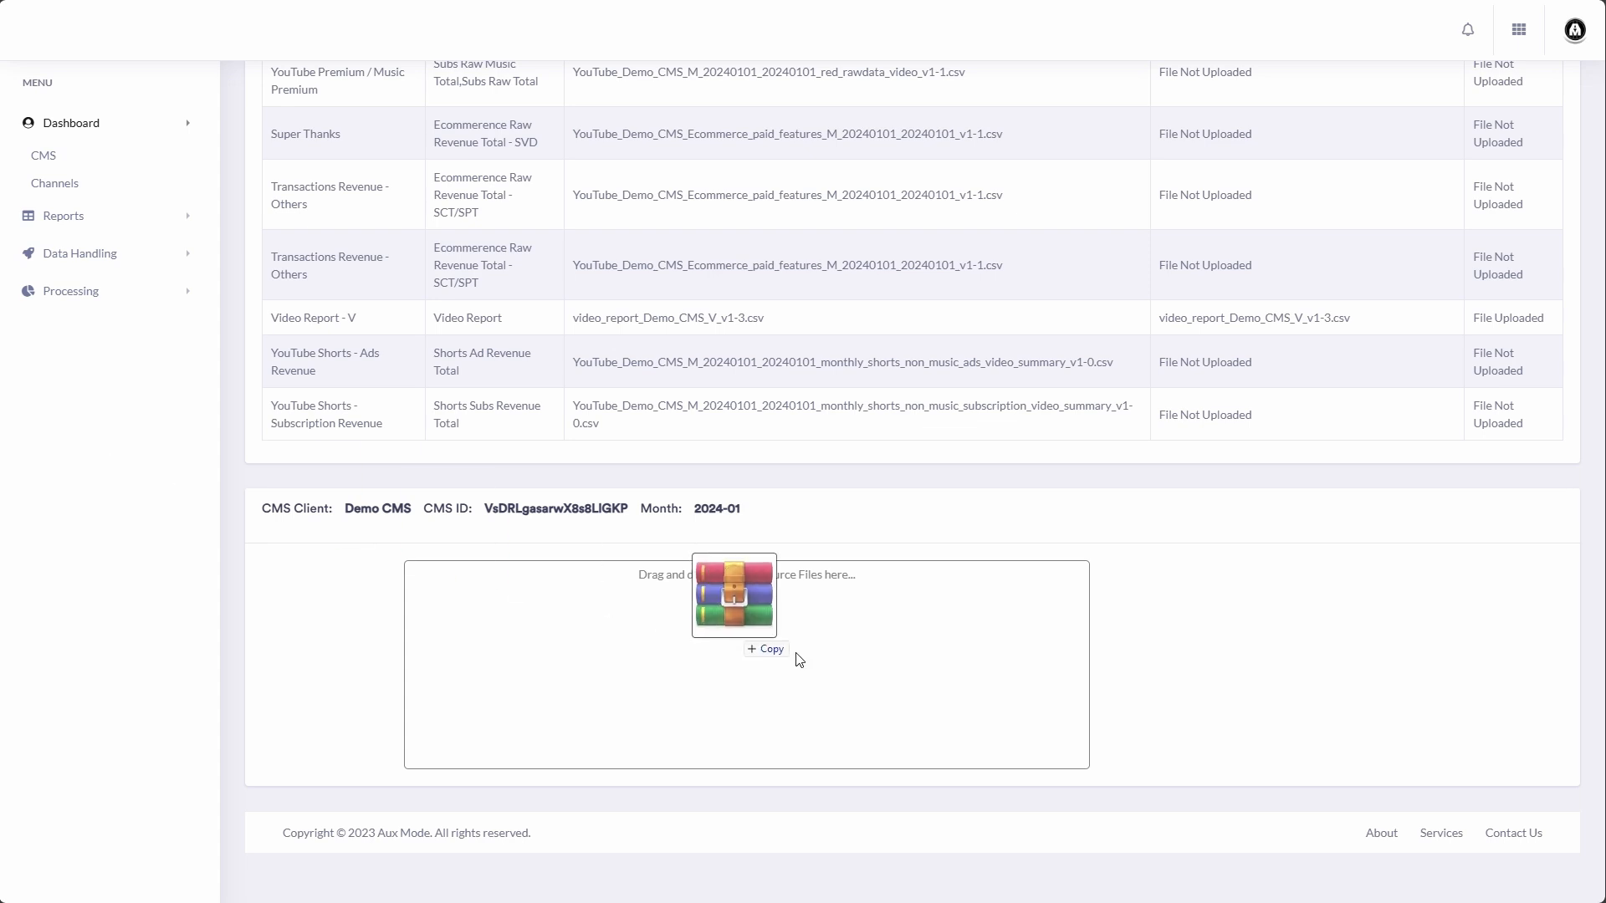
Step: Drop the zip archive of remaining source files into the YouTube Source Files box and review the Required Uploaded Files list
left_click_drag(734, 596, 746, 664)
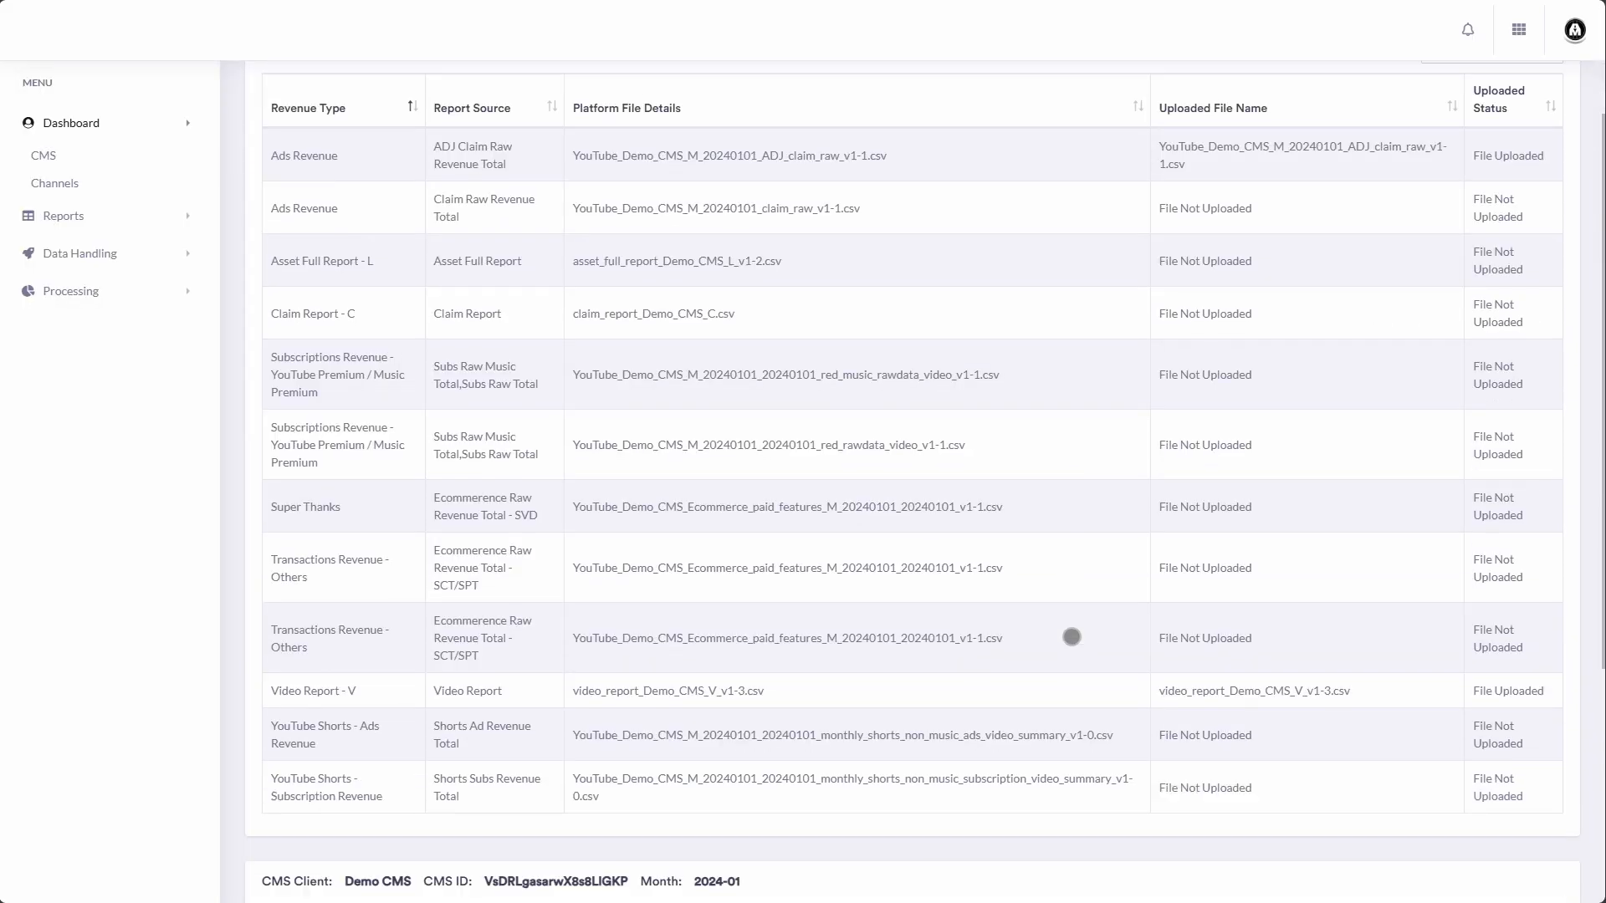
scroll("down", 3)
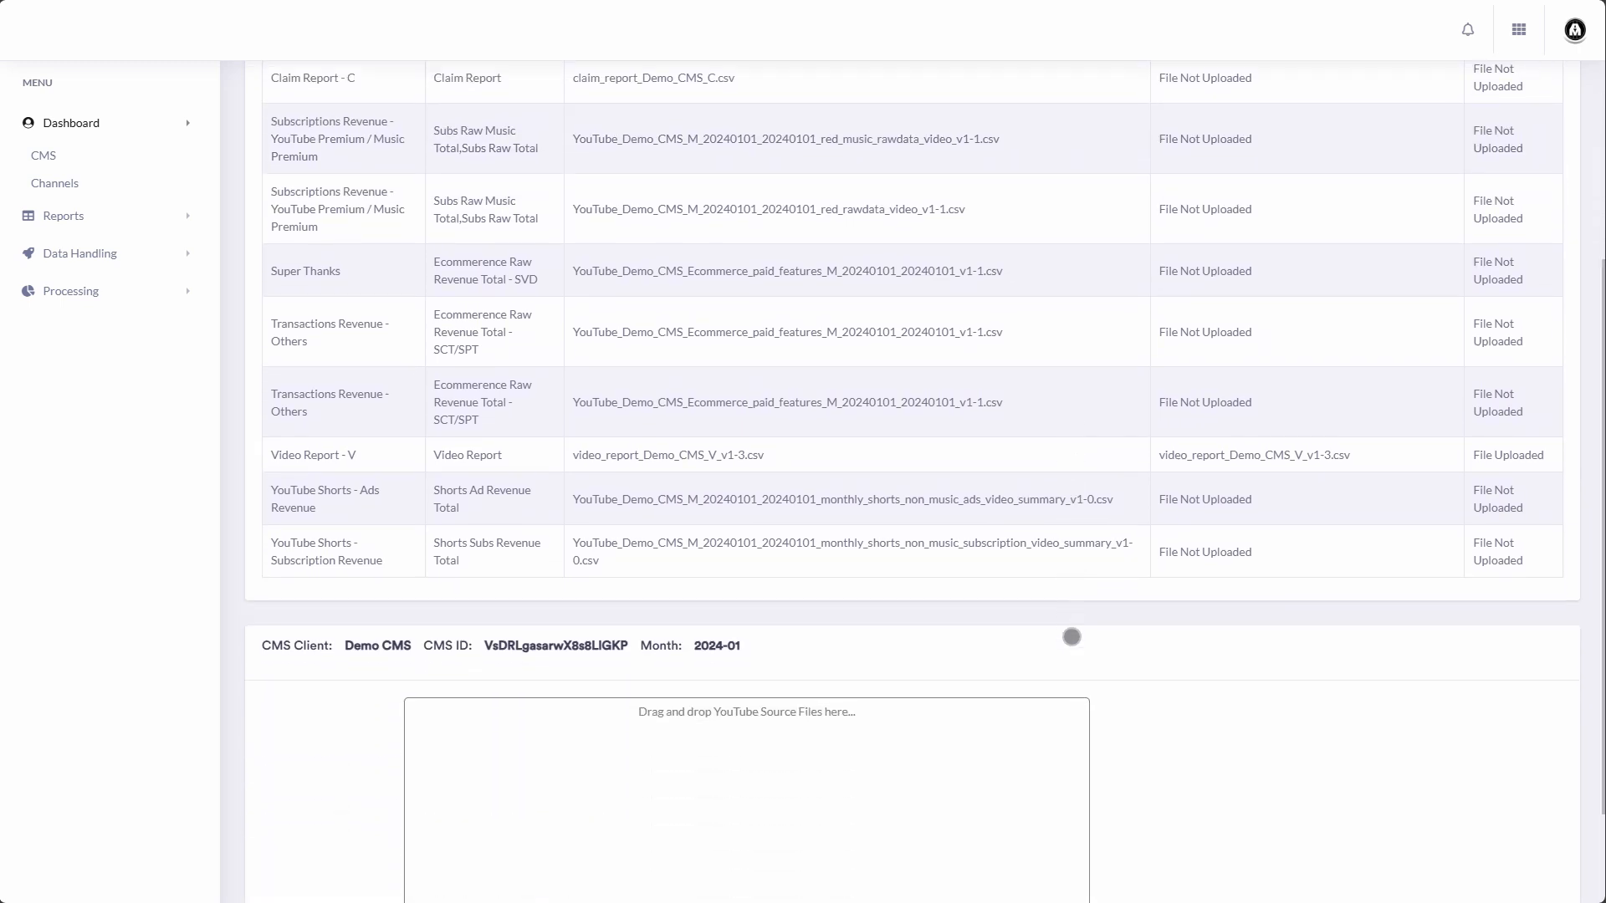
scroll("down", 3)
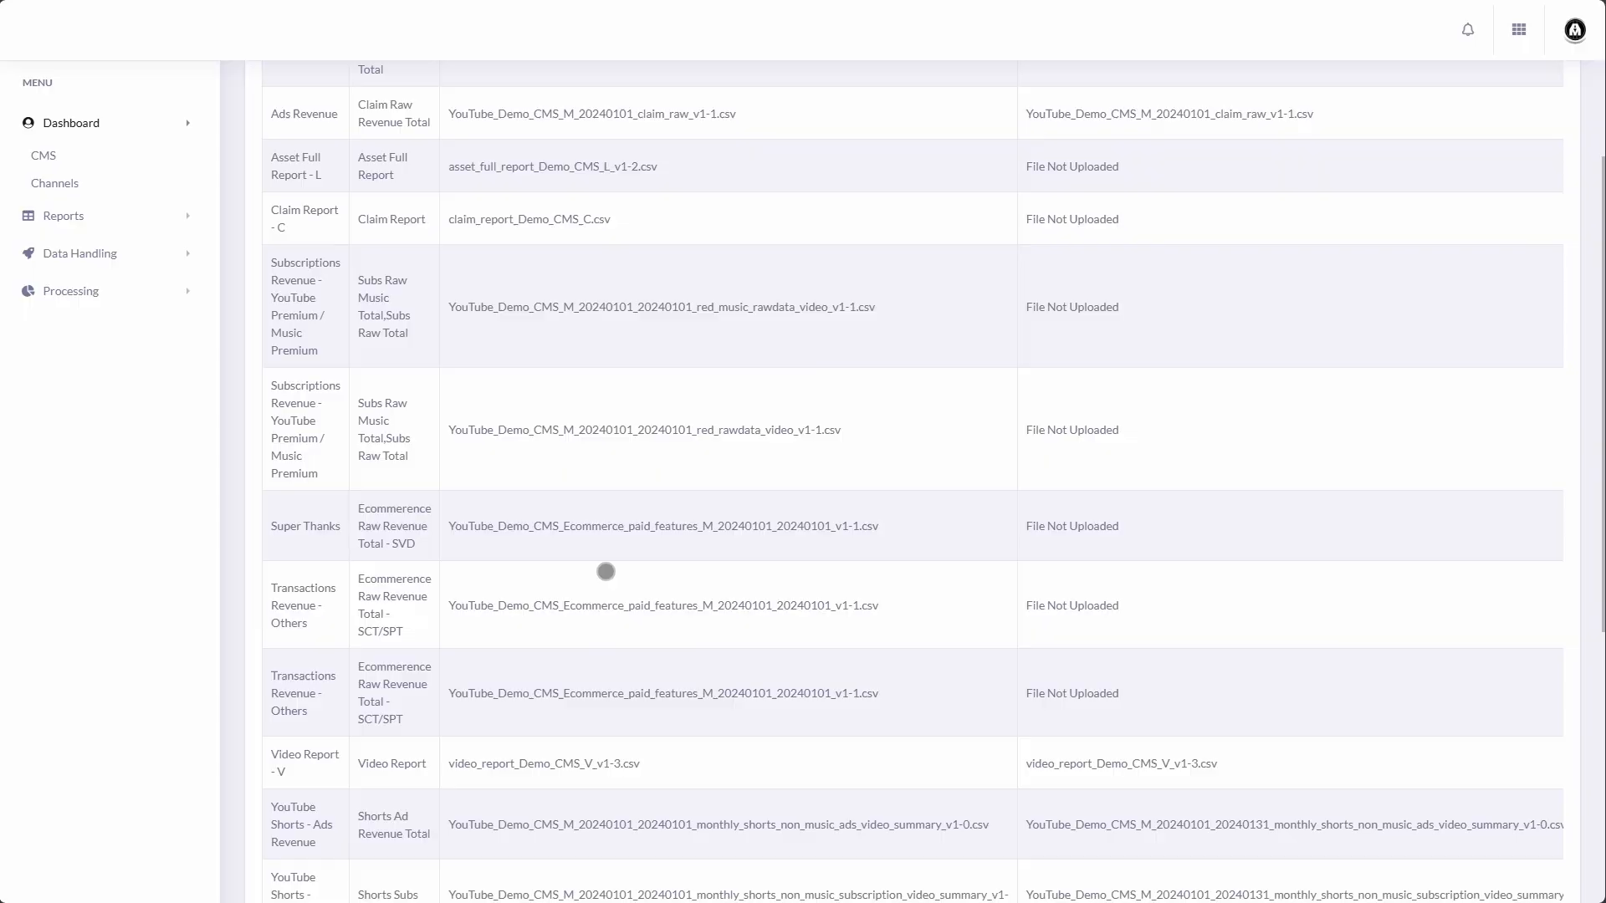
scroll("down", 3)
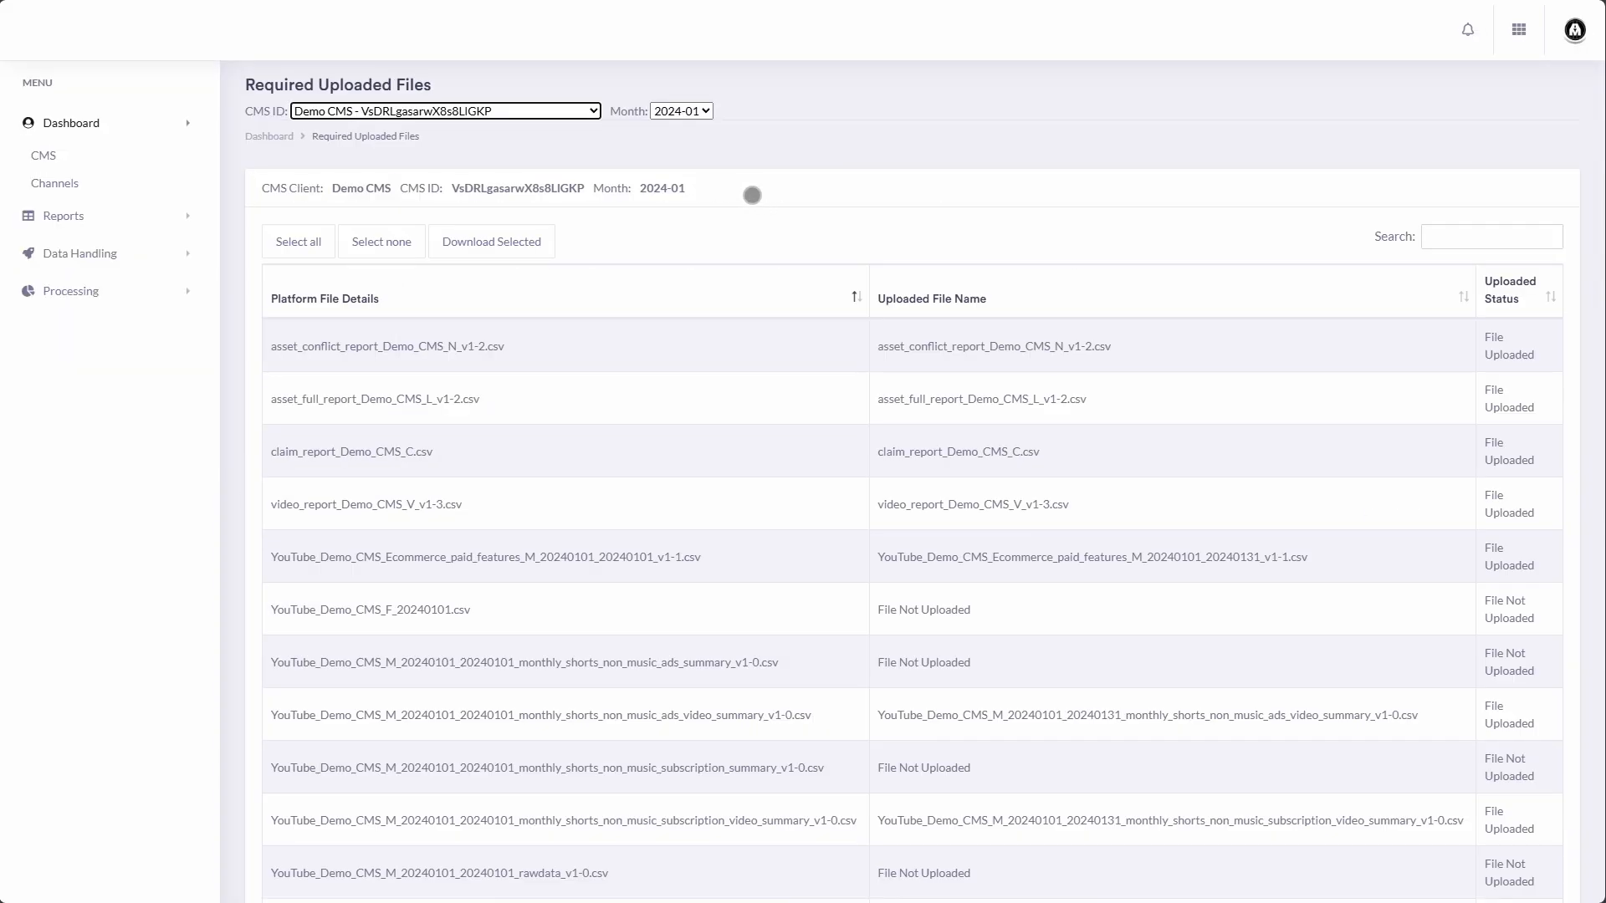
Step: Submit the uploaded files via 'MINIMUM REQUIRED TO SUBMIT REQUEST' to start processing
scroll("down", 3)
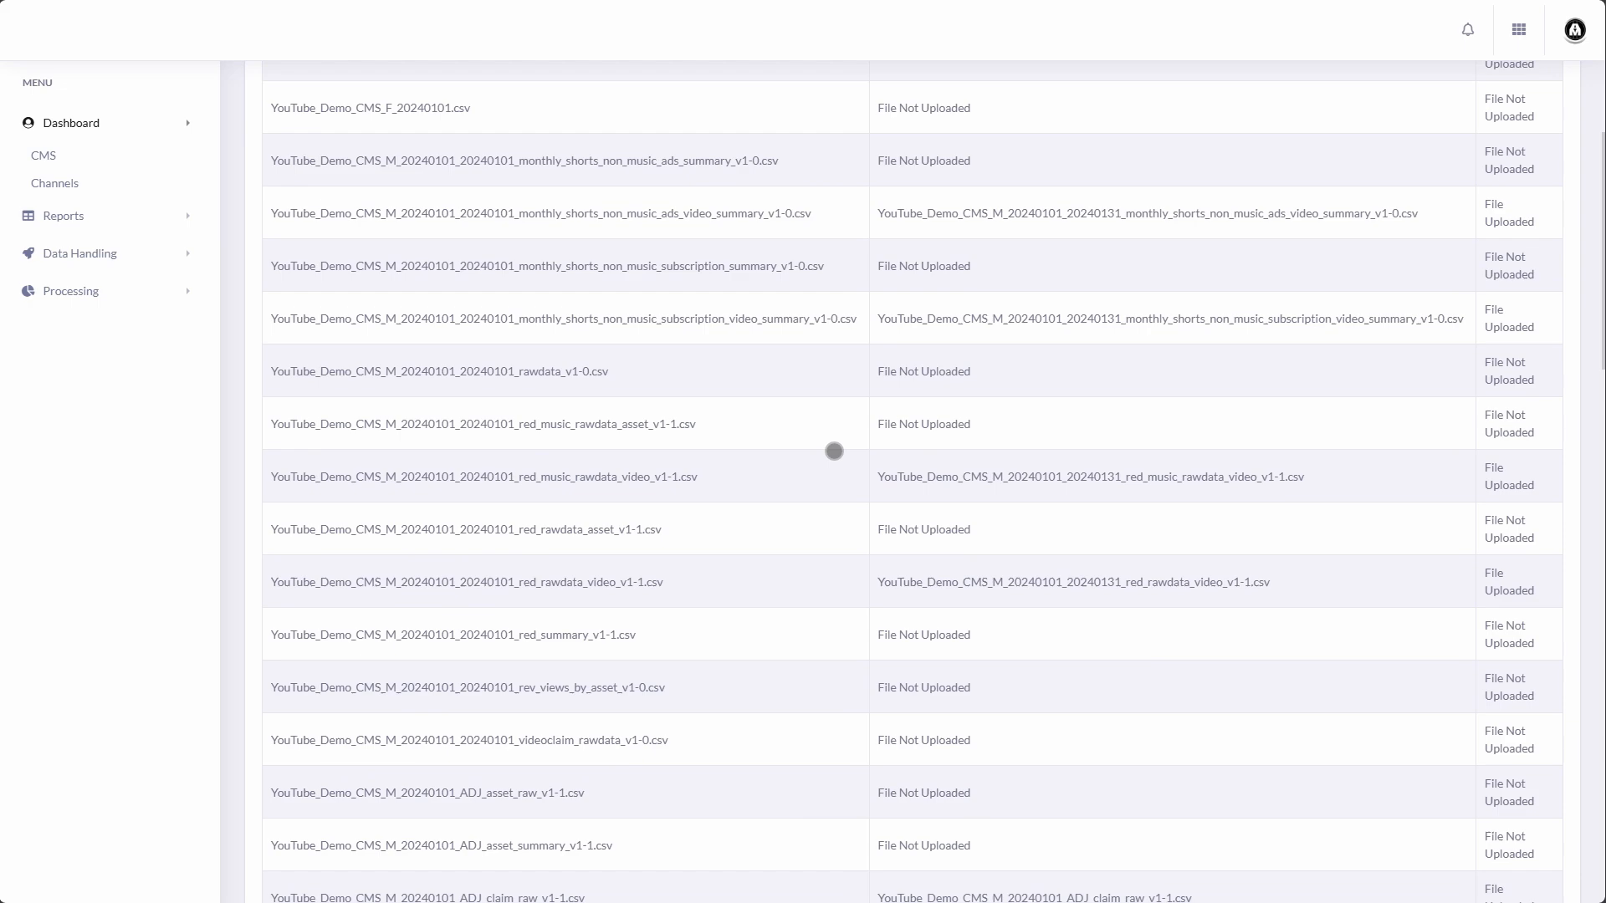
scroll("down", 3)
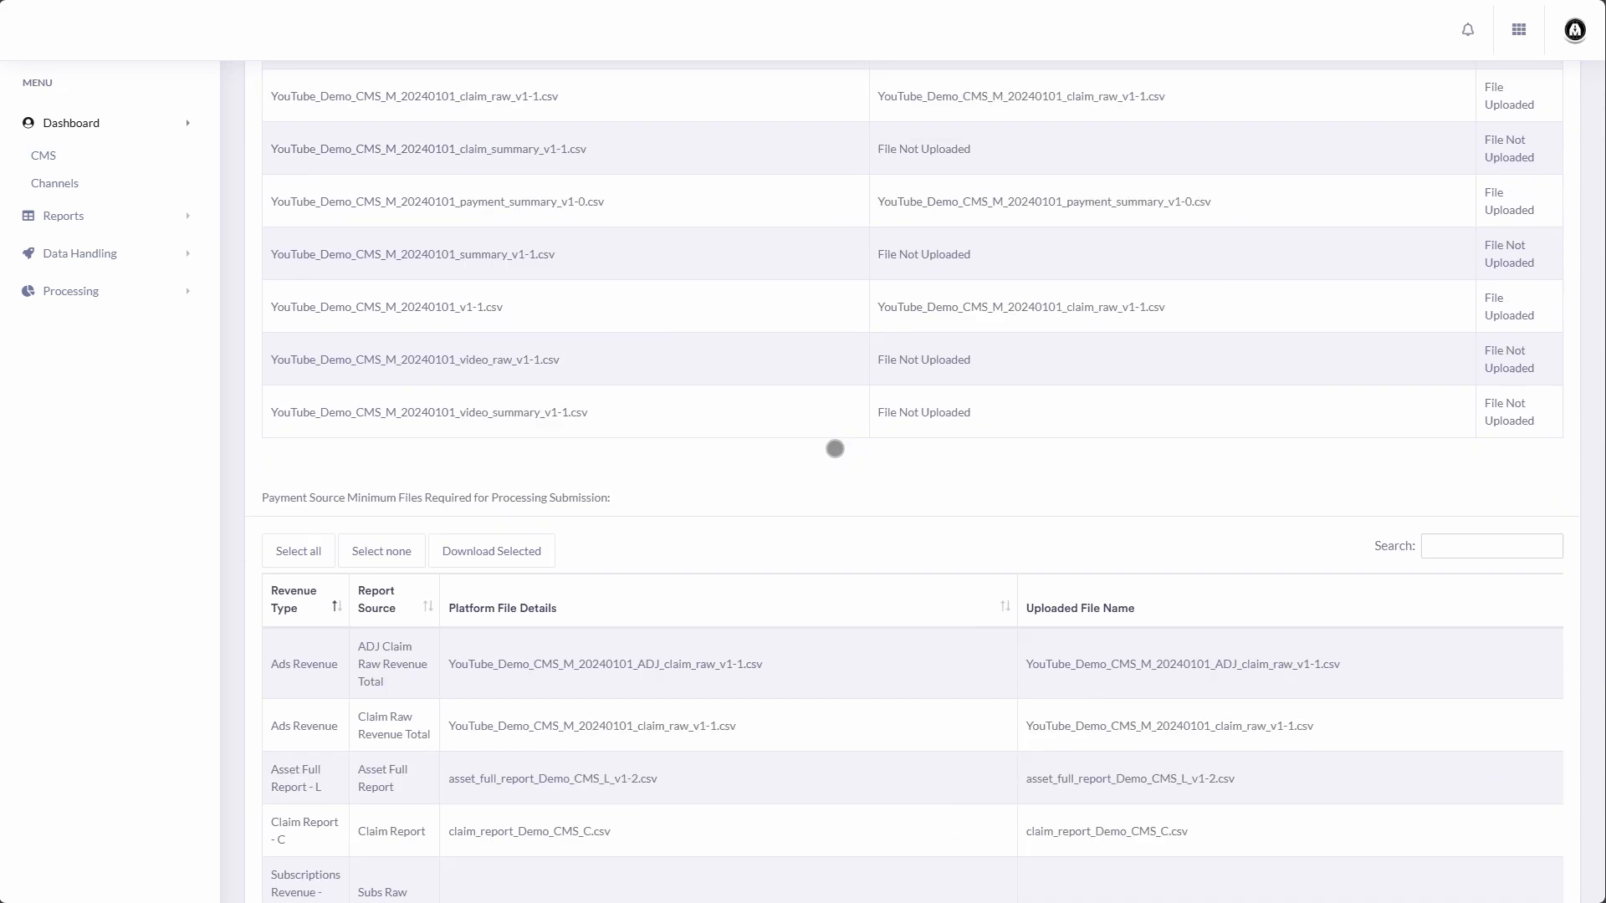
scroll("down", 3)
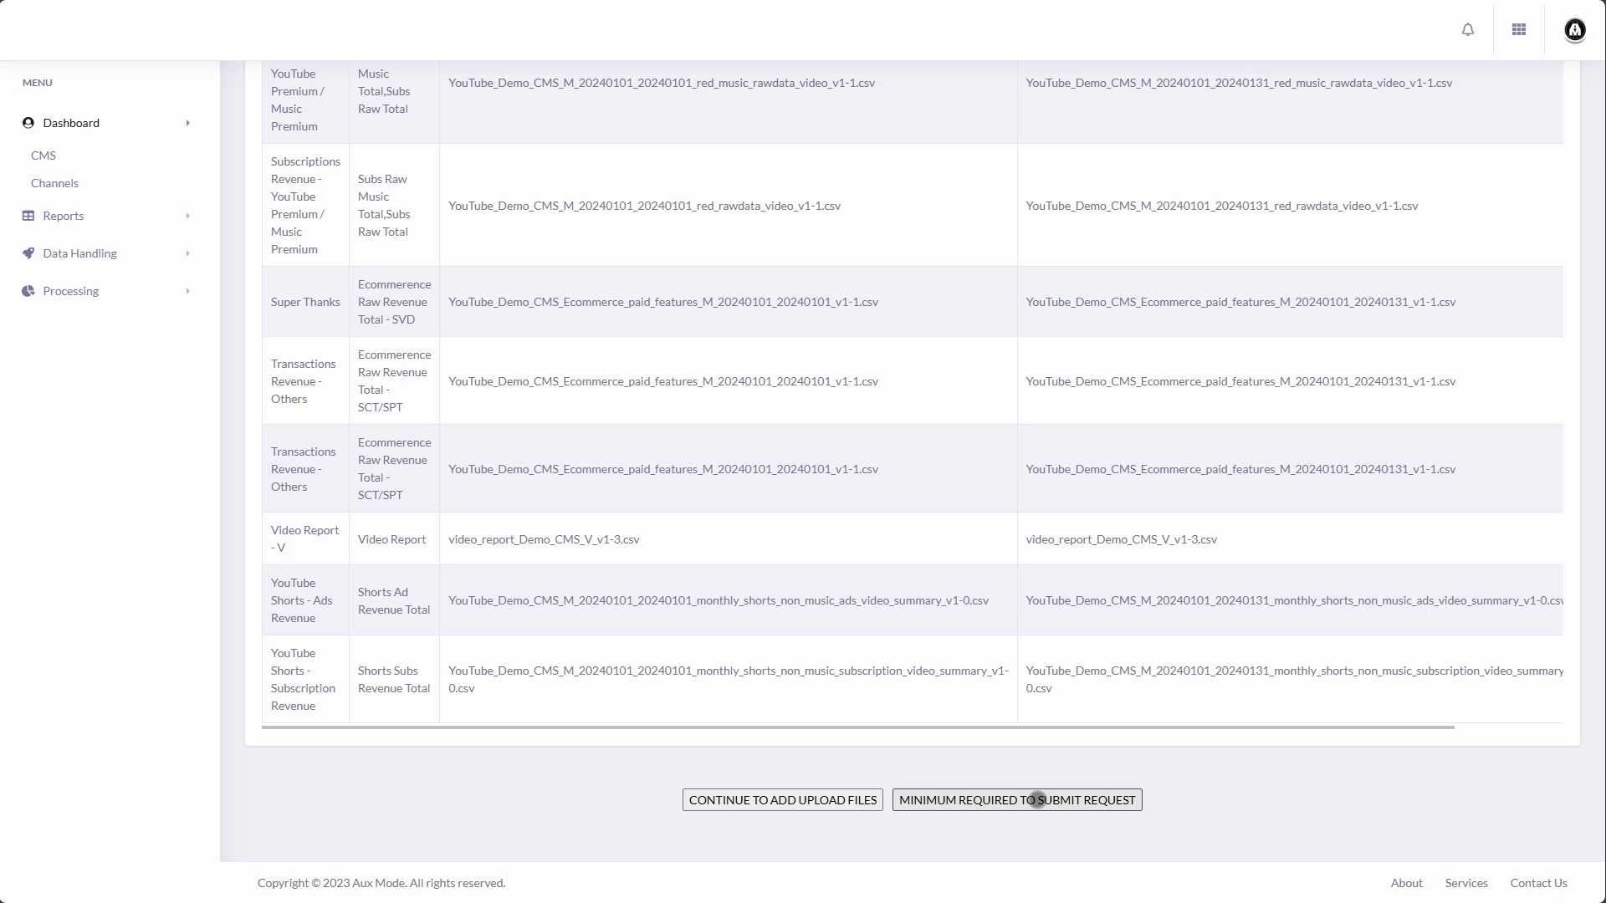
left_click(1016, 799)
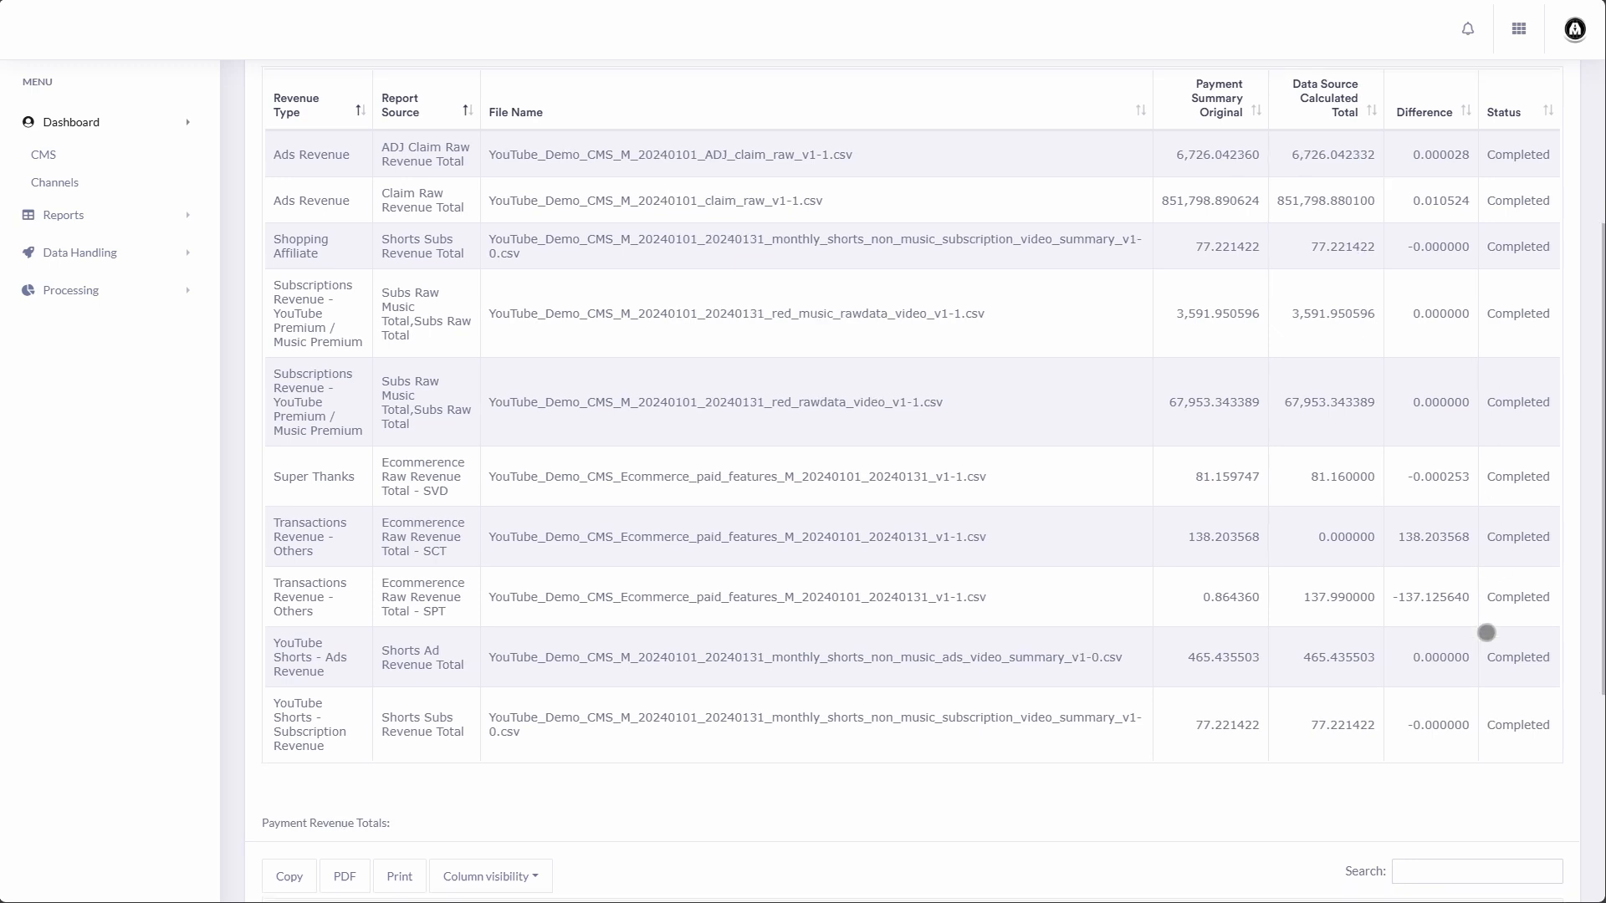
scroll("down", 3)
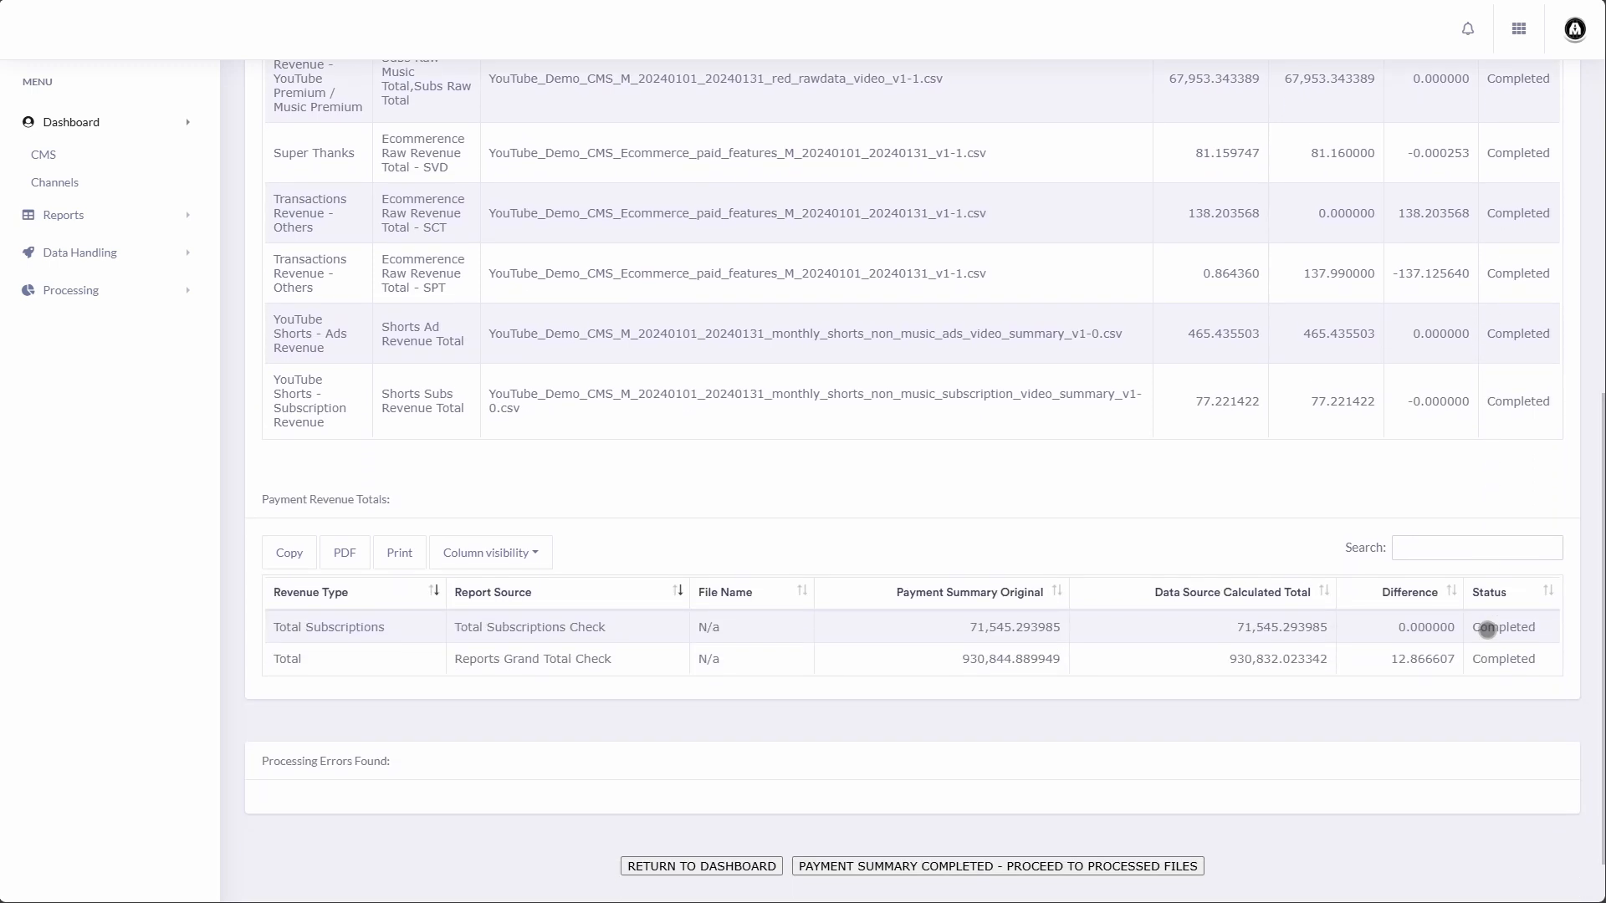
scroll("down", 3)
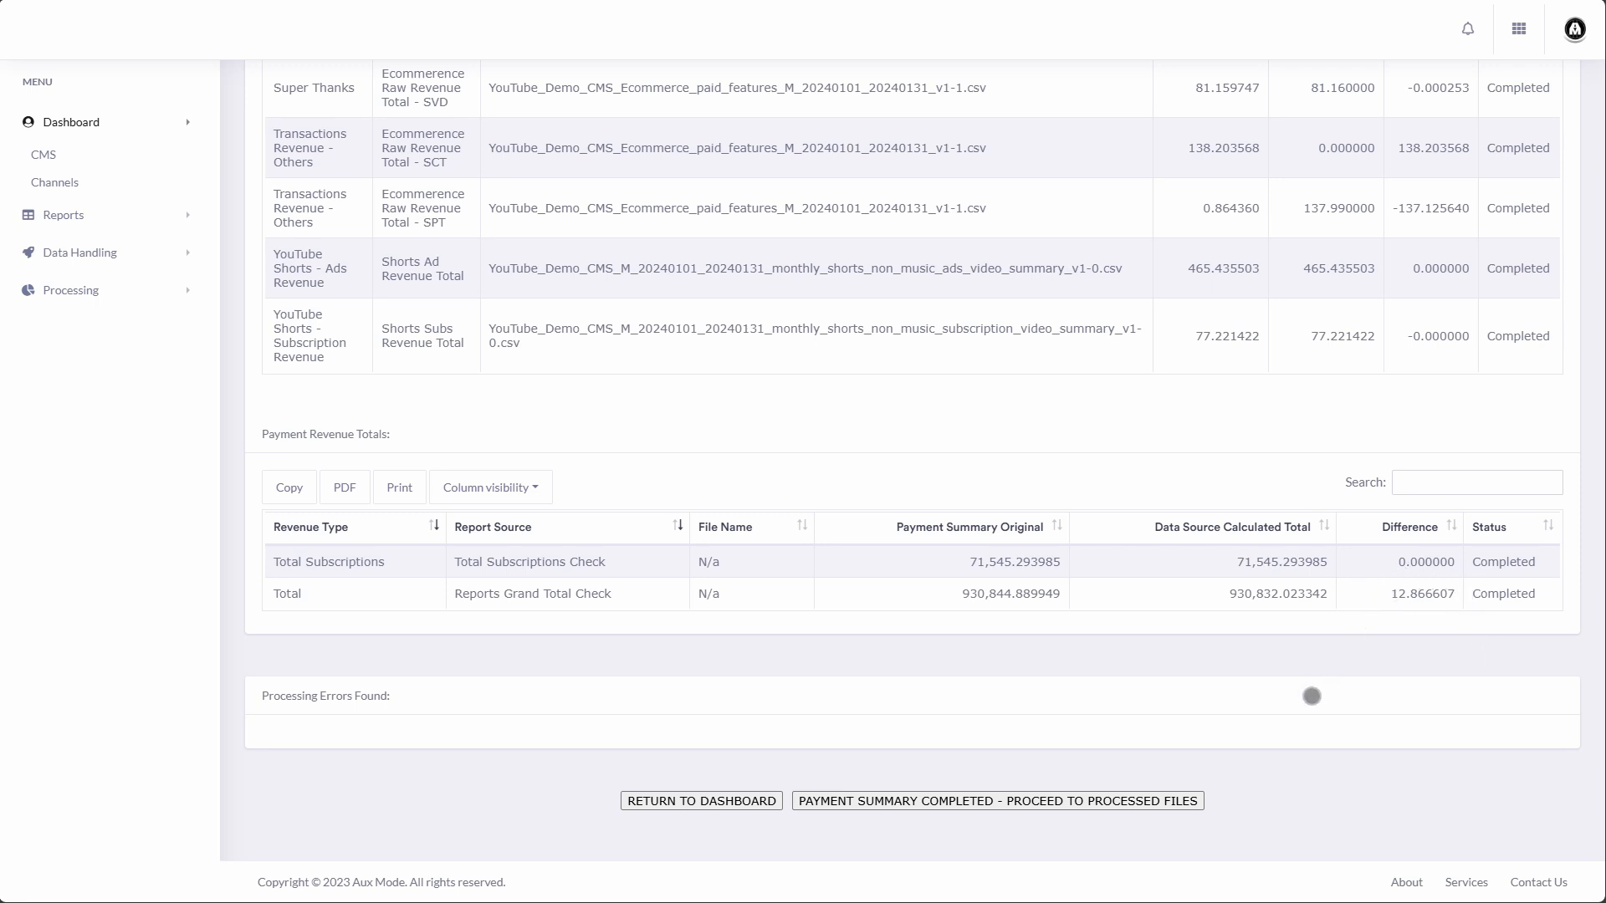
mouse_move(1330, 799)
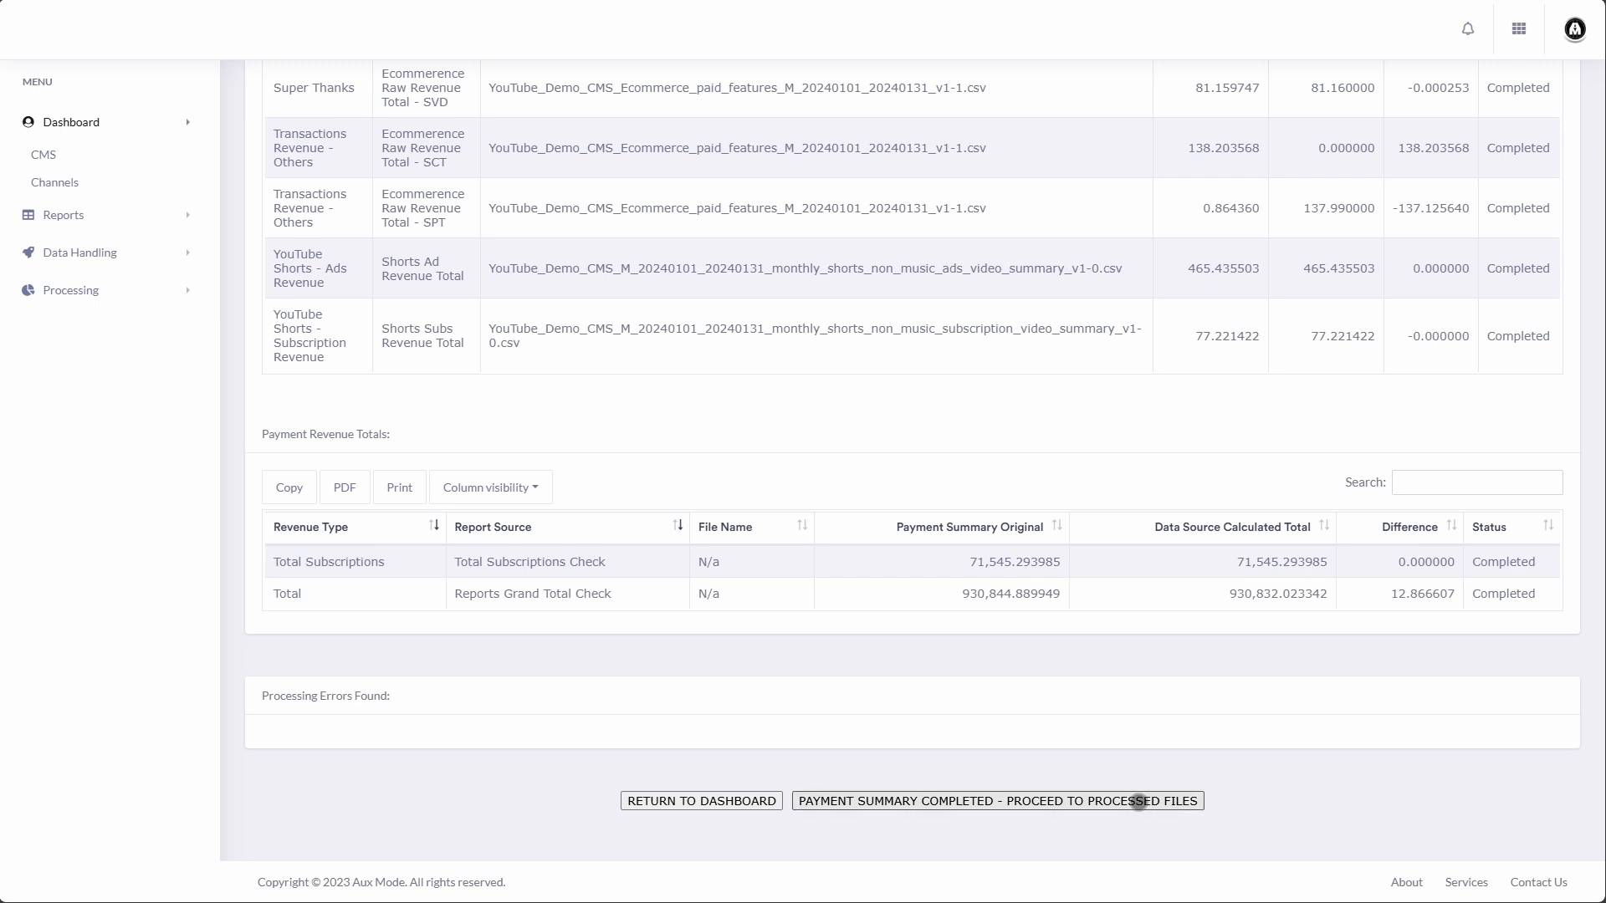
Step: Confirm 'PAYMENT SUMMARY COMPLETED - PROCEED TO PROCESSED FILES' for Demo CMS 2024-01
left_click(995, 802)
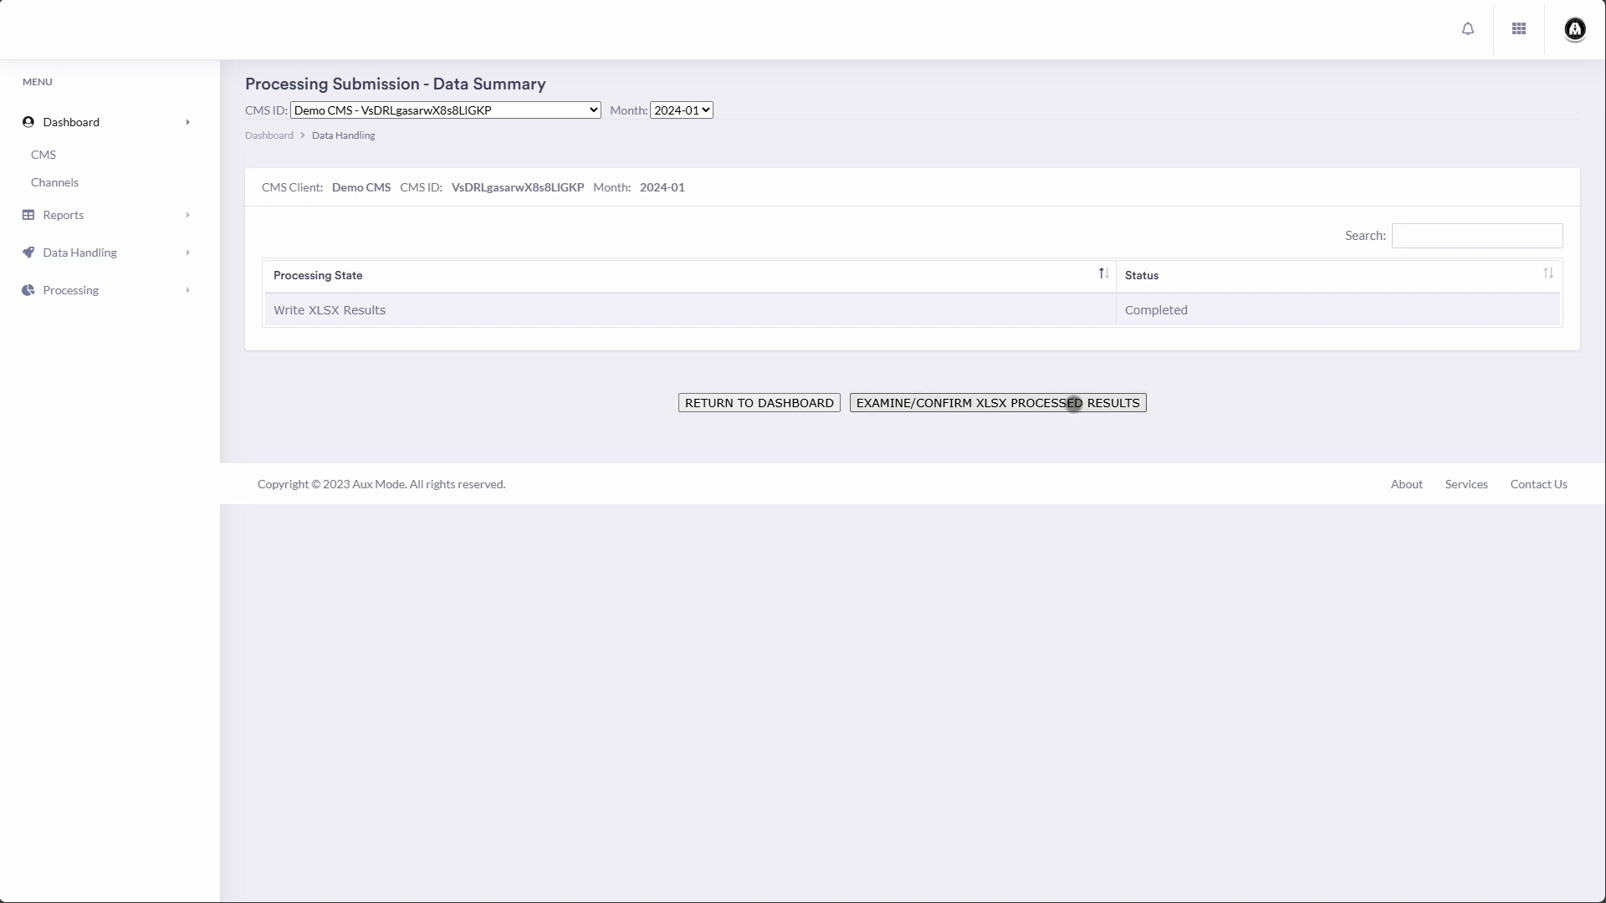
Step: Examine the processed XLSX results and view the 2024-01 - CML_RAW.xlsx file's contents
left_click(997, 402)
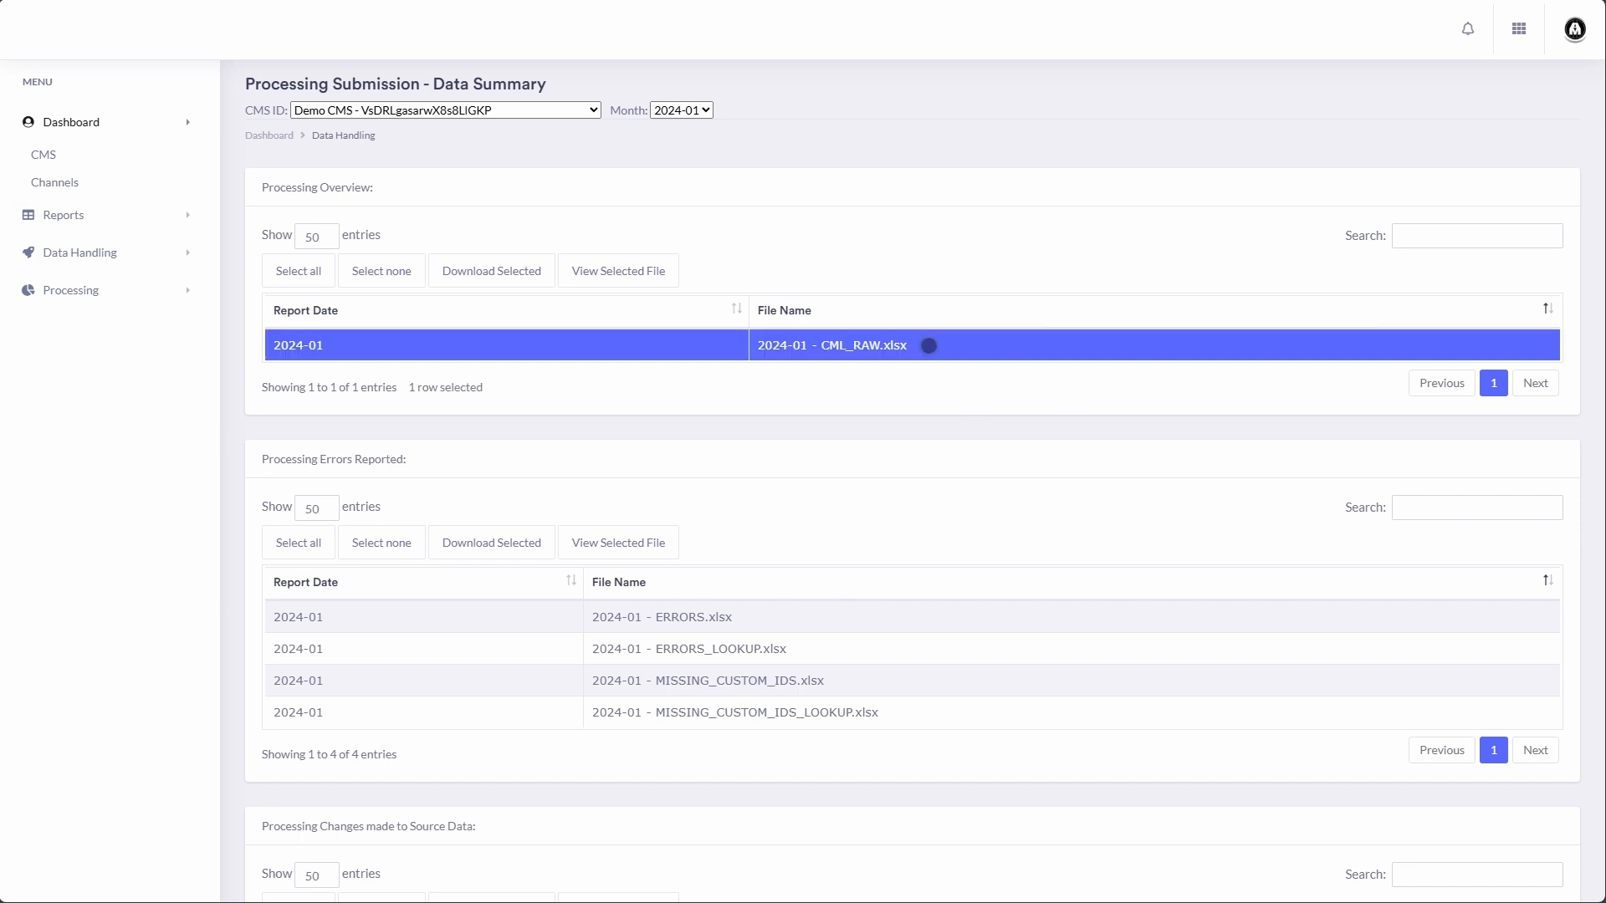
mouse_move(581, 316)
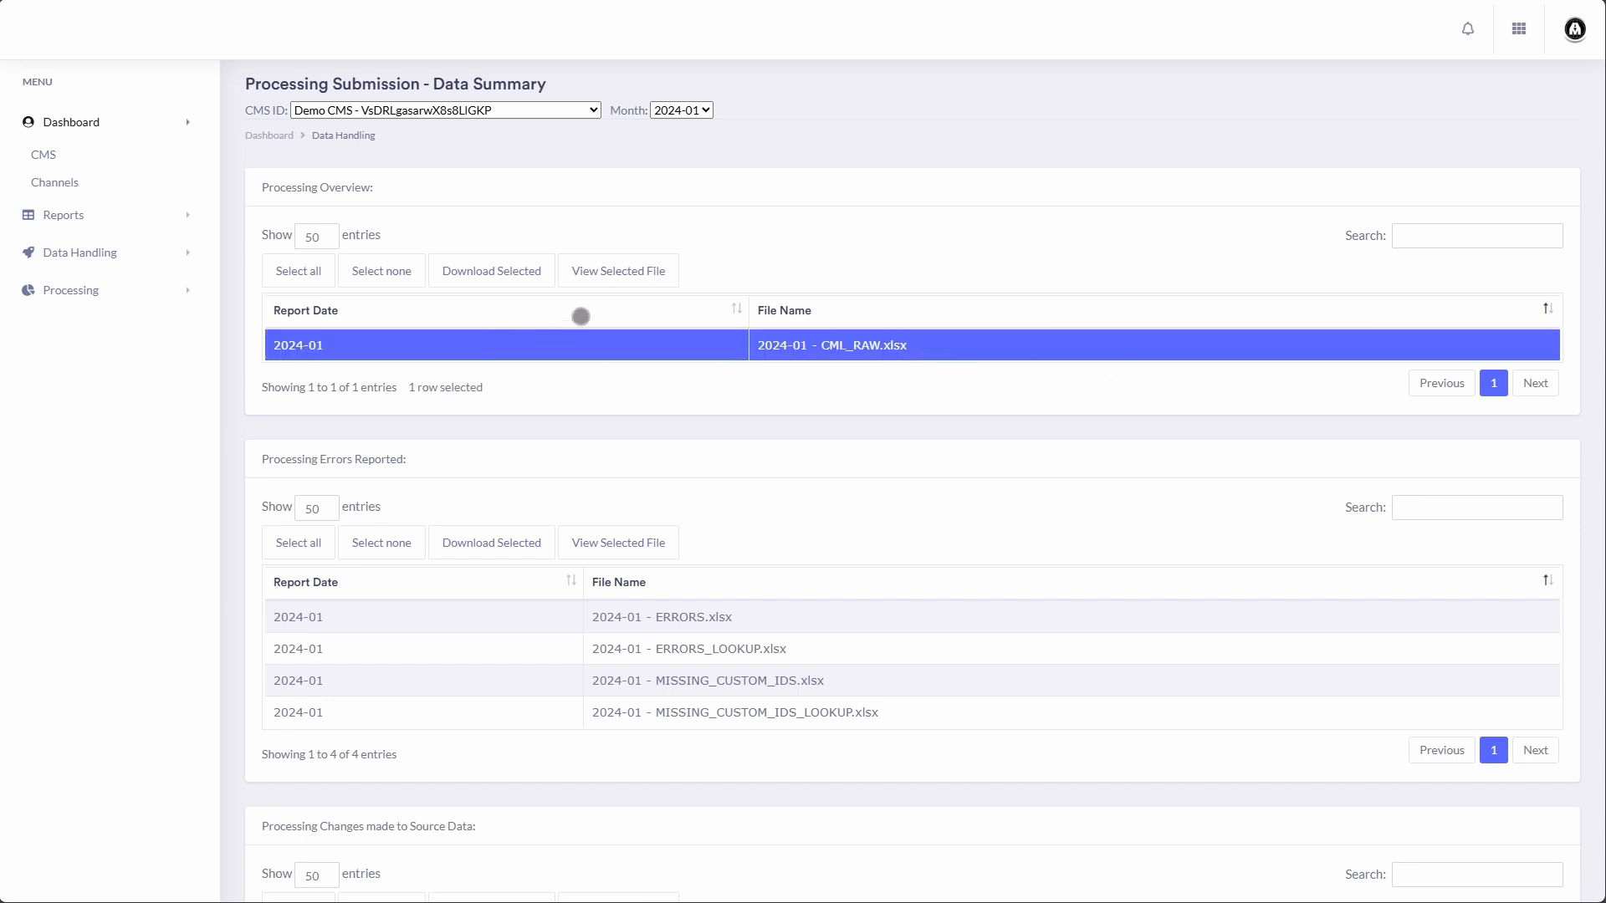
left_click(617, 271)
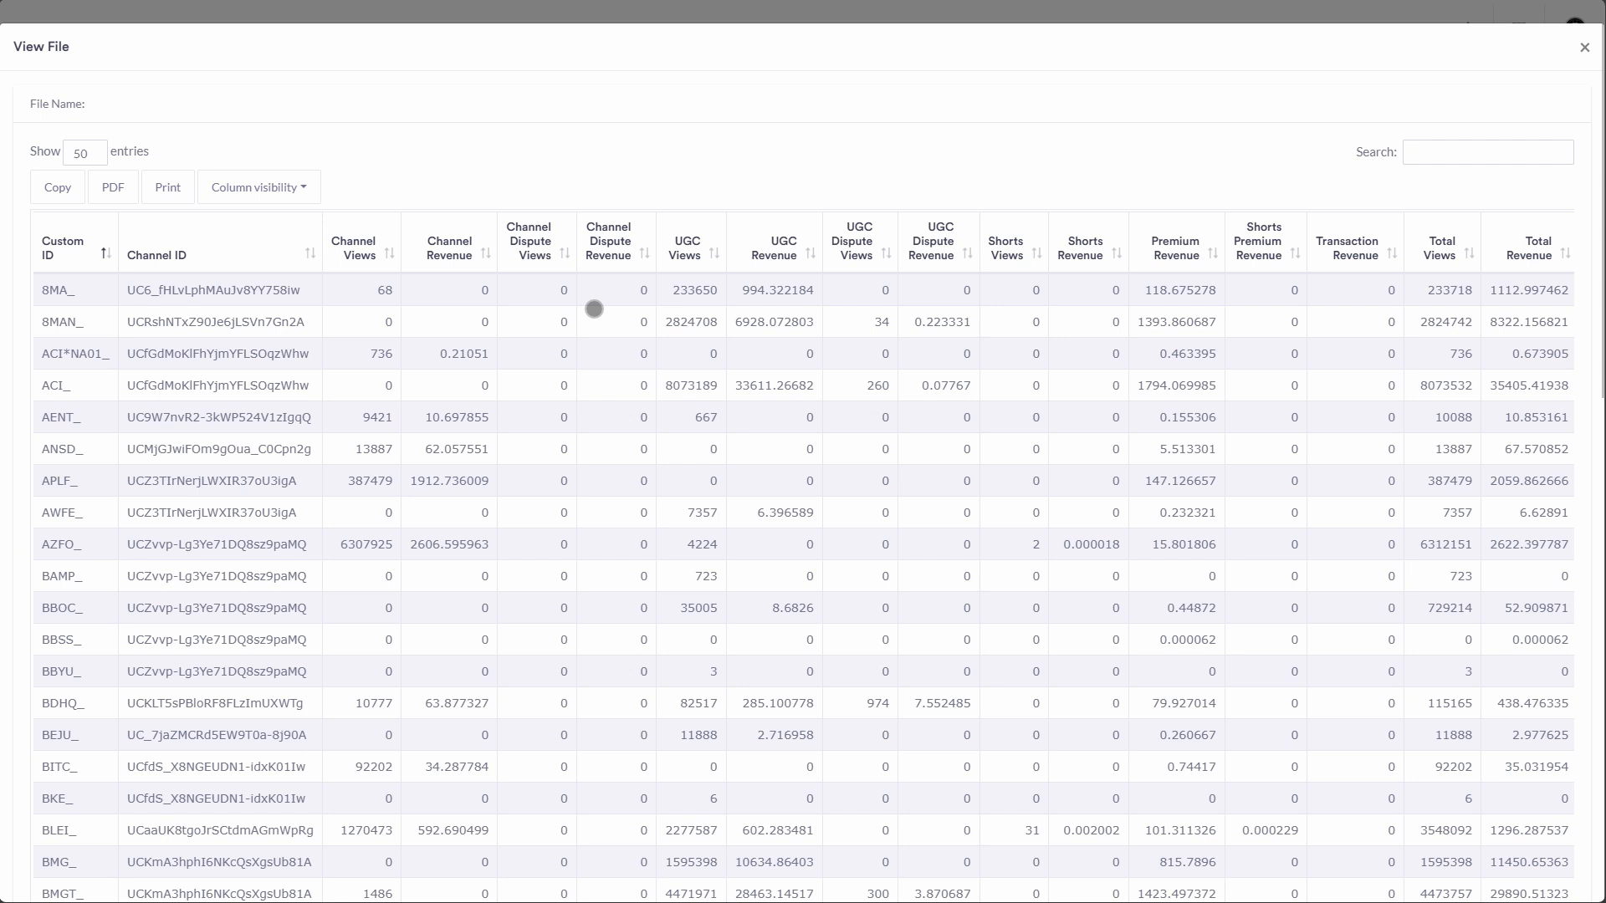
mouse_move(758, 417)
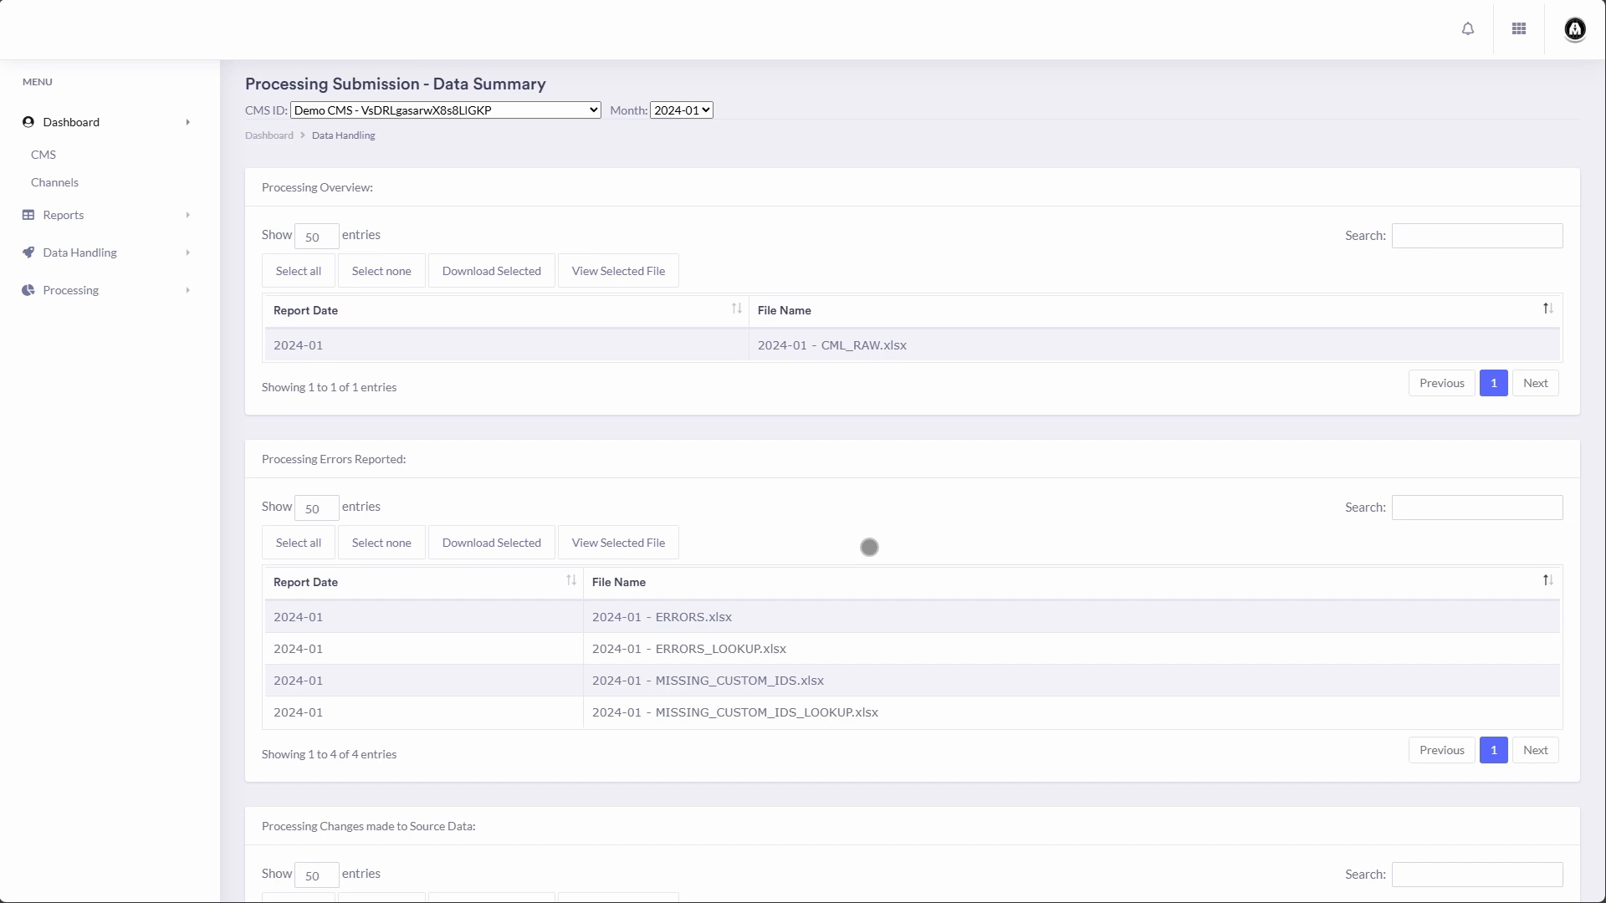
left_click(617, 542)
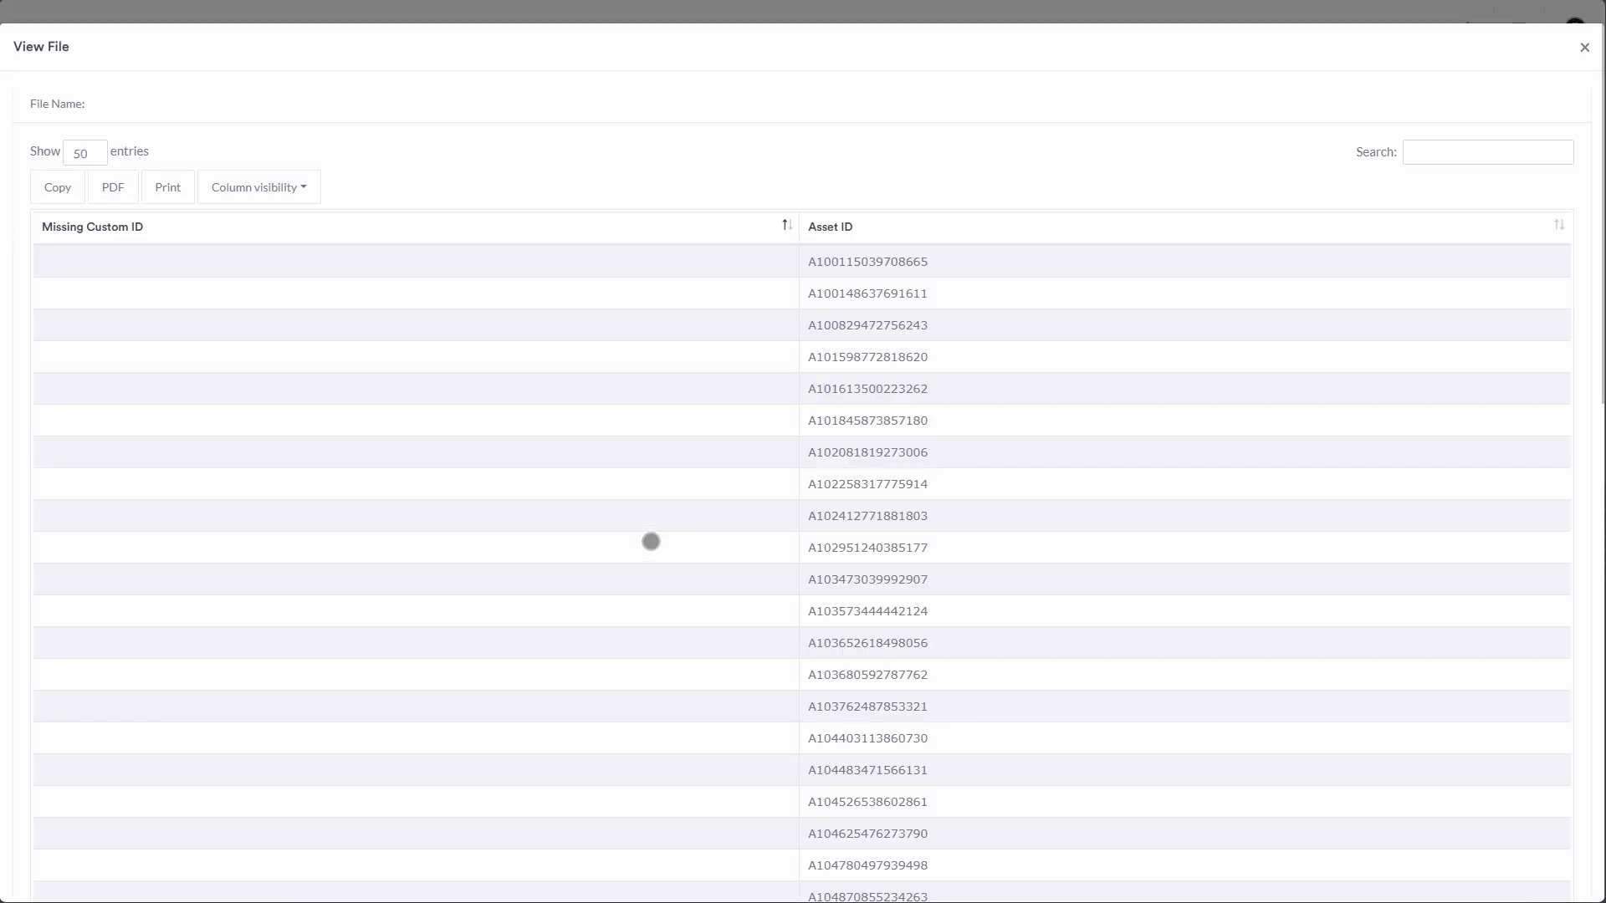
scroll("down", 3)
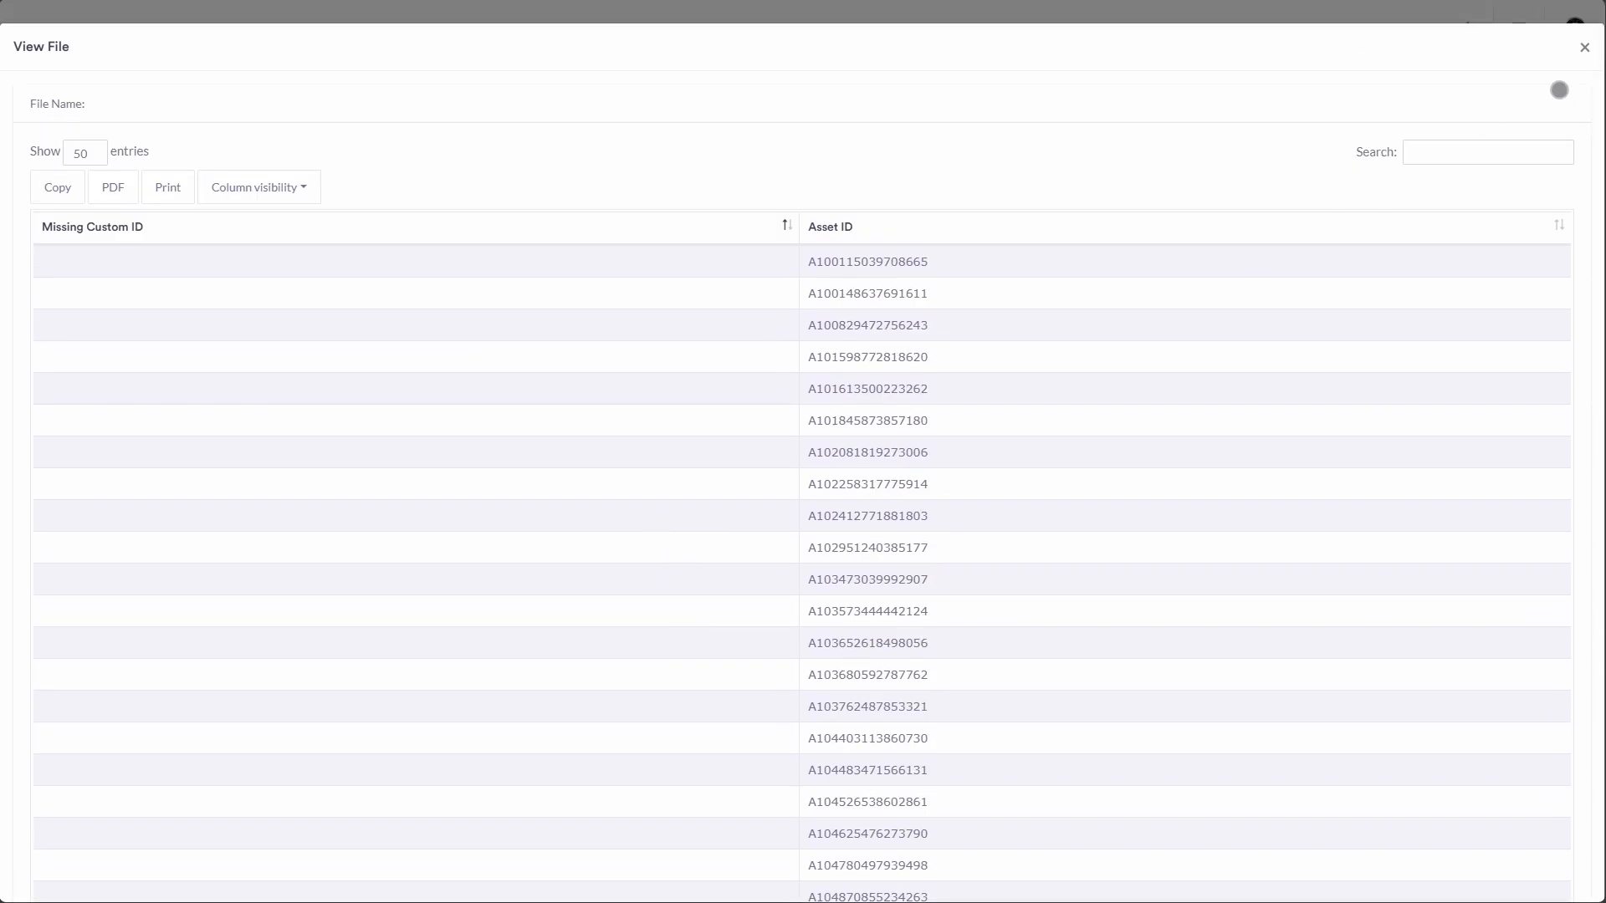
left_click(1584, 47)
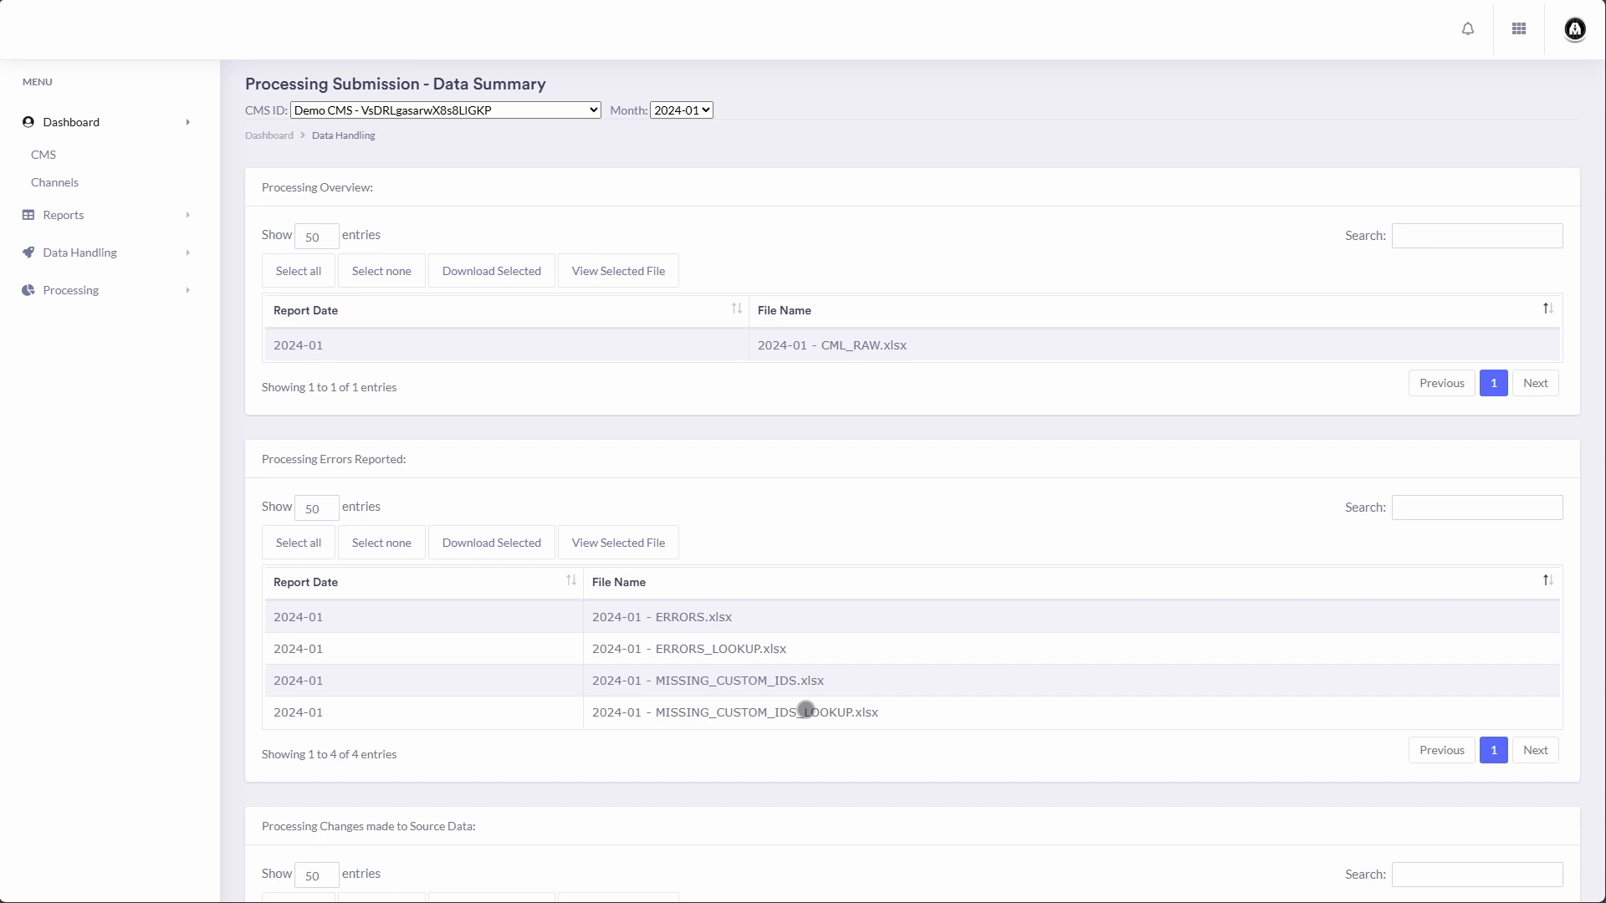
Step: Scroll to Processing Changes made to Source Data listing 2024-01 - CHANGES.xlsx
scroll("down", 3)
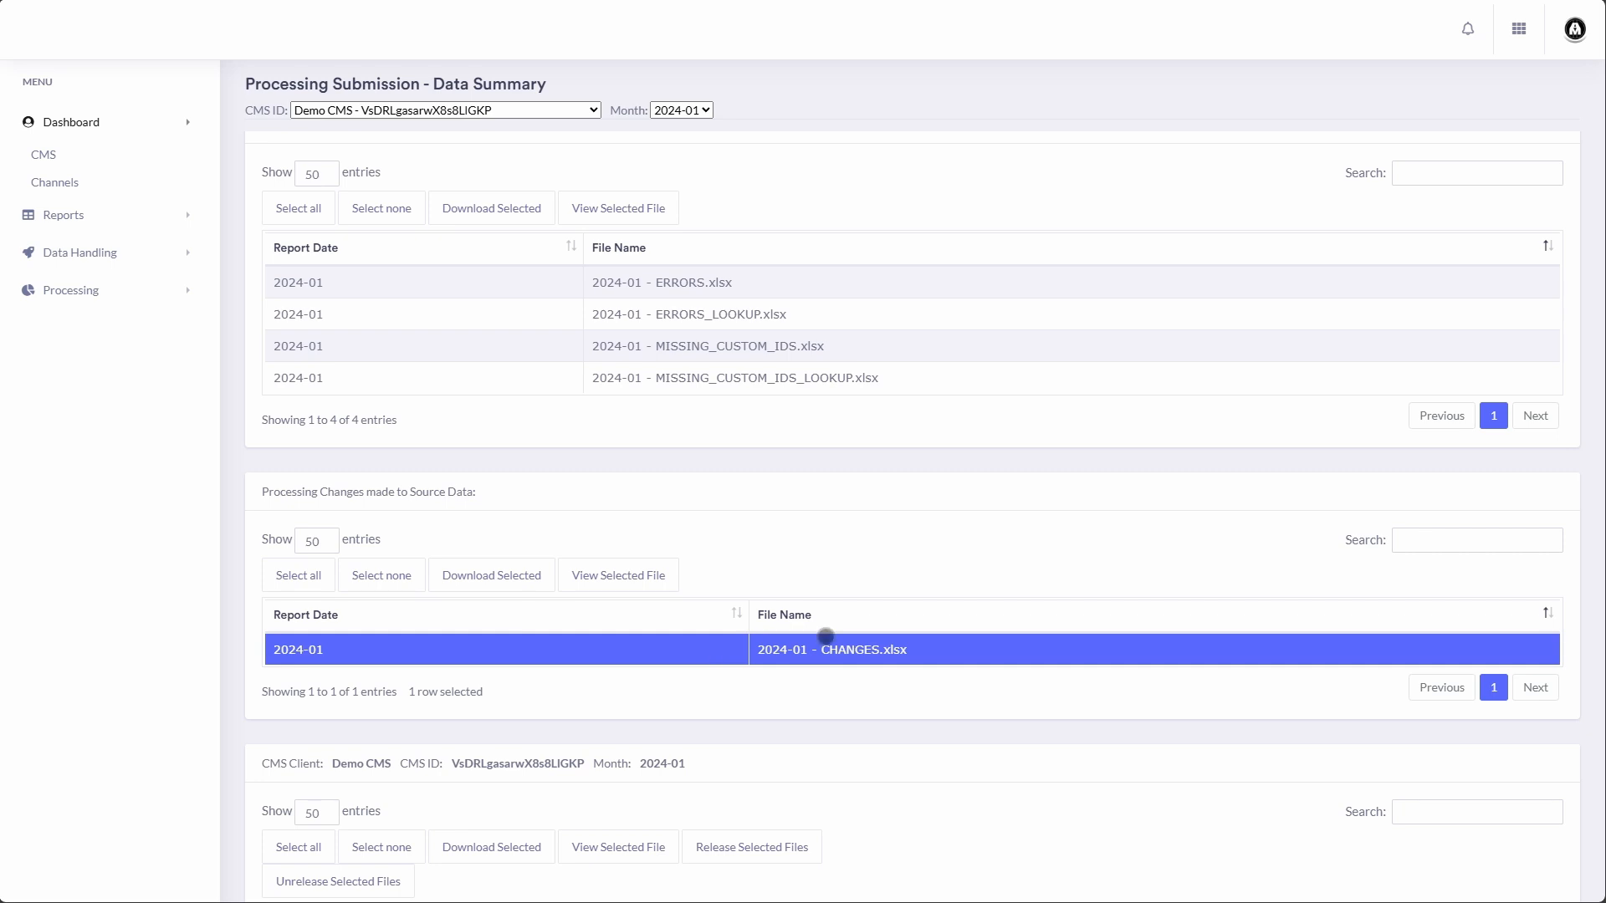
scroll("down", 3)
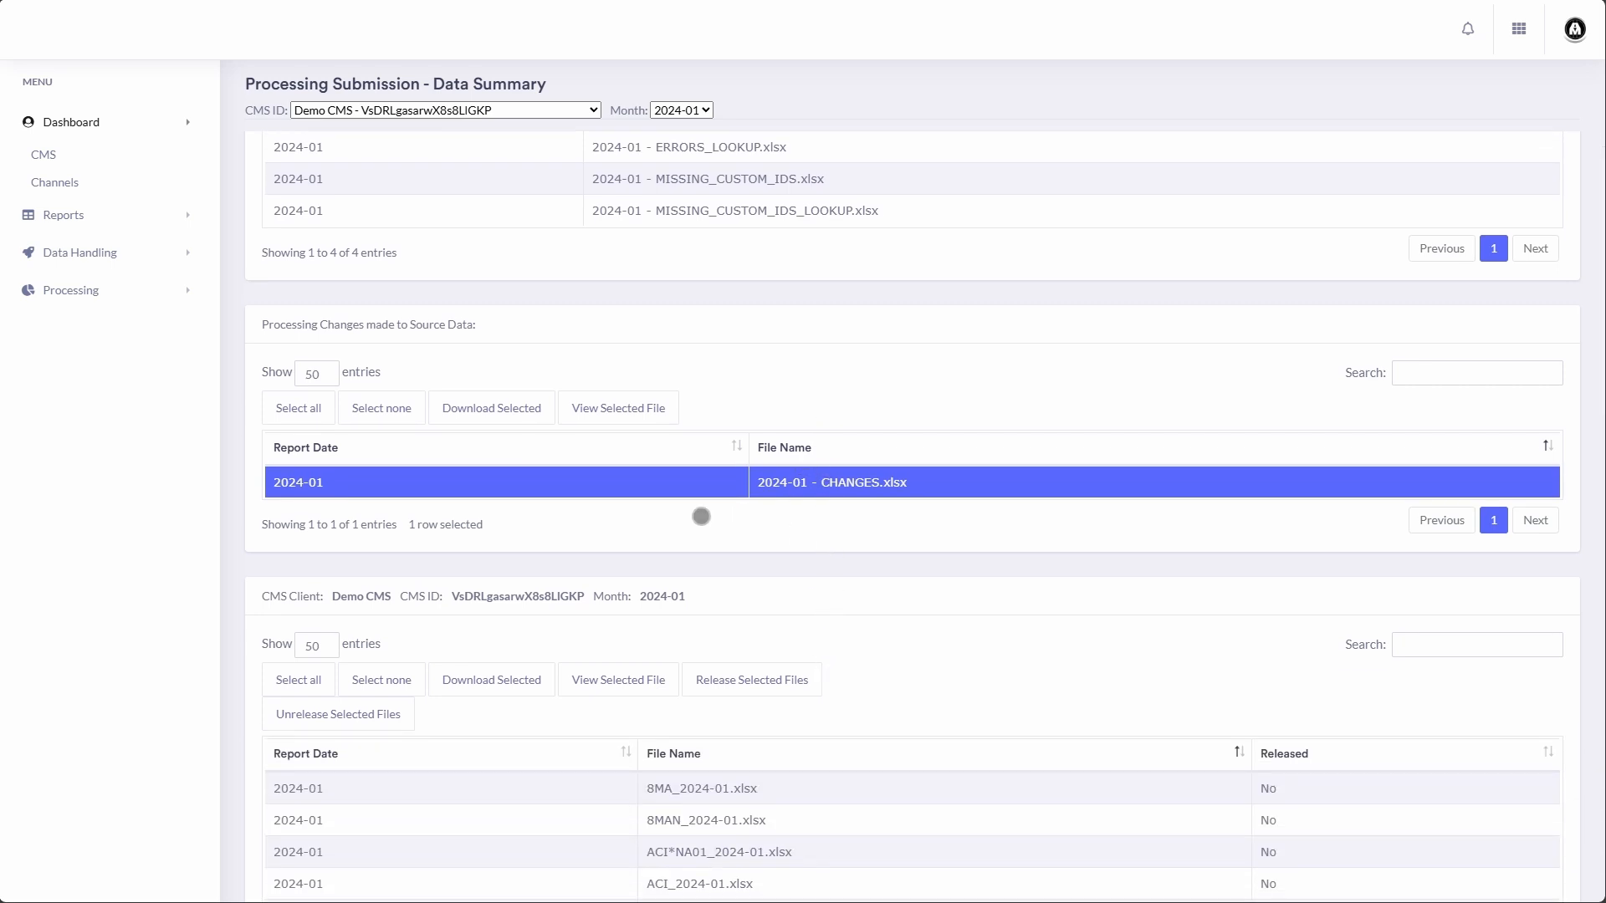
Step: Clear the changes-file selection and scroll through the 243 unreleased per-client result files
left_click(381, 407)
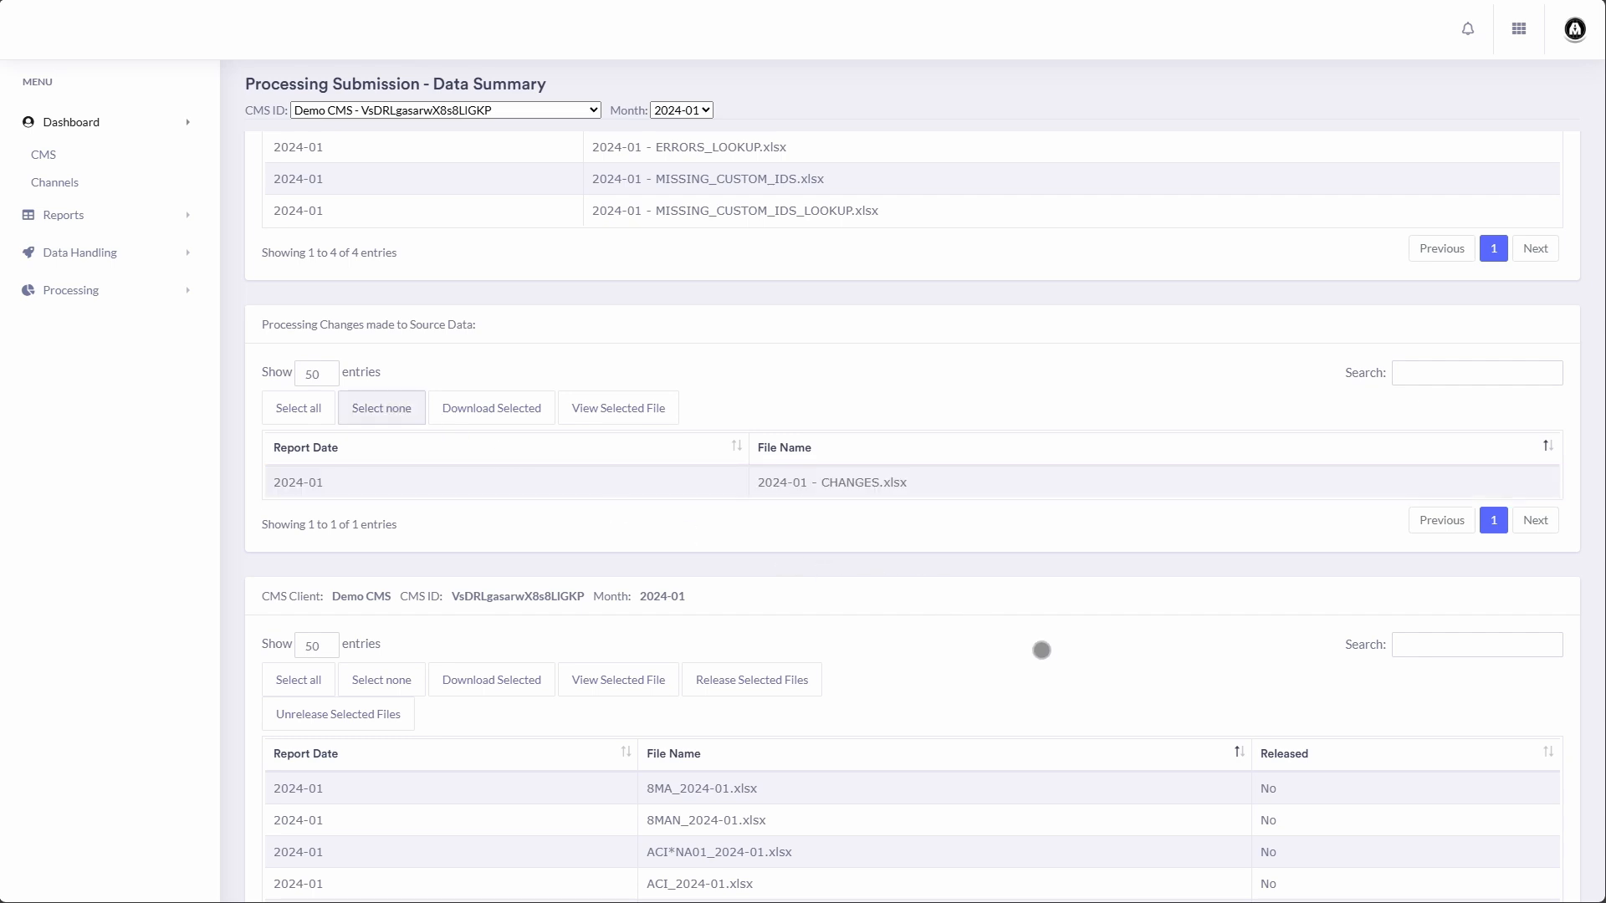
scroll("down", 3)
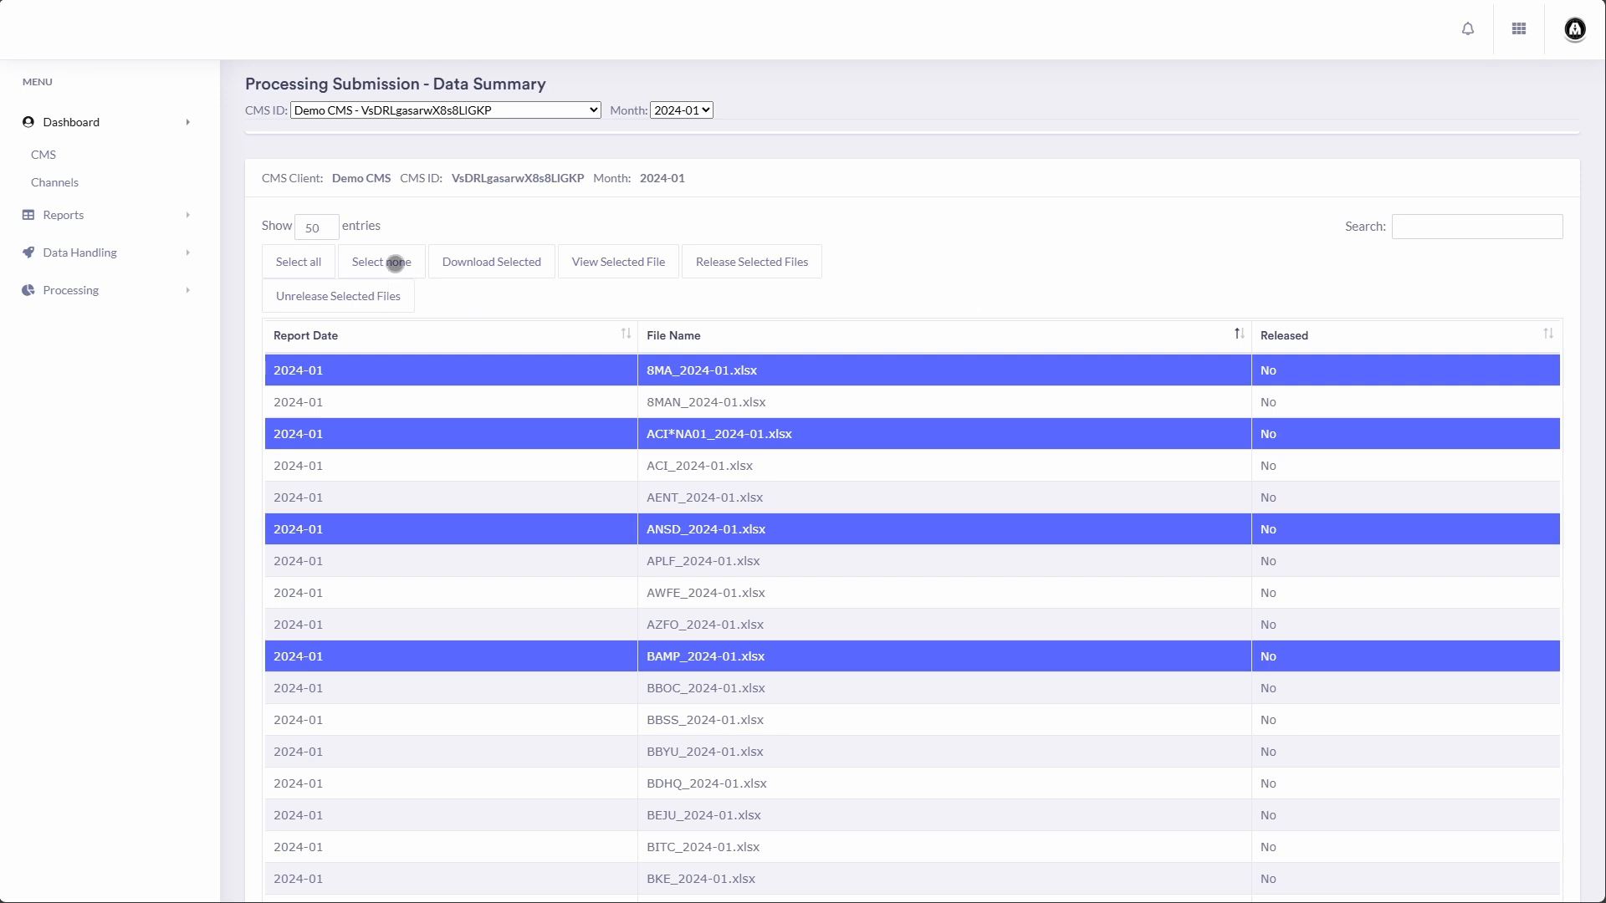
scroll("down", 3)
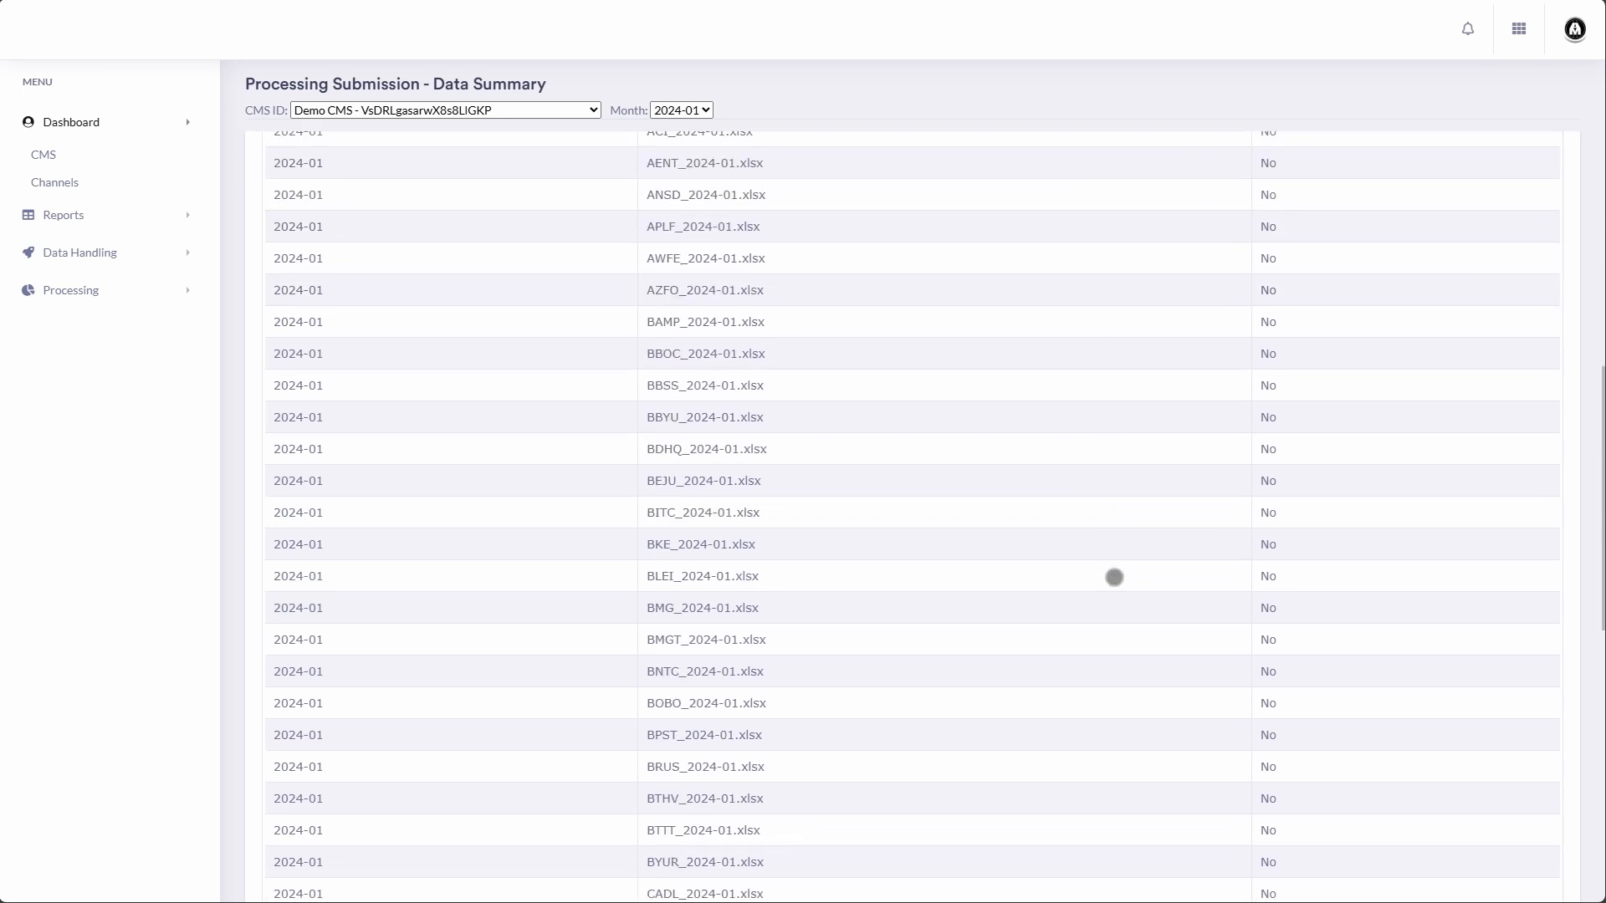
scroll("down", 3)
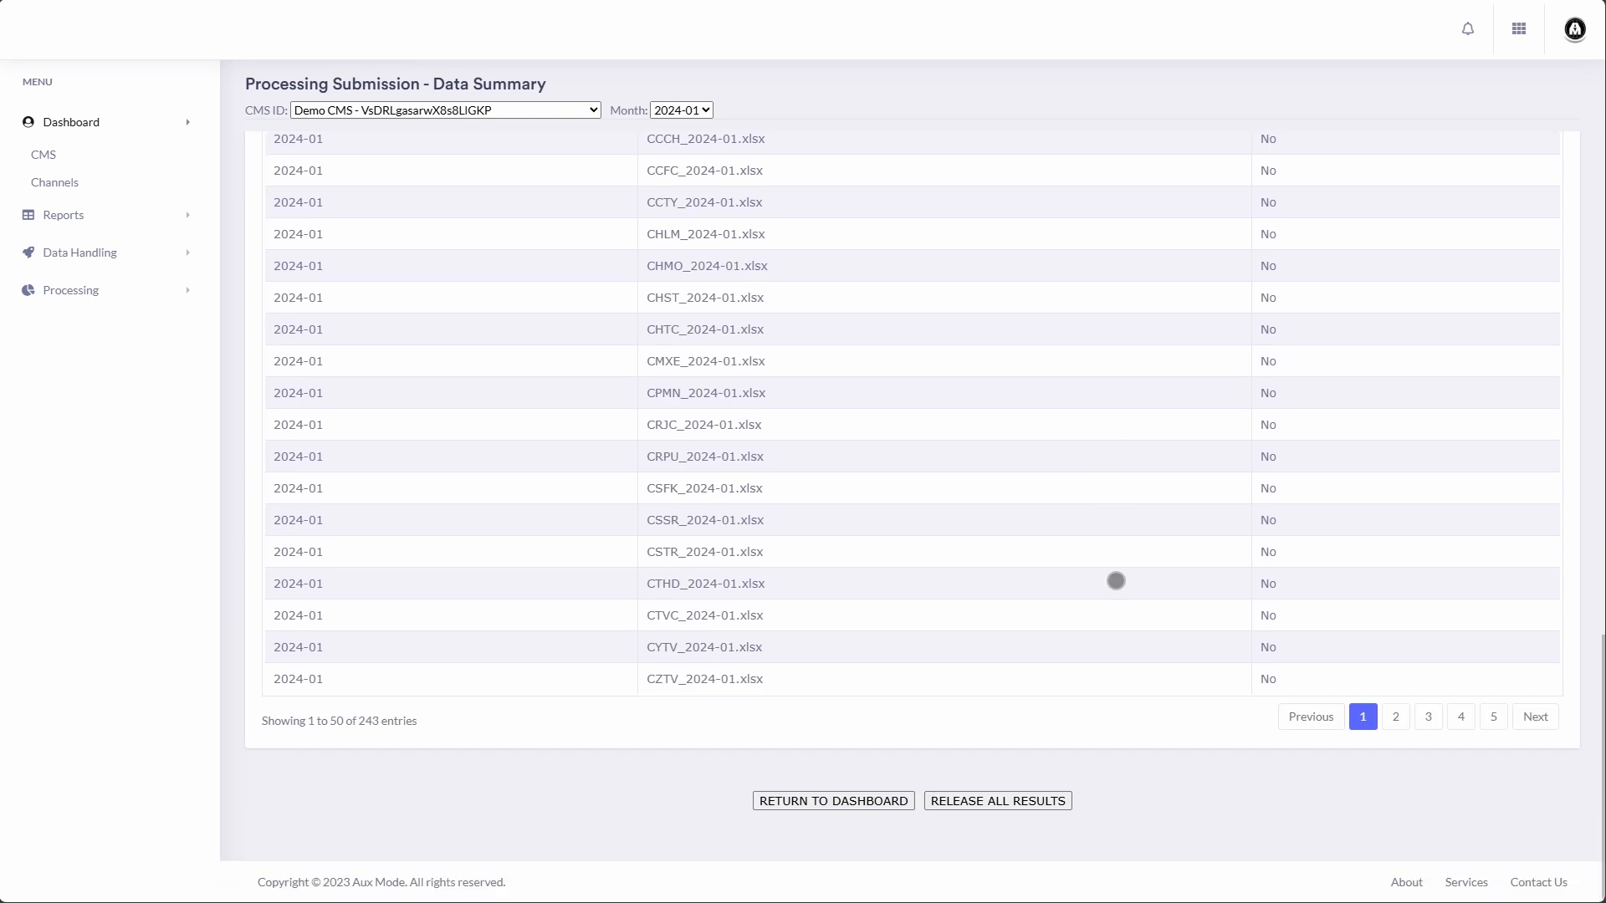
mouse_move(955, 789)
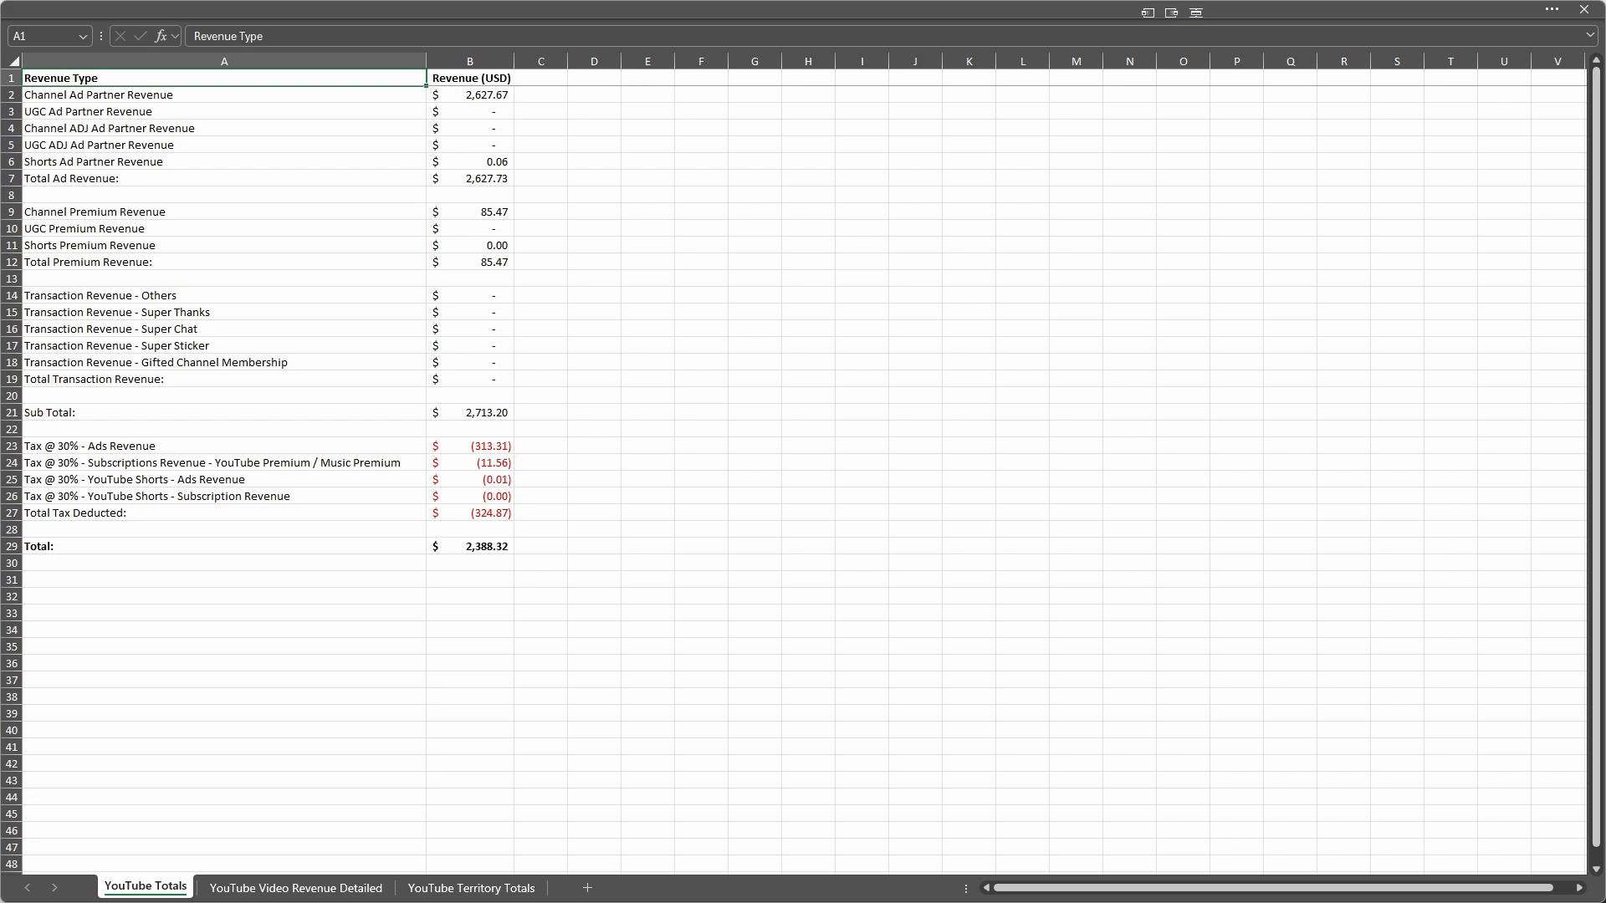
Step: Look through the client's YouTube Video Revenue Detailed sheet
left_click(295, 888)
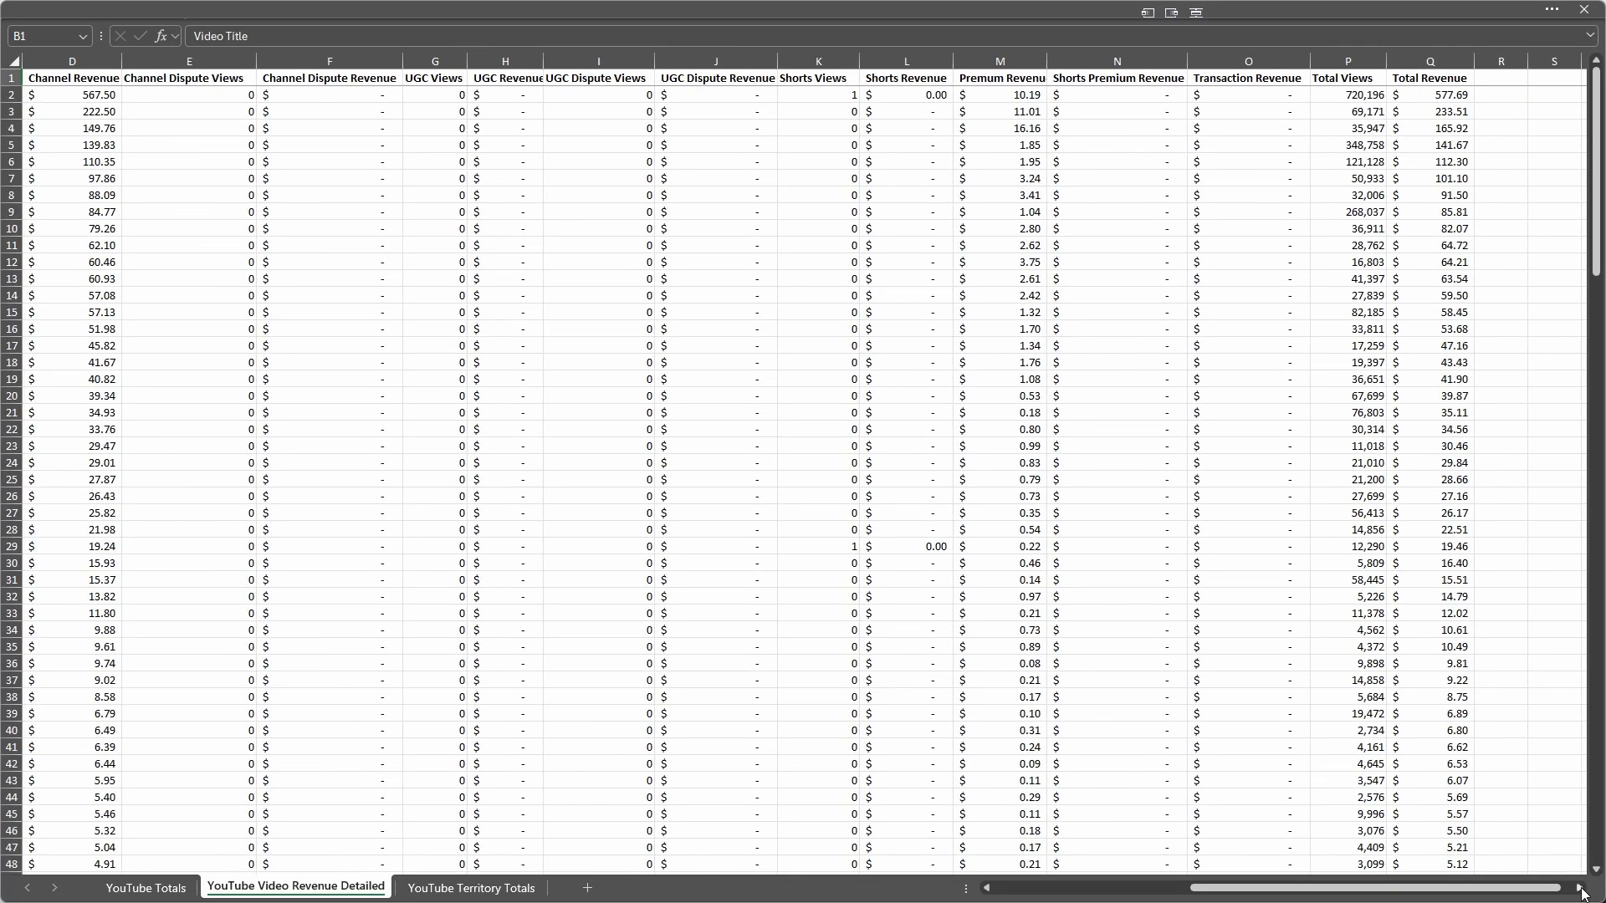
scroll("down", 3)
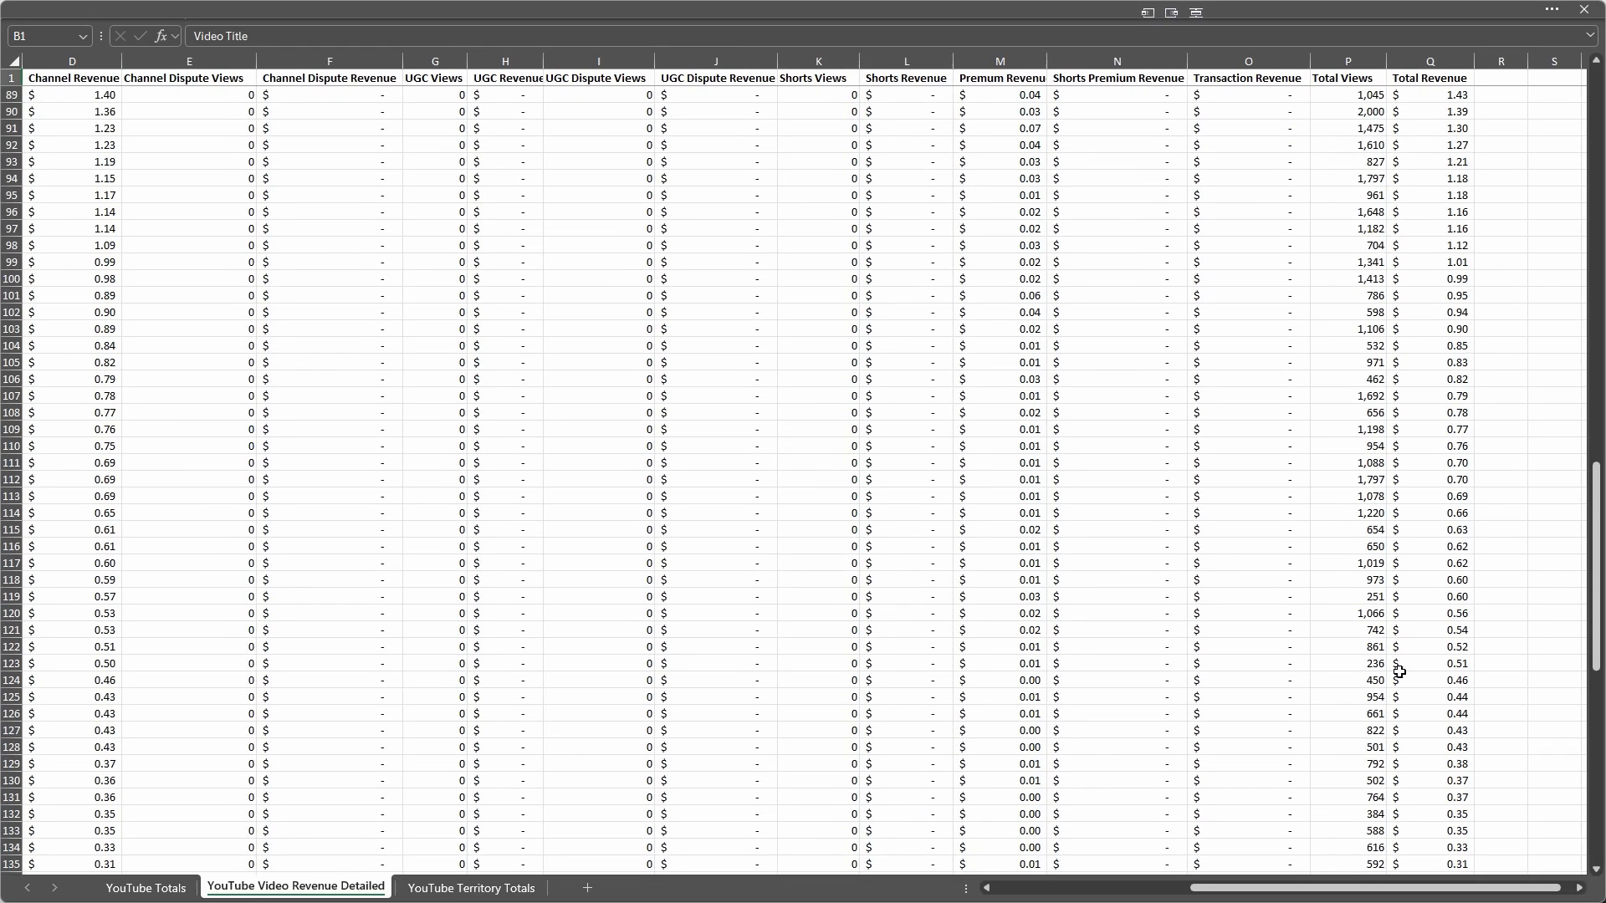
scroll("down", 3)
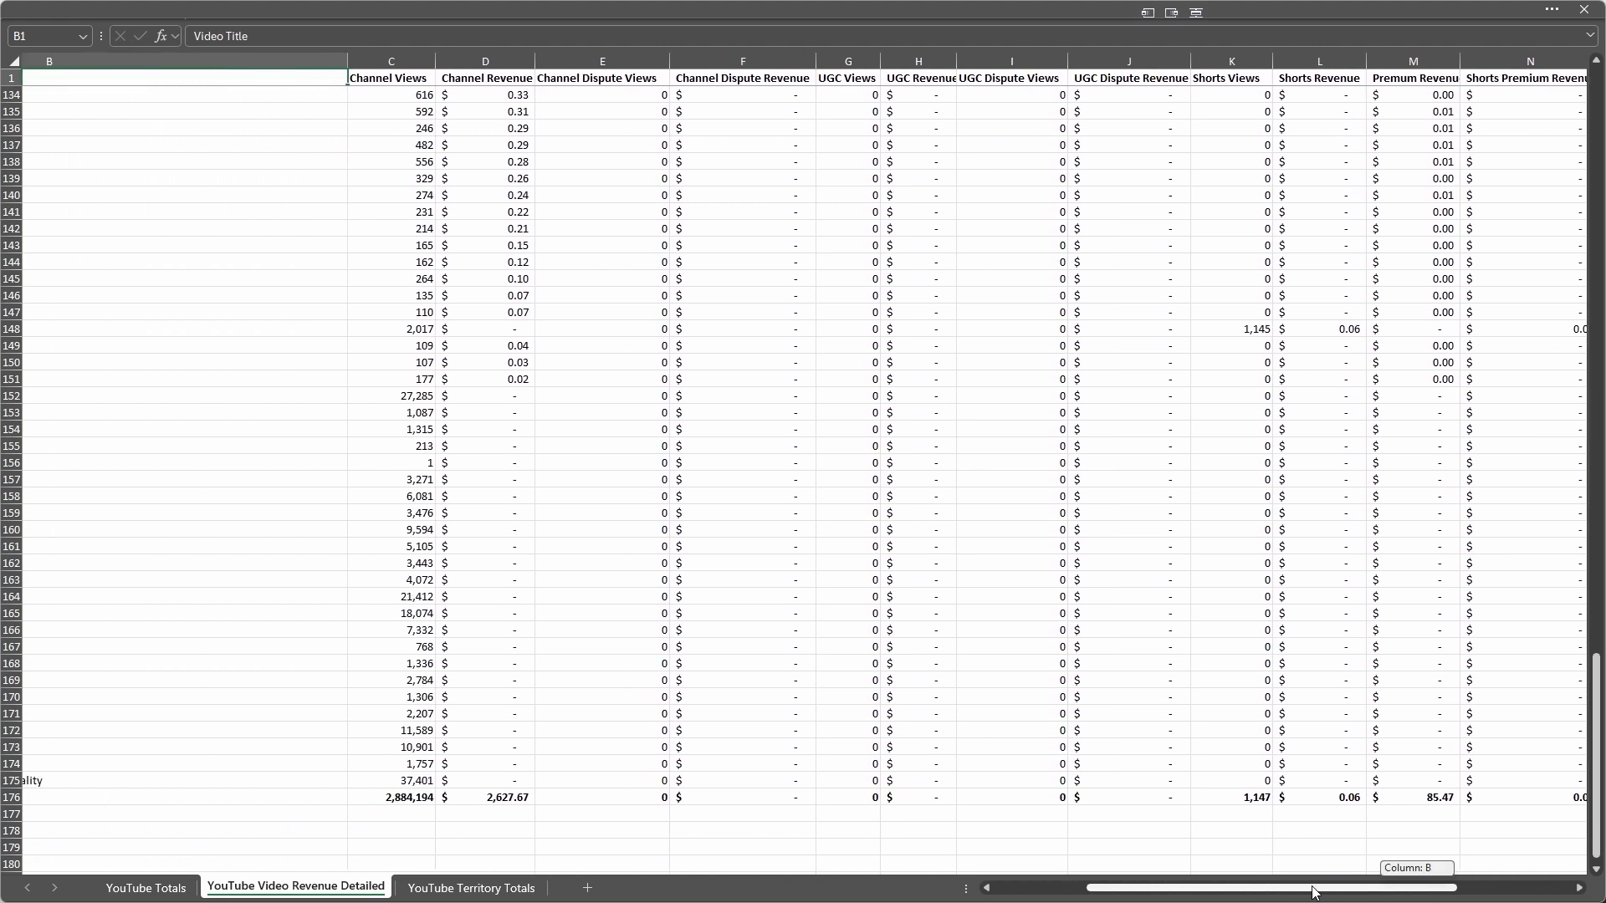
scroll("left", 3)
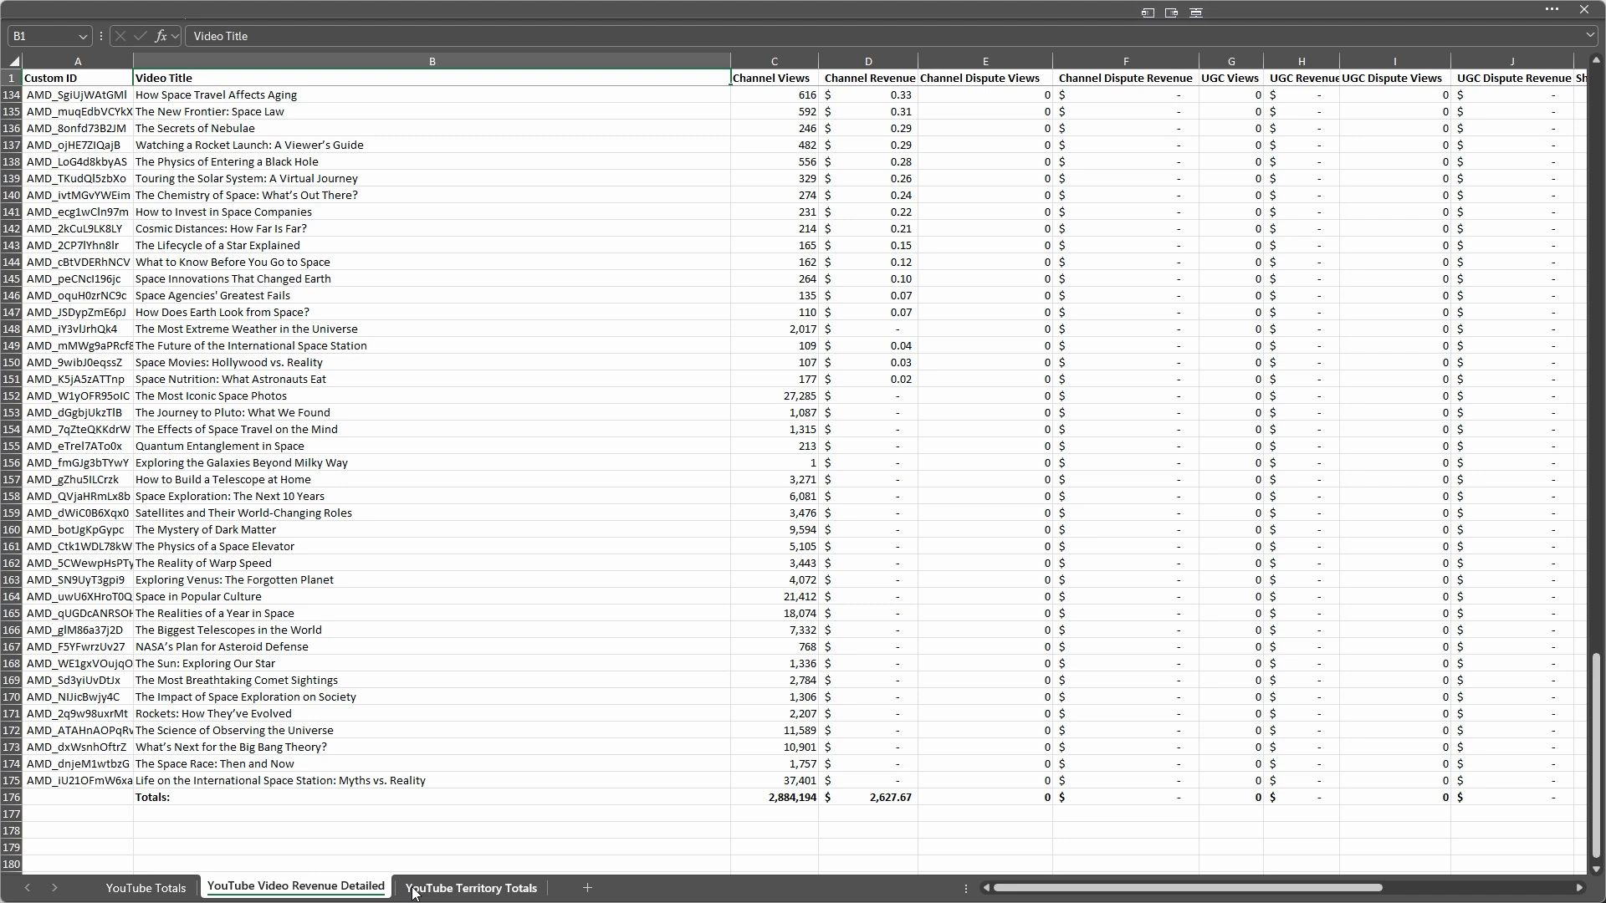
Step: Check the YouTube Territory Totals sheet summing to 2,713.13, then switch to the group report workbook
left_click(470, 888)
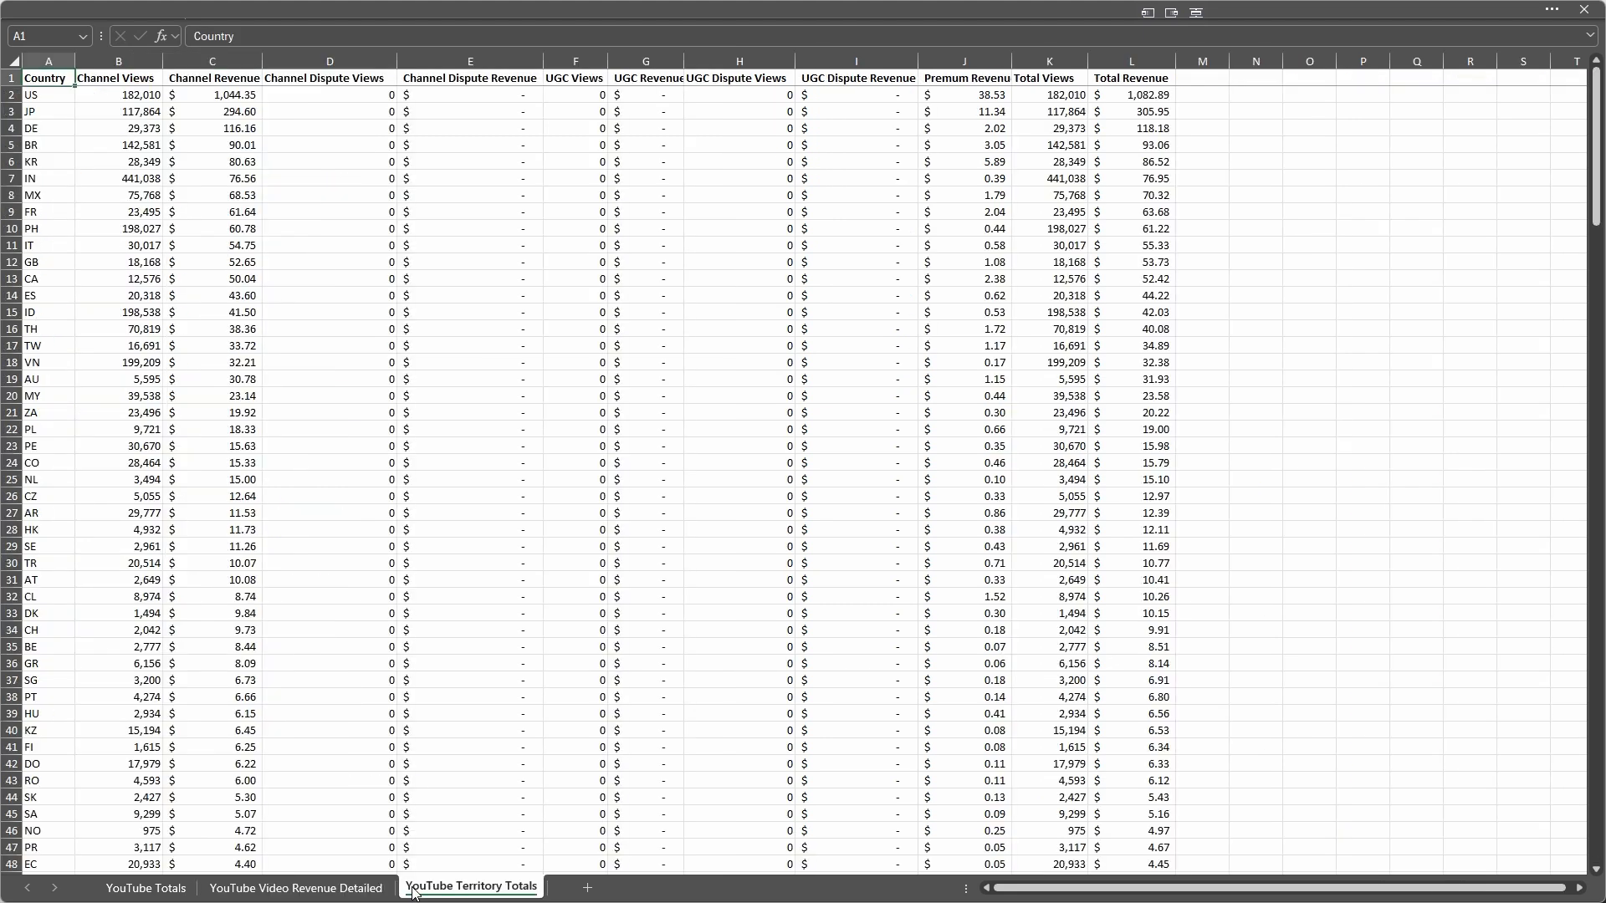
scroll("down", 3)
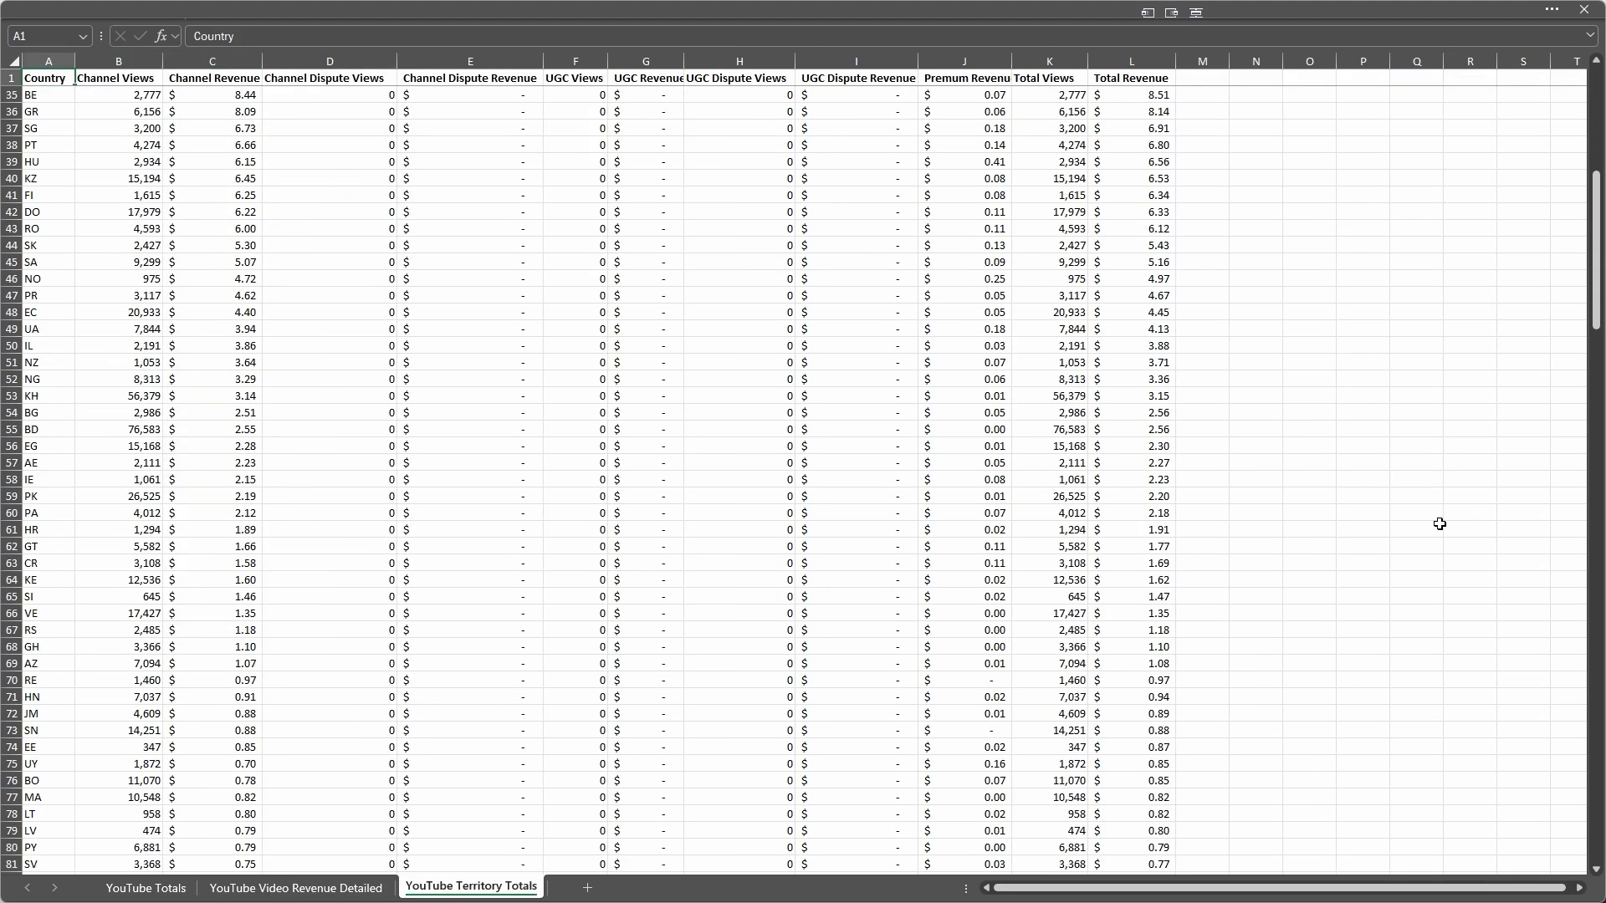
scroll("down", 3)
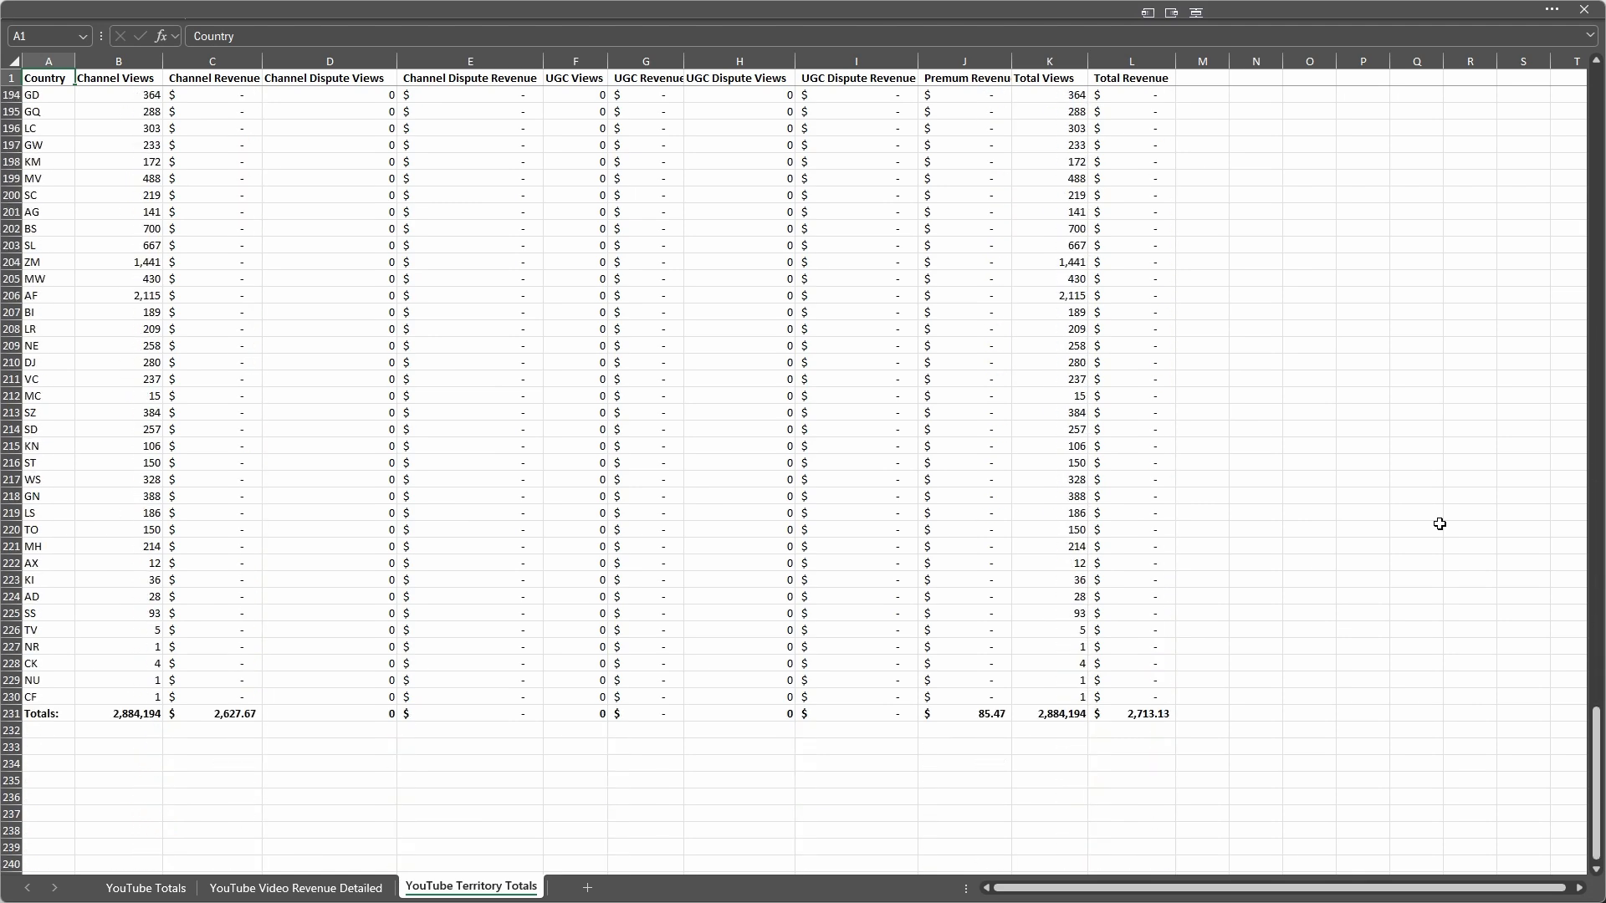
left_click(144, 886)
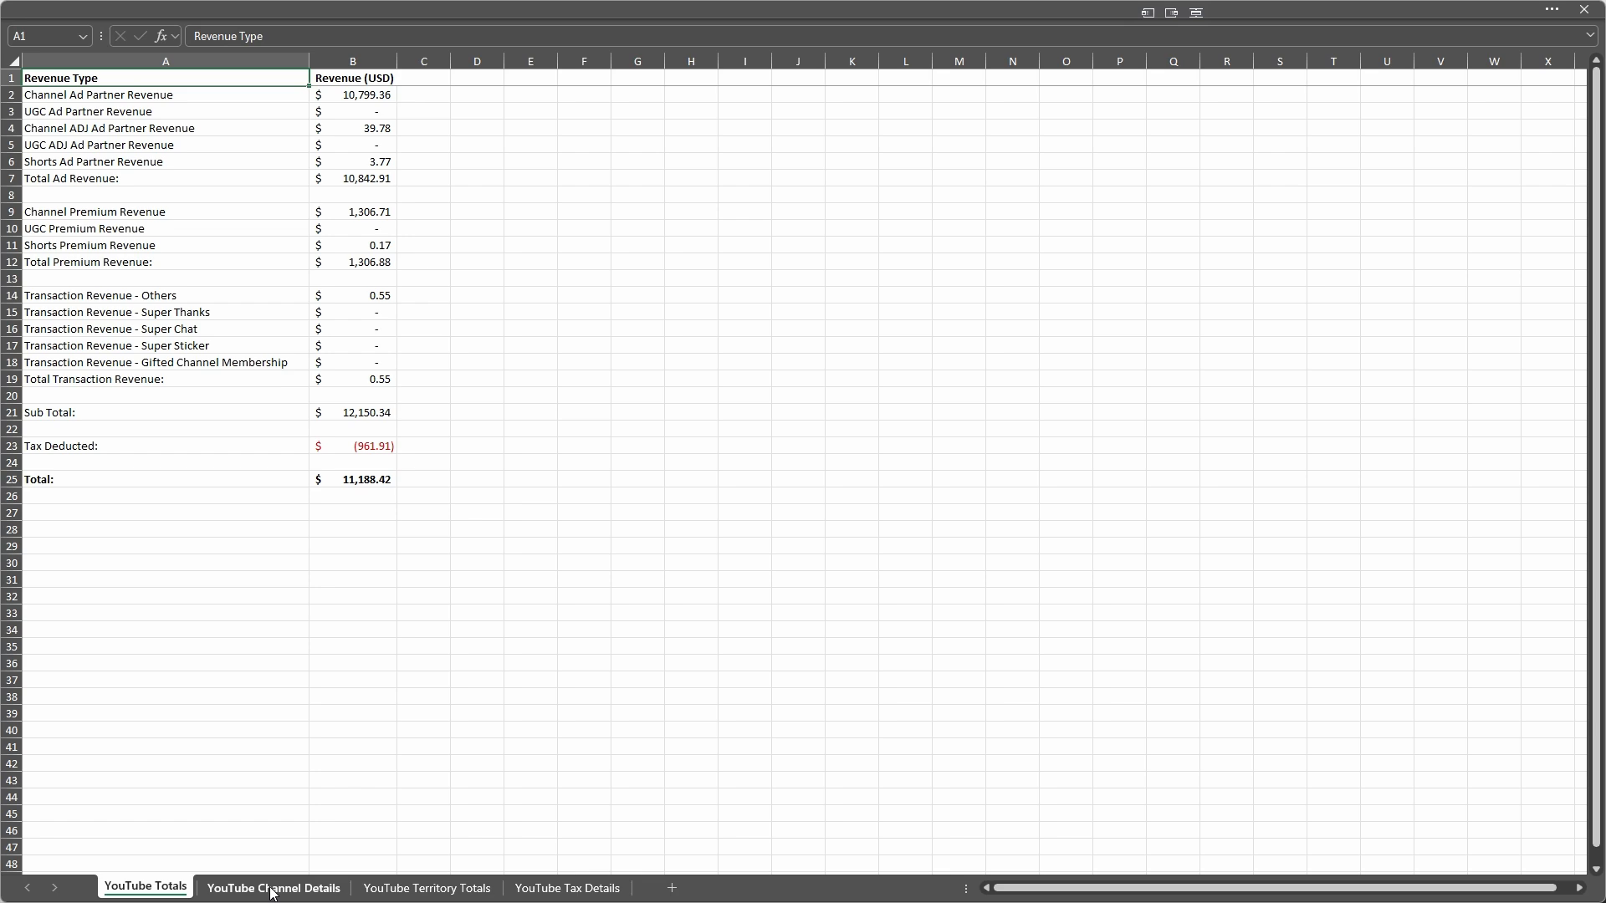
Step: Review the group report's YouTube Channel Details sheet across its columns
left_click(273, 886)
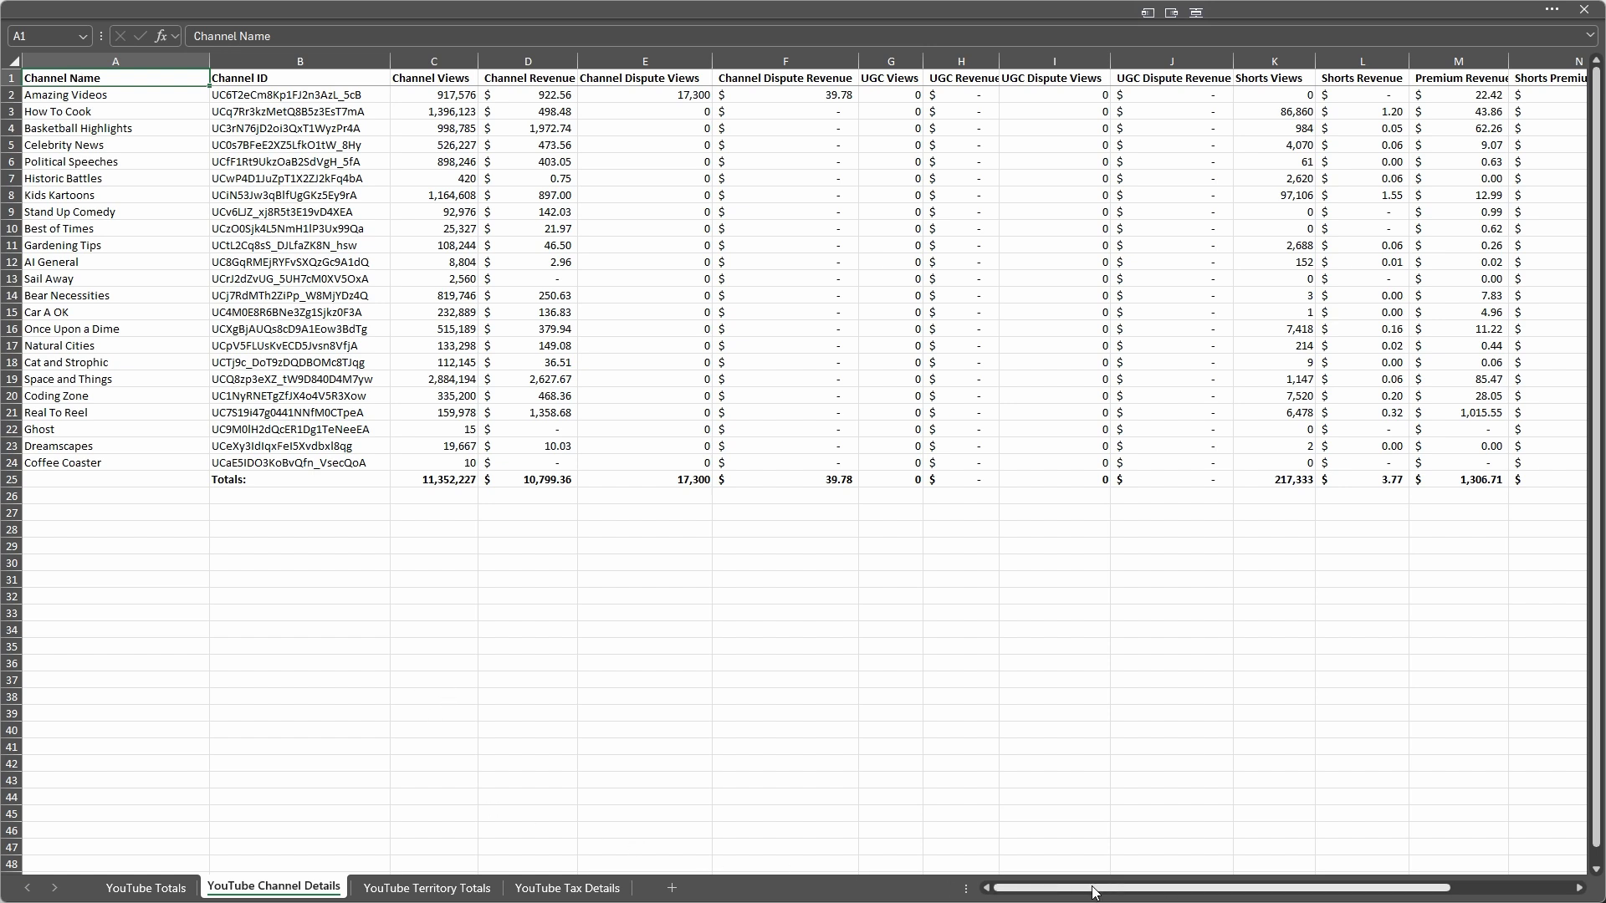
scroll("right", 3)
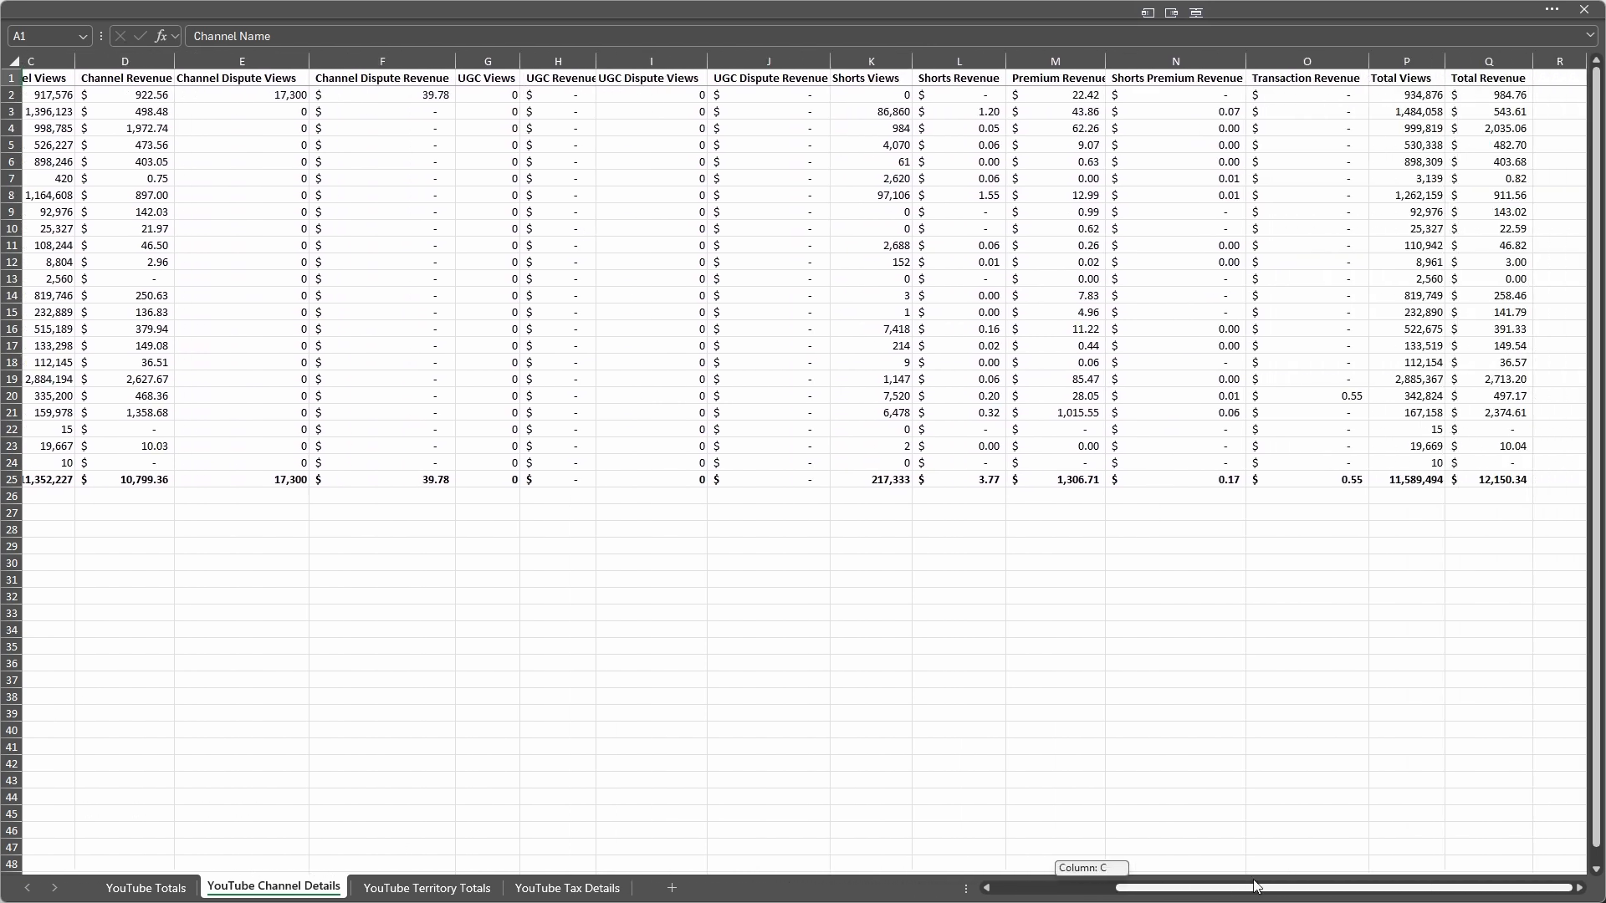
scroll("left", 3)
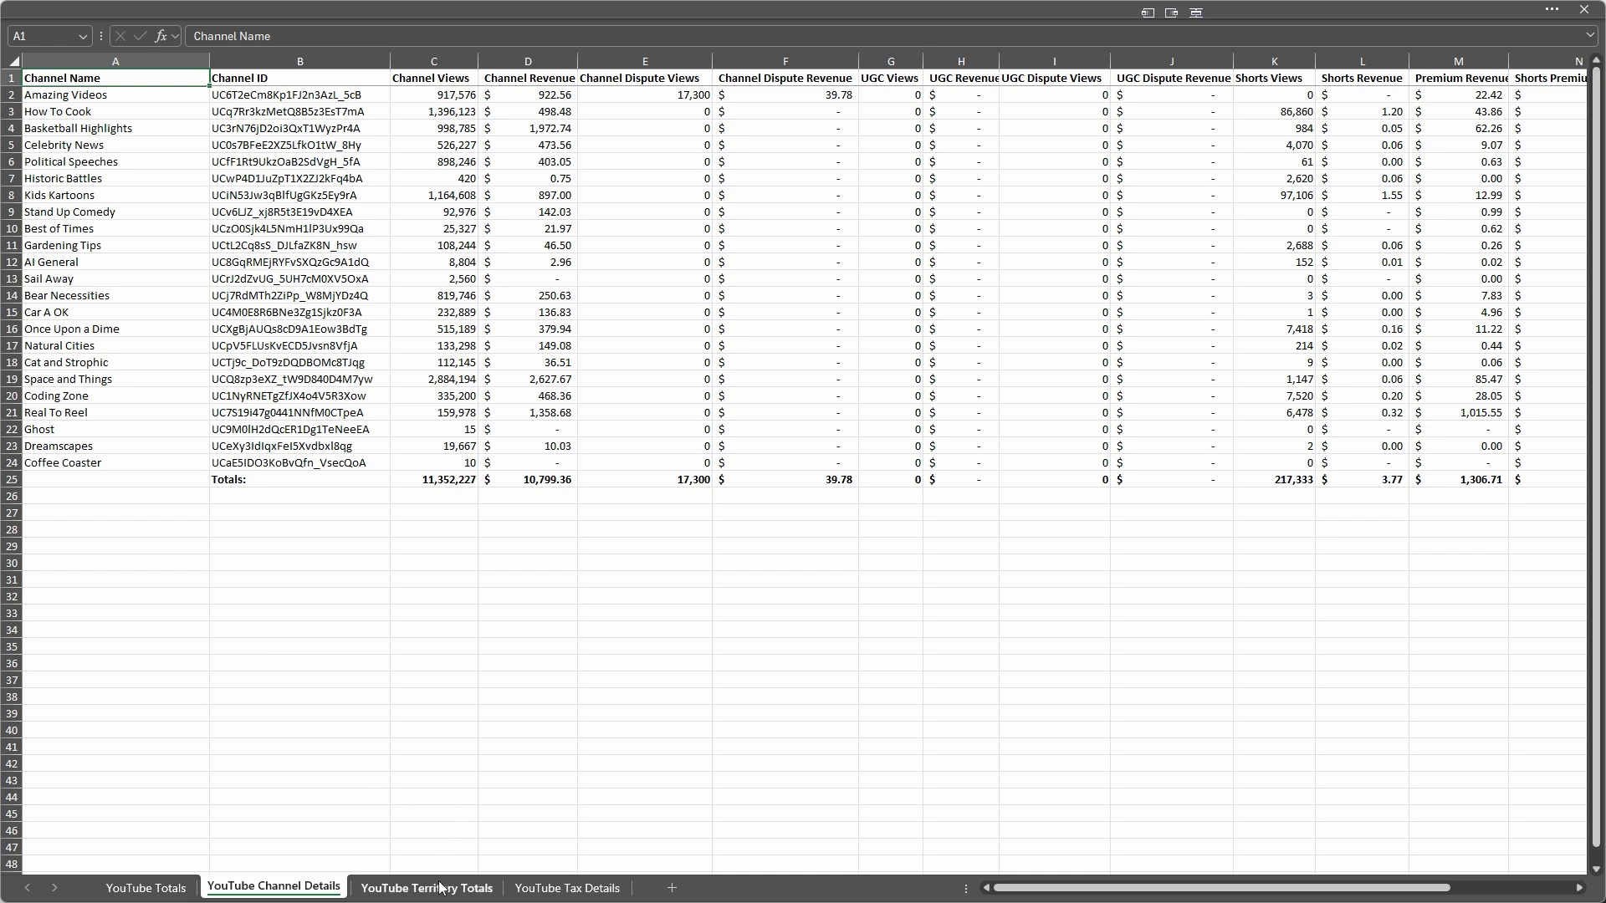
Step: Check YouTube Territory Totals, then the YouTube Tax Details sheet of tax withheld per channel
left_click(427, 888)
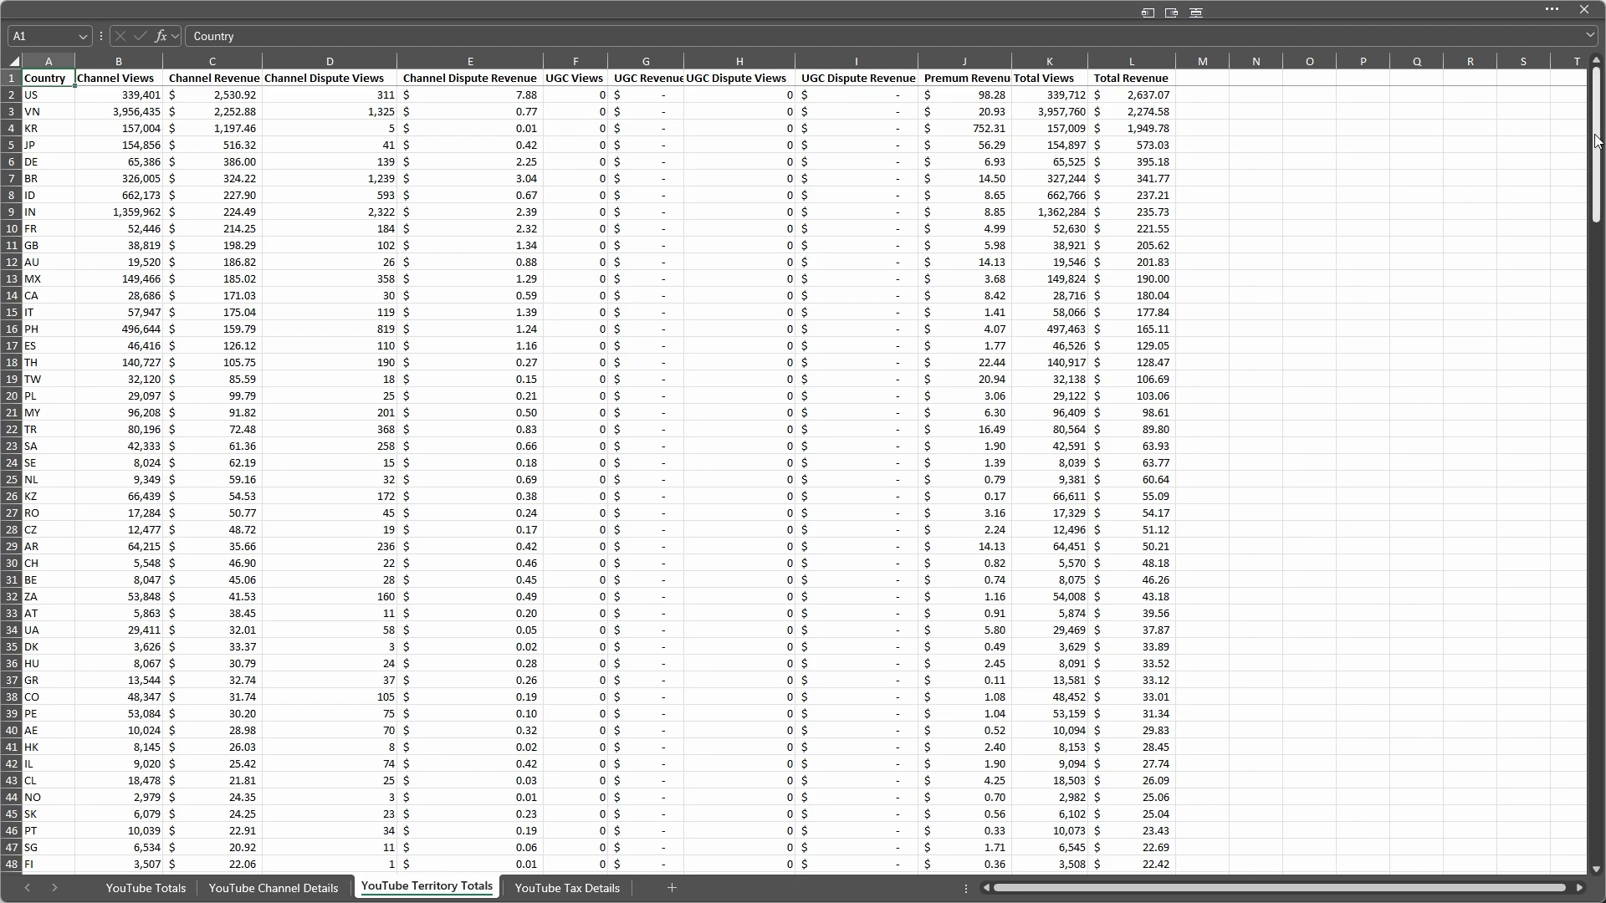
scroll("down", 3)
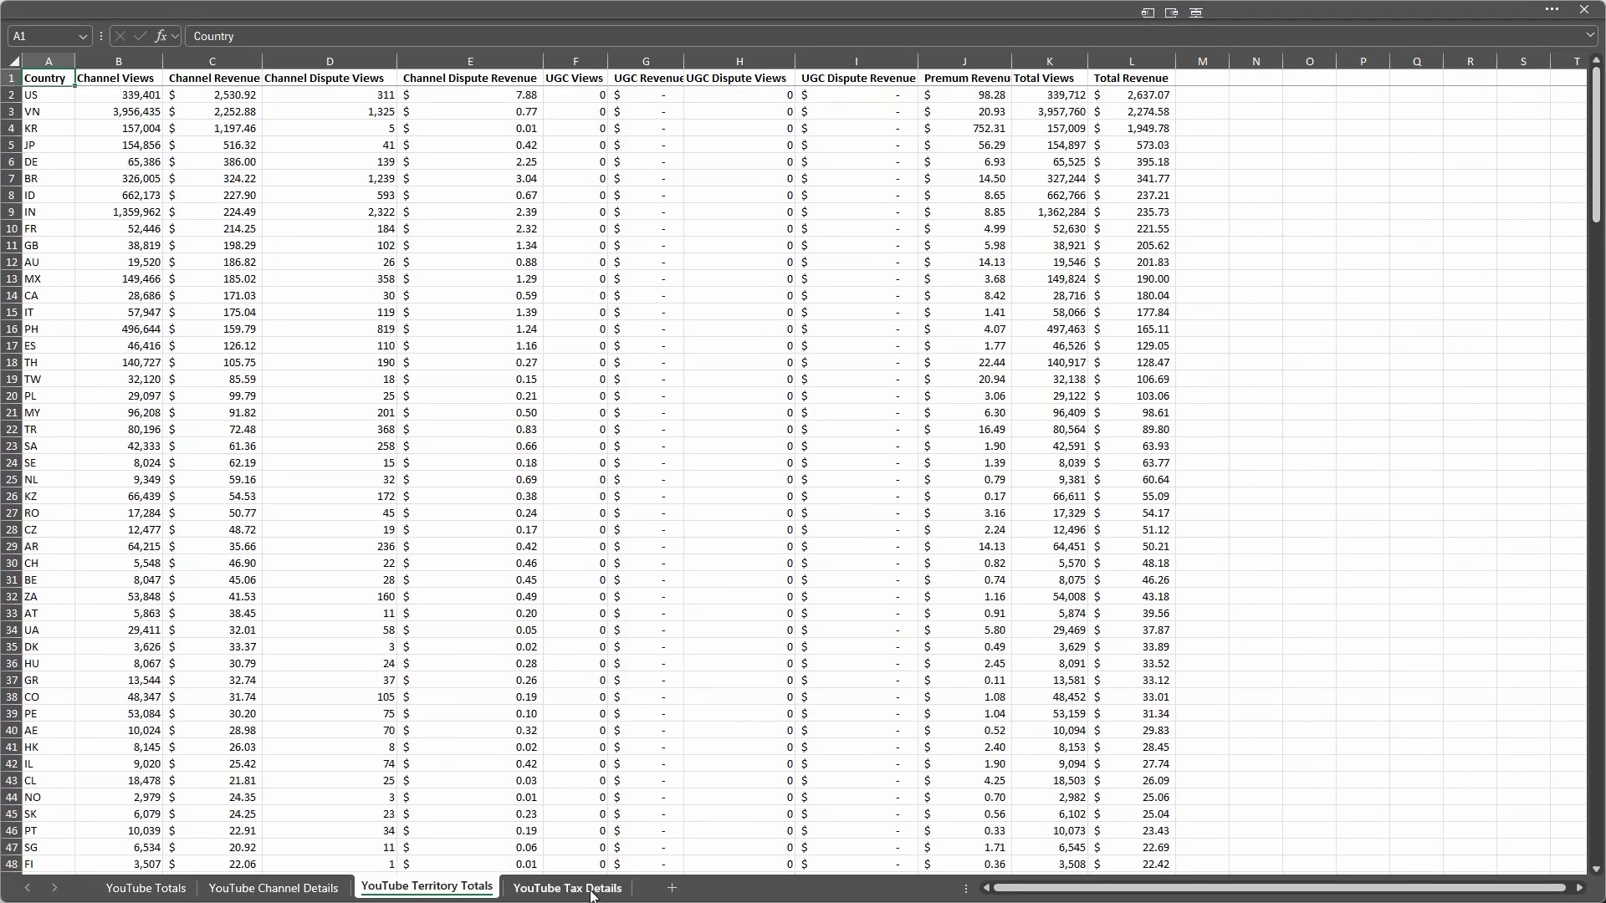
left_click(567, 888)
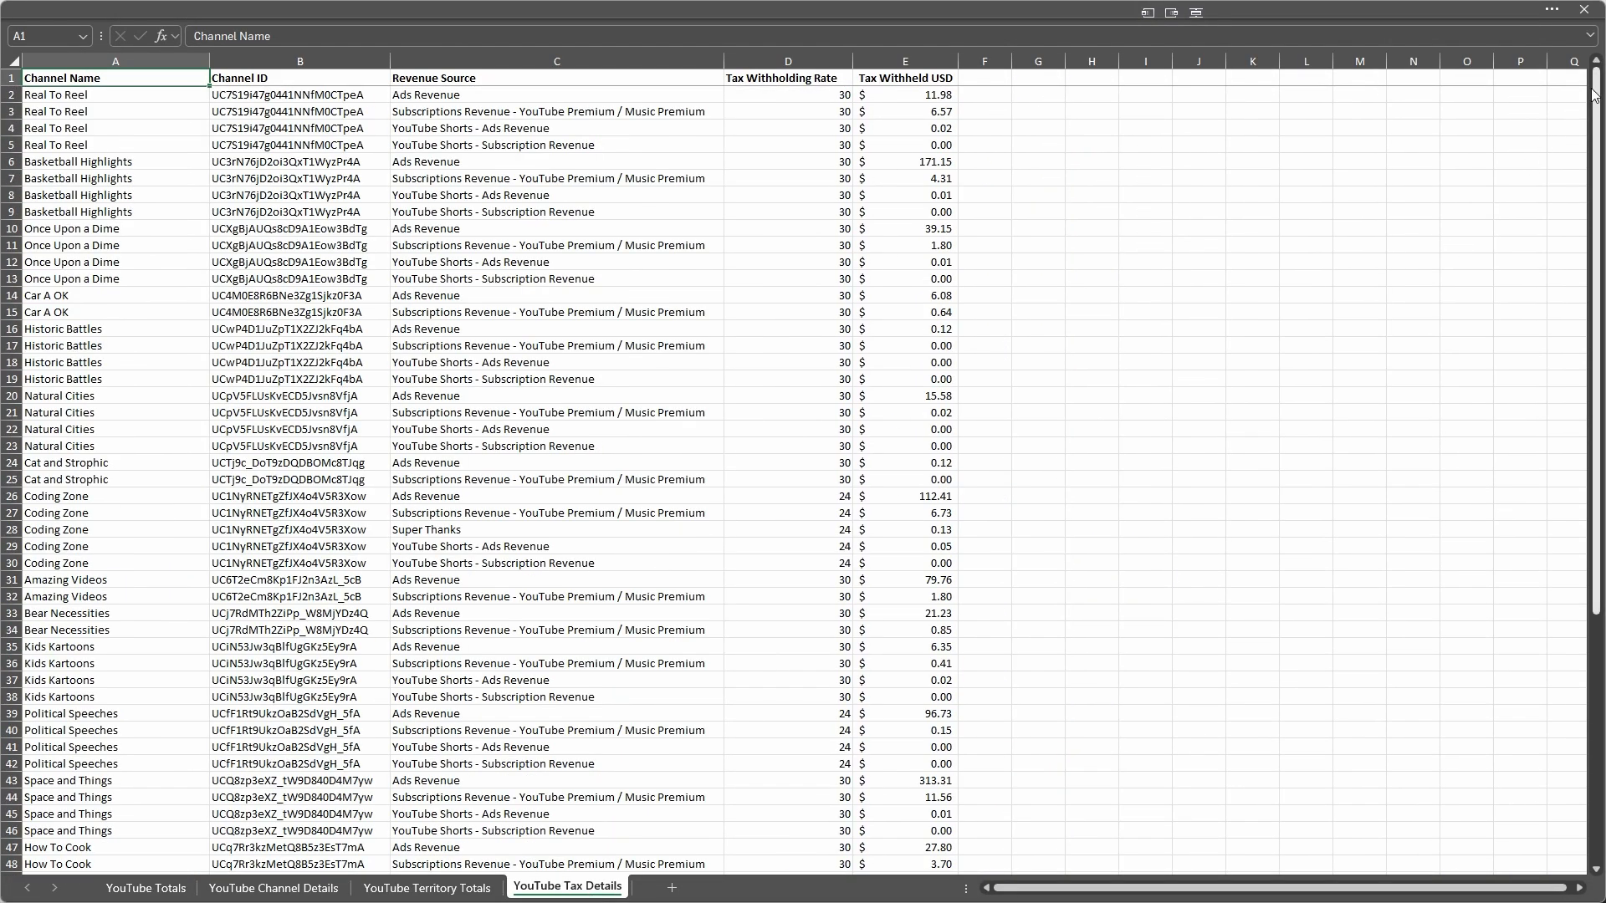
scroll("down", 3)
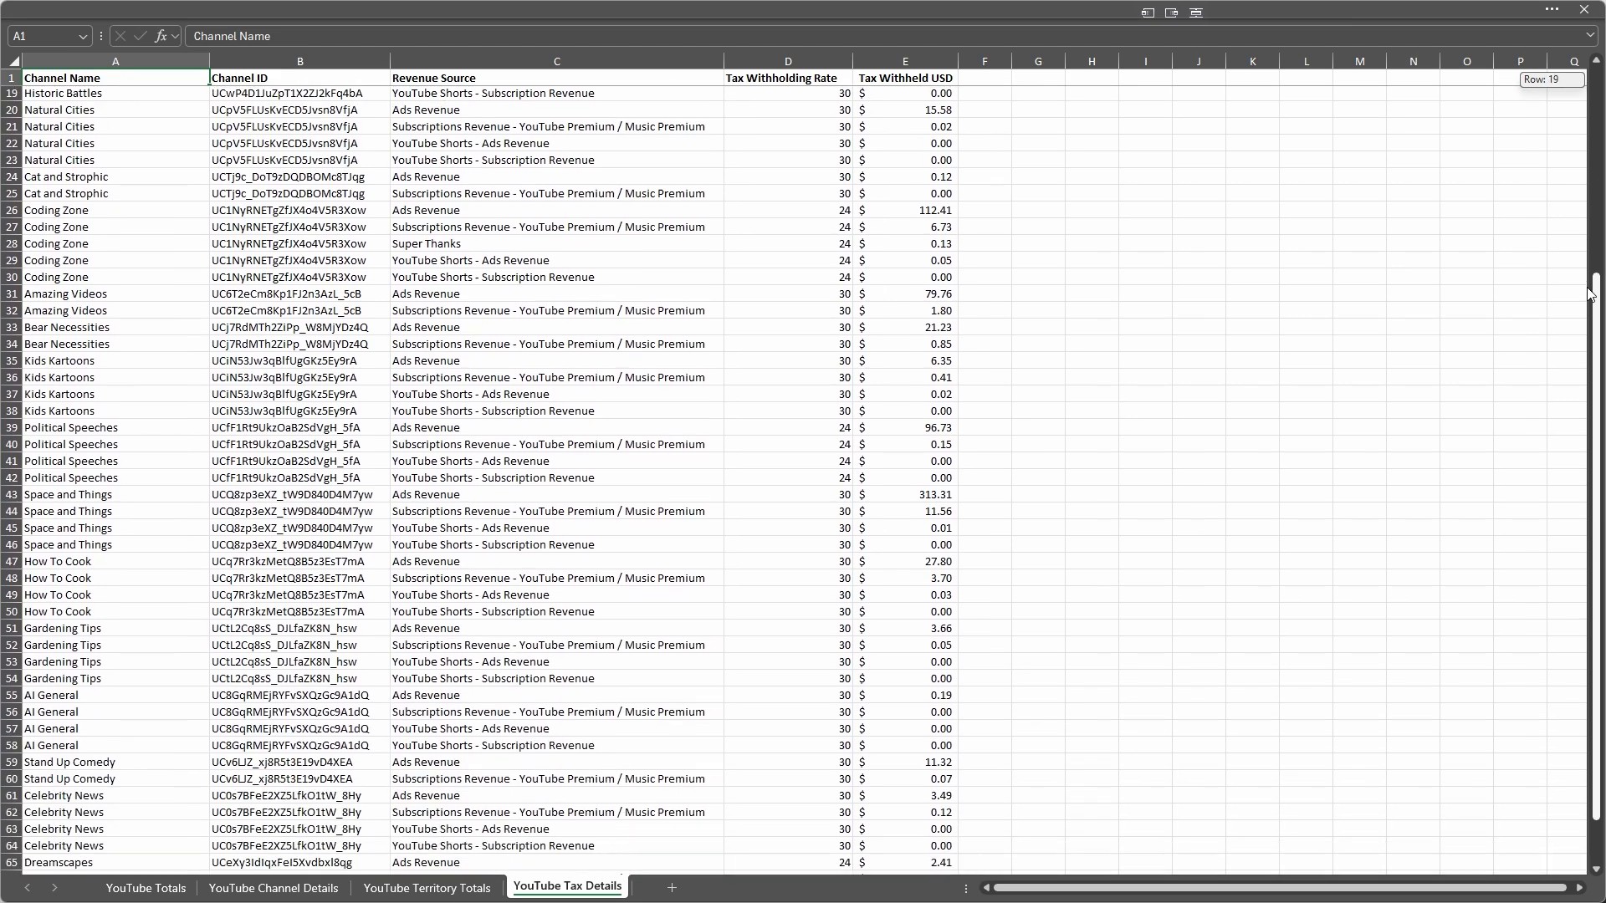